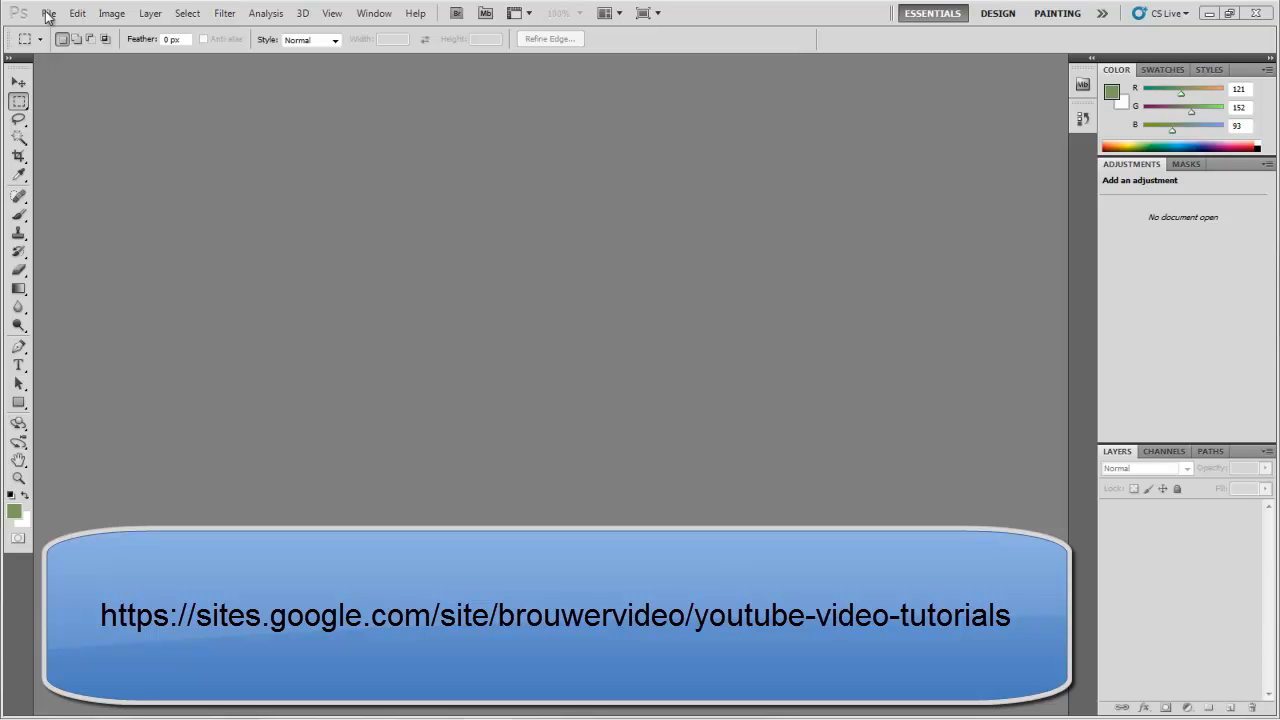
# Open MrMelon.psd from the PSD Files folder.
pyautogui.click(48, 13)
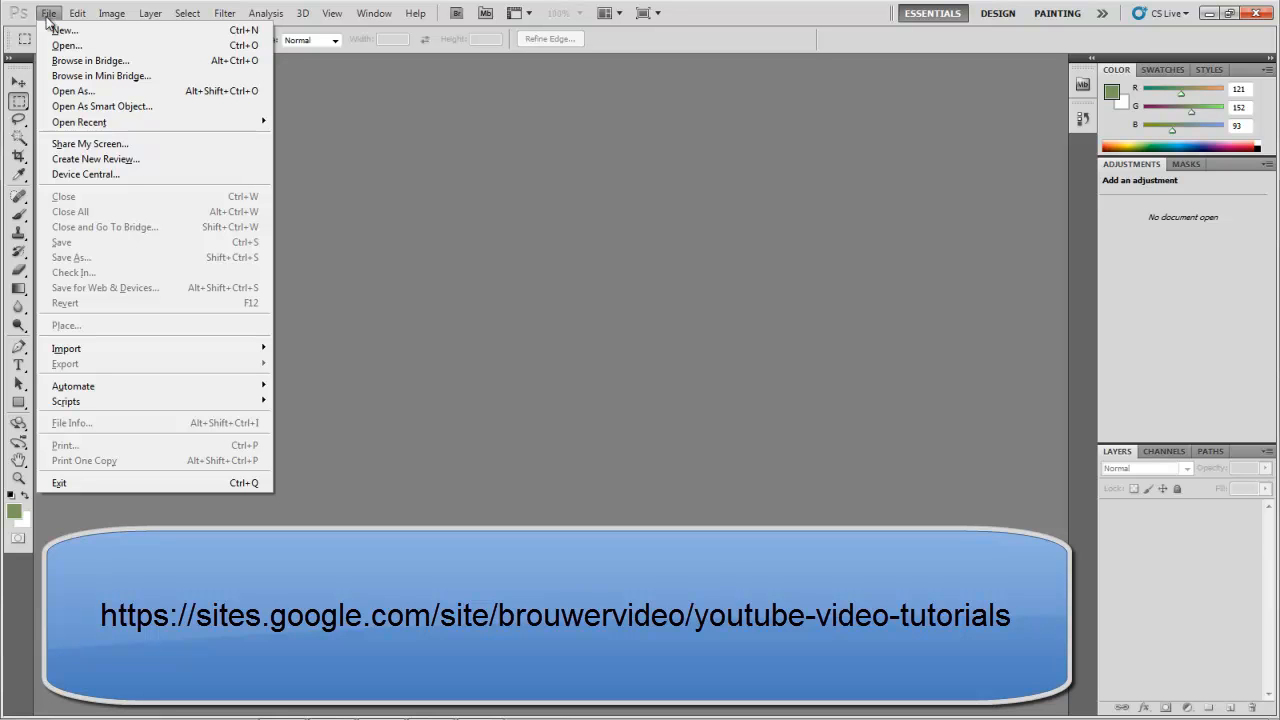
pyautogui.click(66, 45)
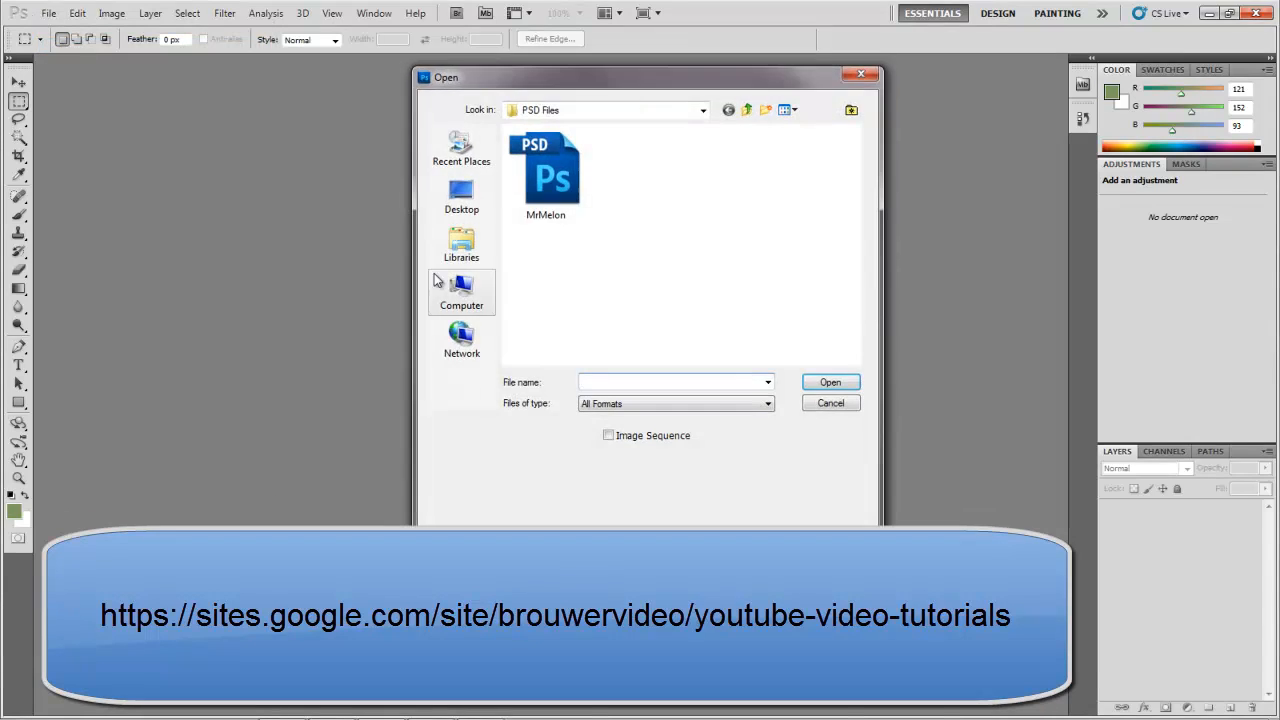
pyautogui.click(545, 175)
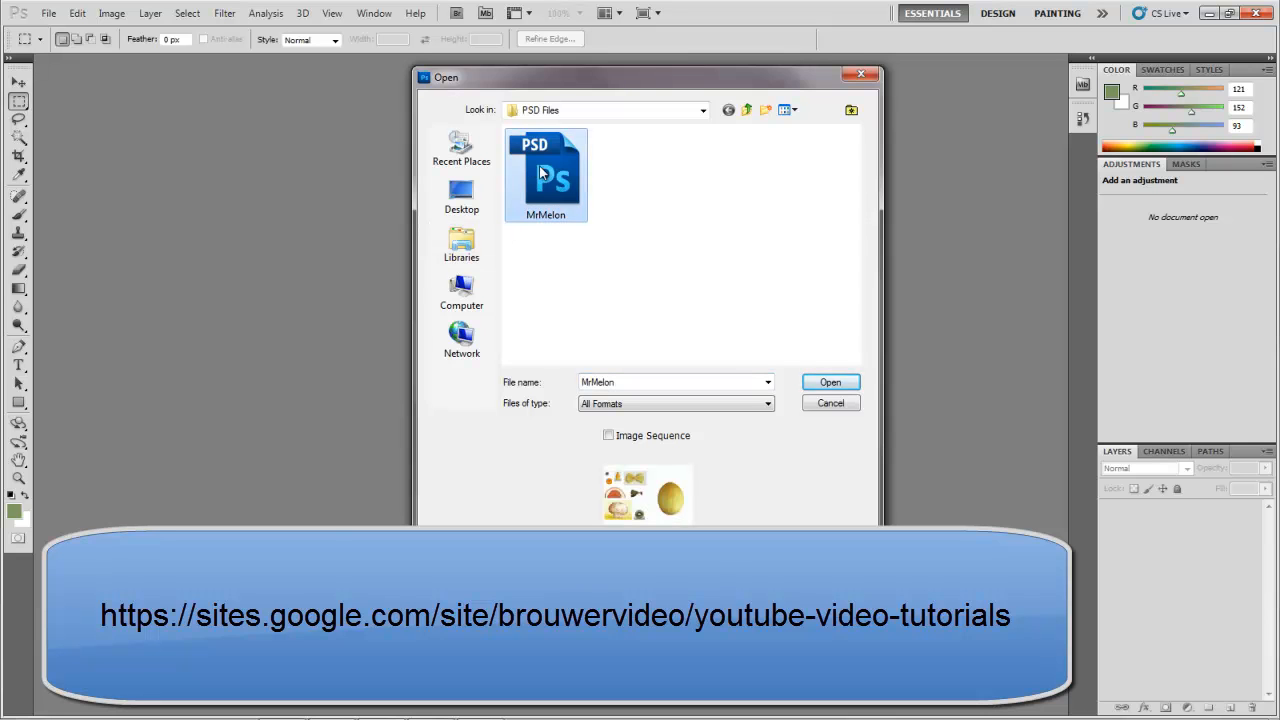
pyautogui.click(830, 382)
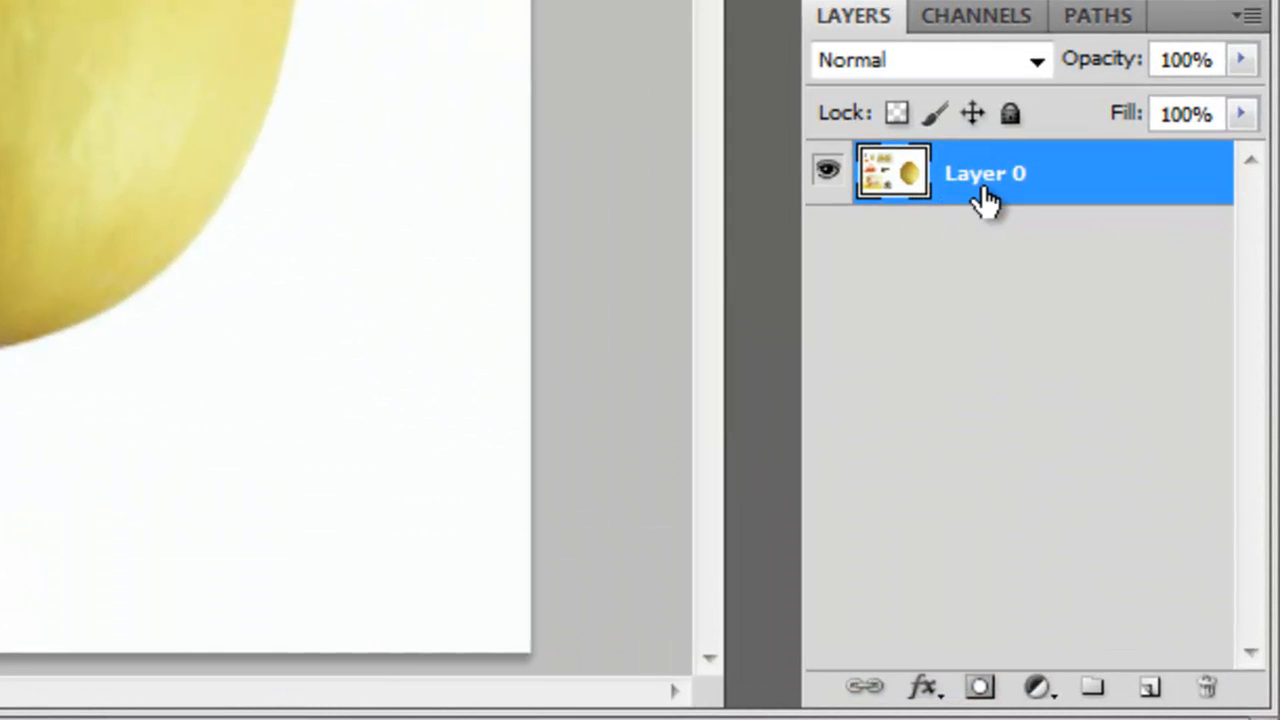
pyautogui.moveTo(1010, 195)
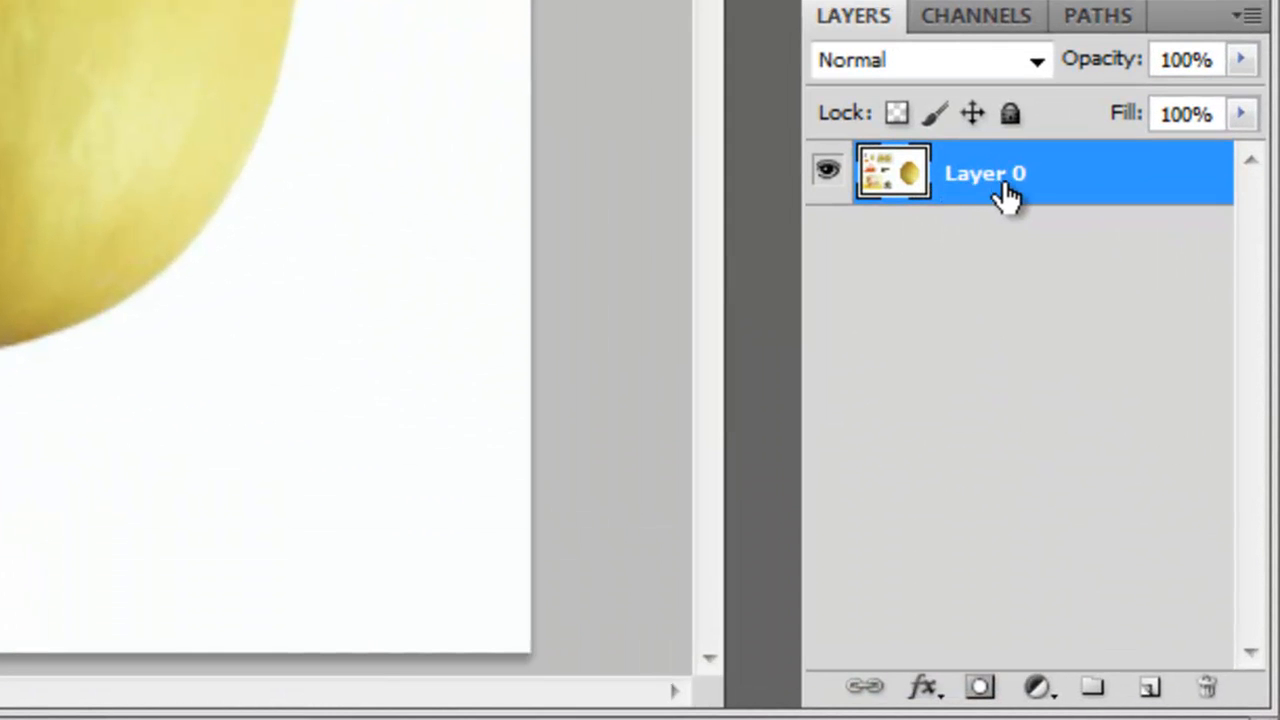
pyautogui.moveTo(893, 172)
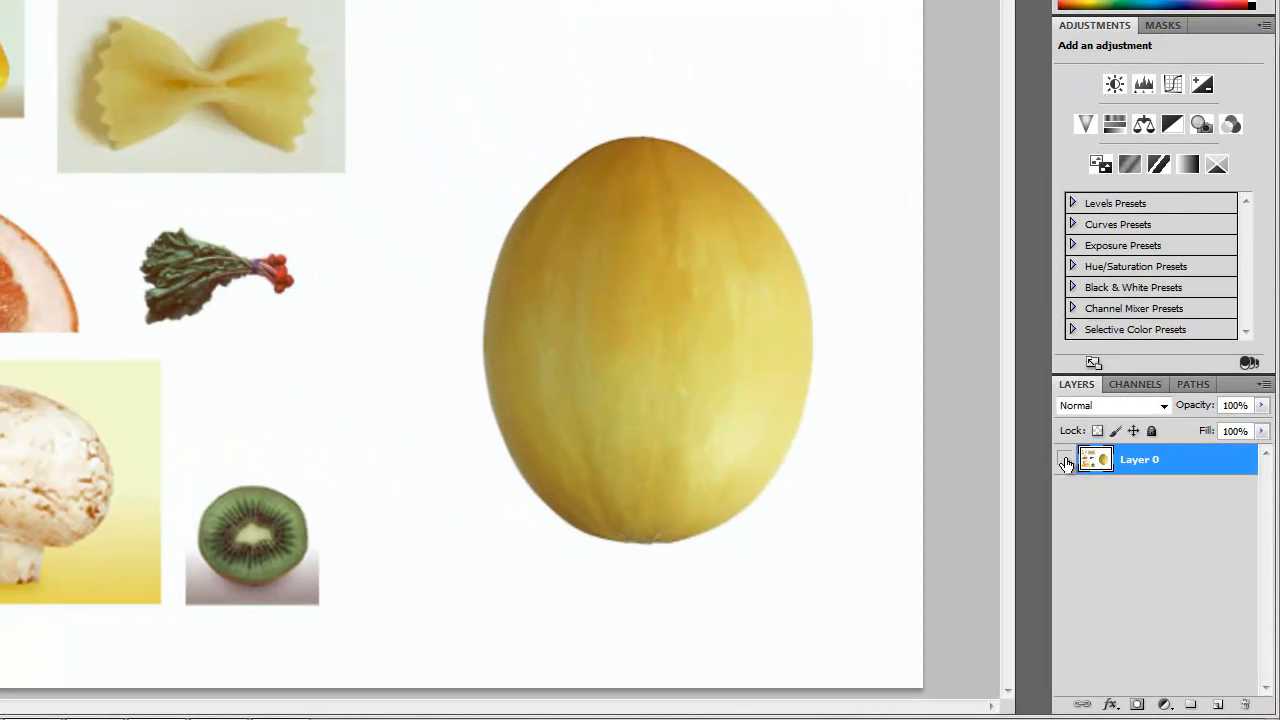
pyautogui.moveTo(1065, 459)
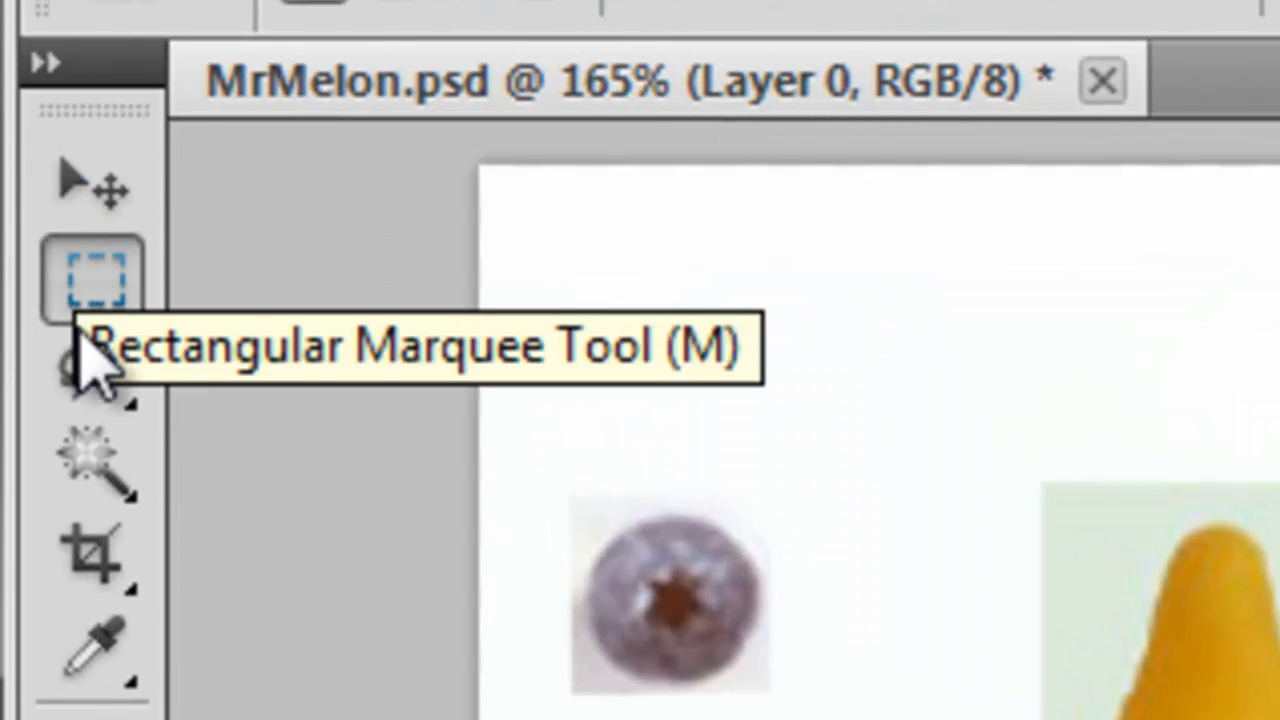
pyautogui.moveTo(90, 465)
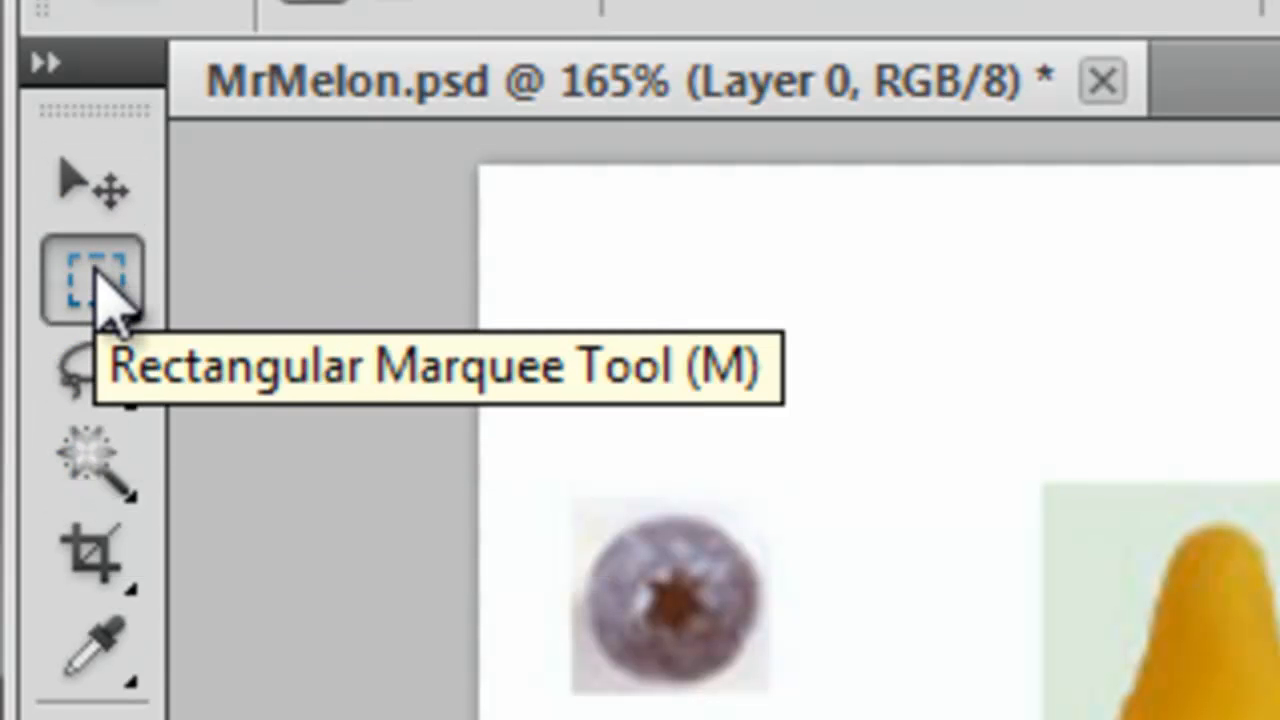
pyautogui.moveTo(100, 330)
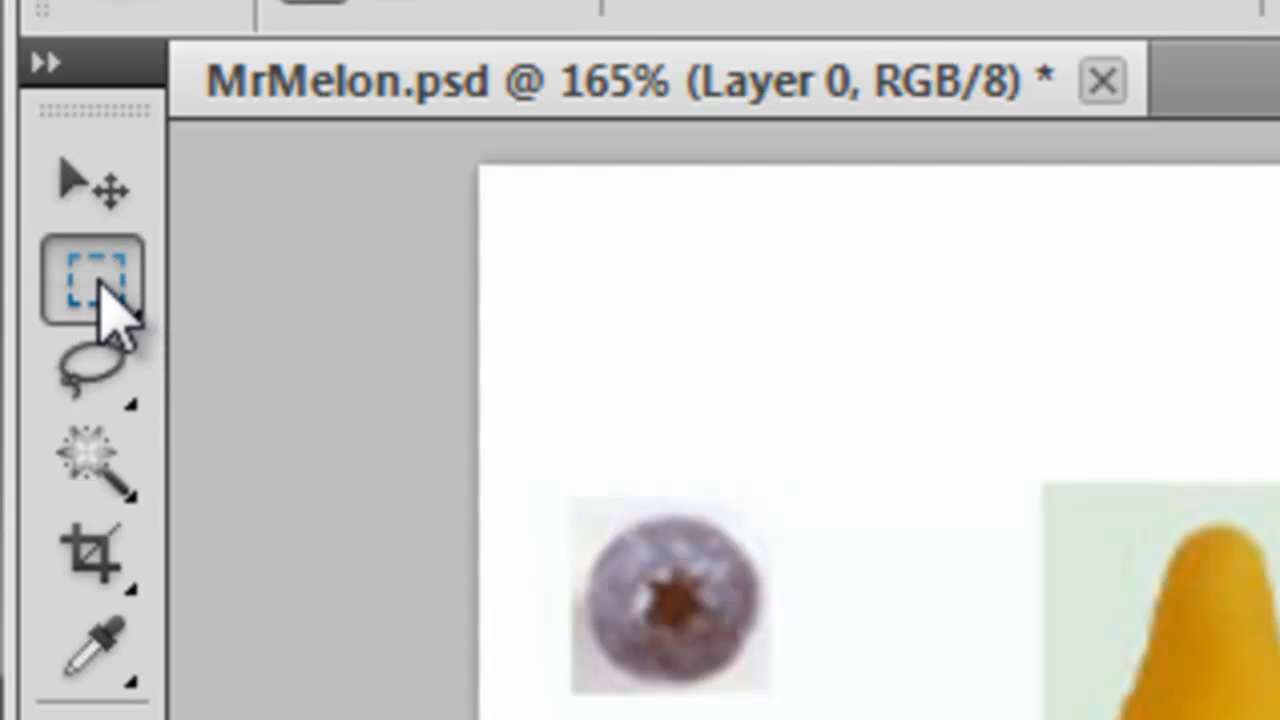
pyautogui.click(90, 280)
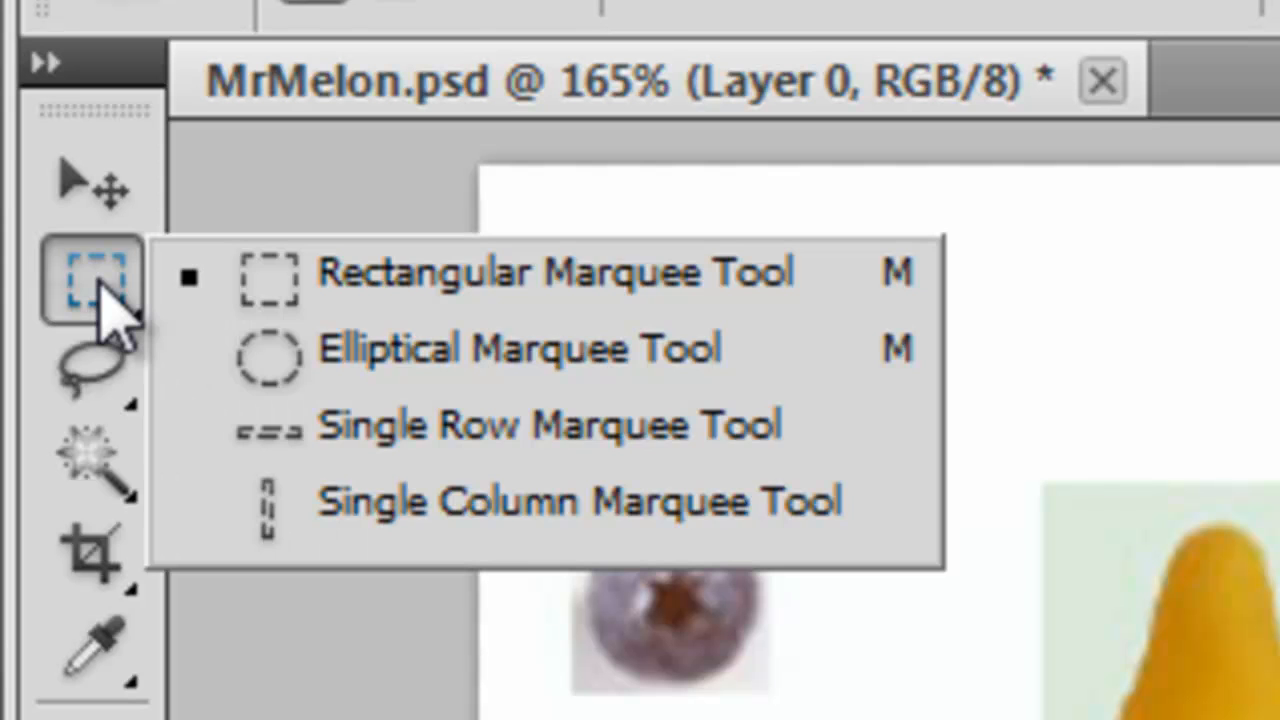
pyautogui.click(90, 370)
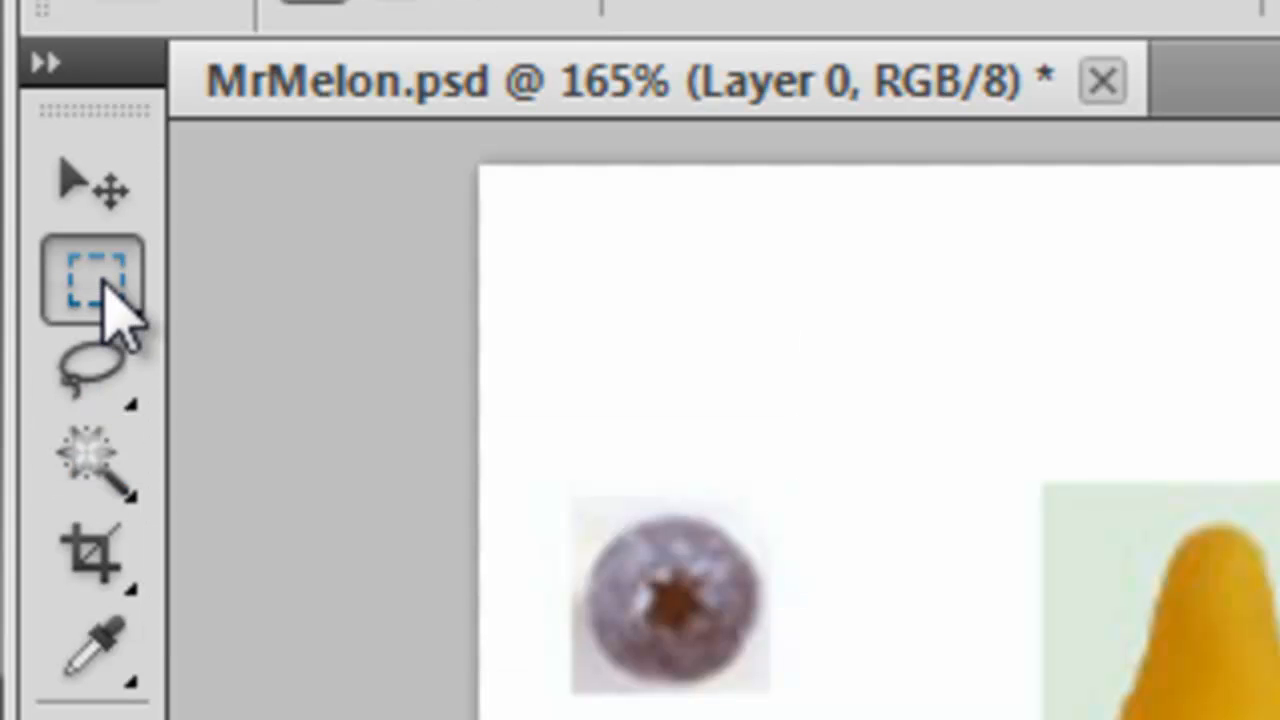
pyautogui.moveTo(90, 280)
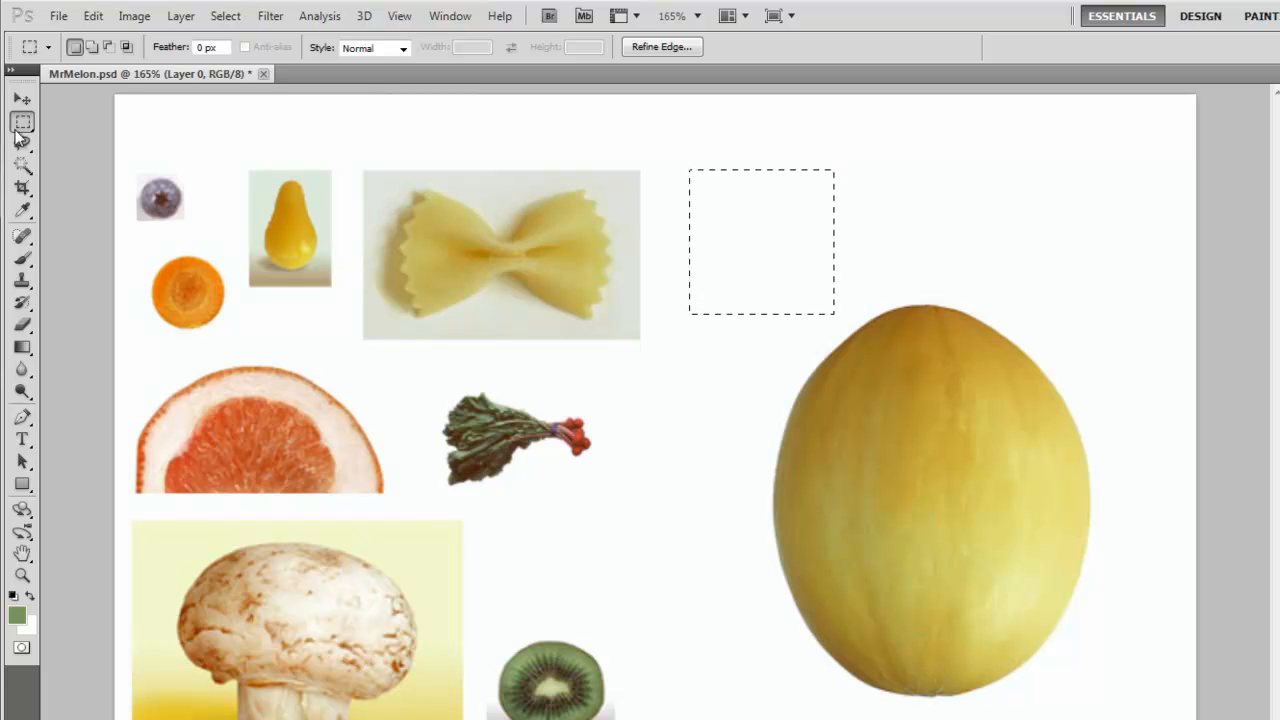
# Select the Brush Tool to paint green strokes inside the square selection.
pyautogui.click(22, 98)
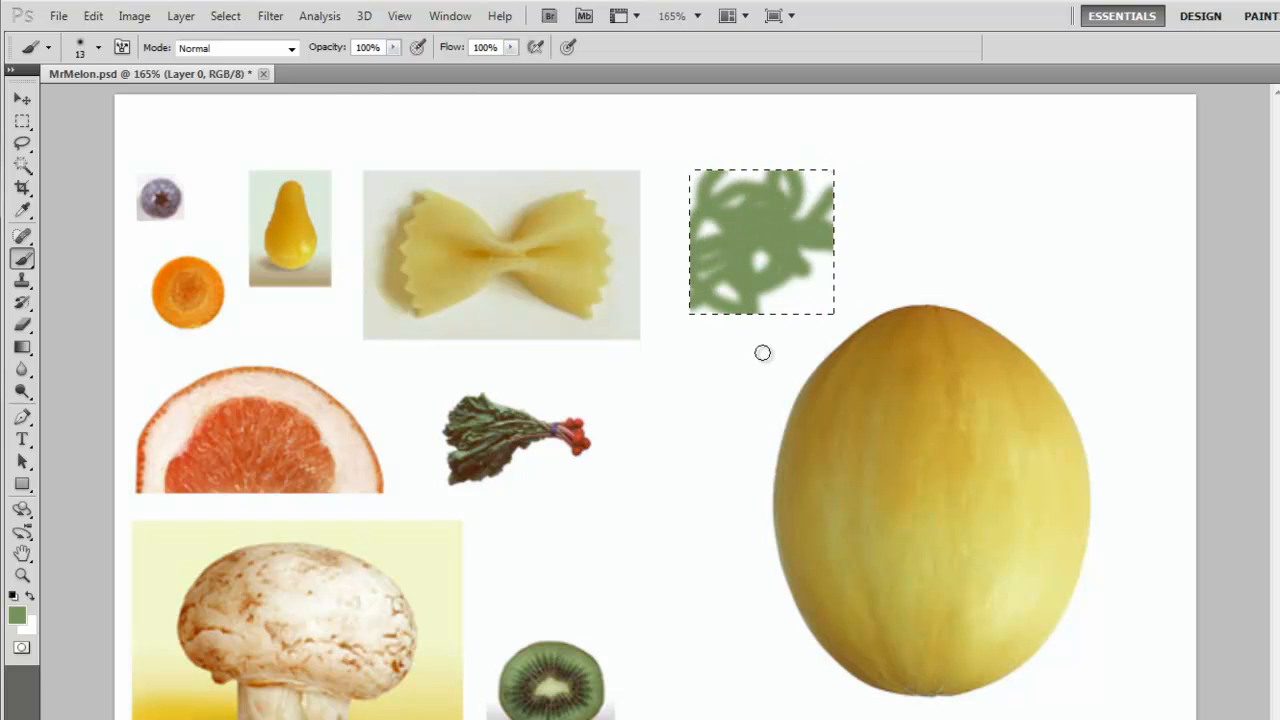
pyautogui.moveTo(285, 10)
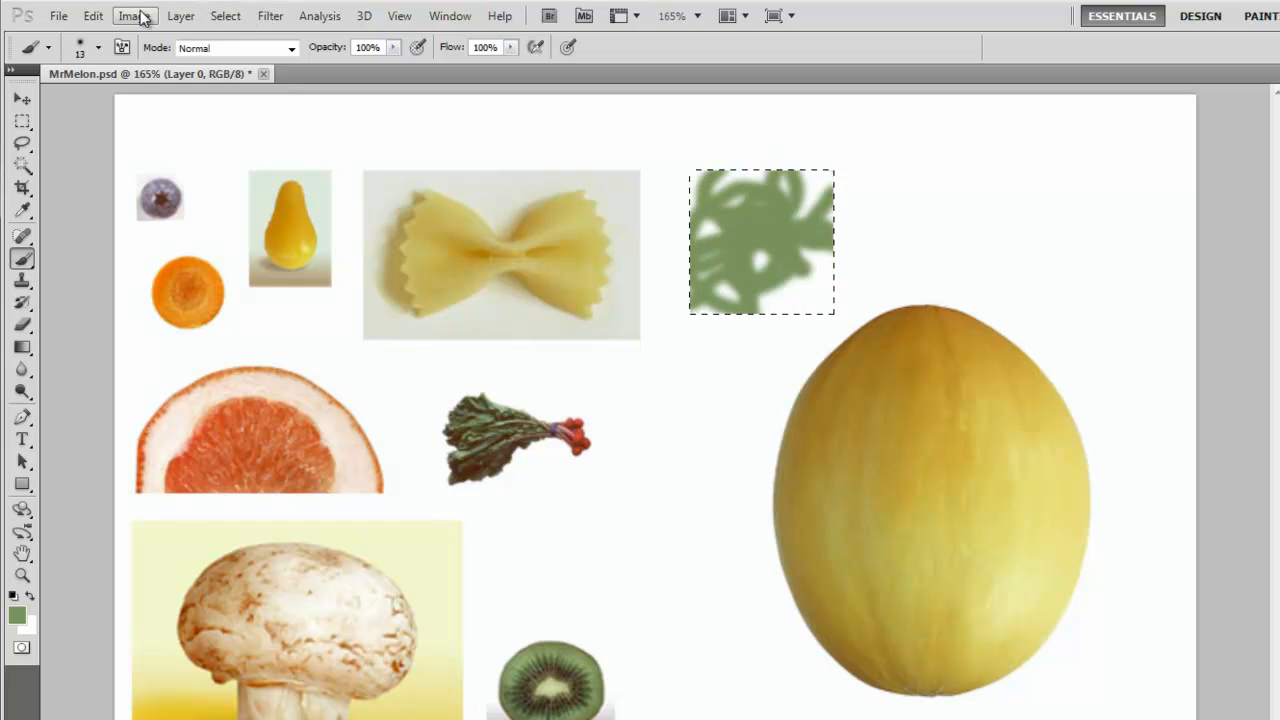
# Shift the scribbles' hue to about -153 with Hue/Saturation, turning them purple.
pyautogui.click(135, 15)
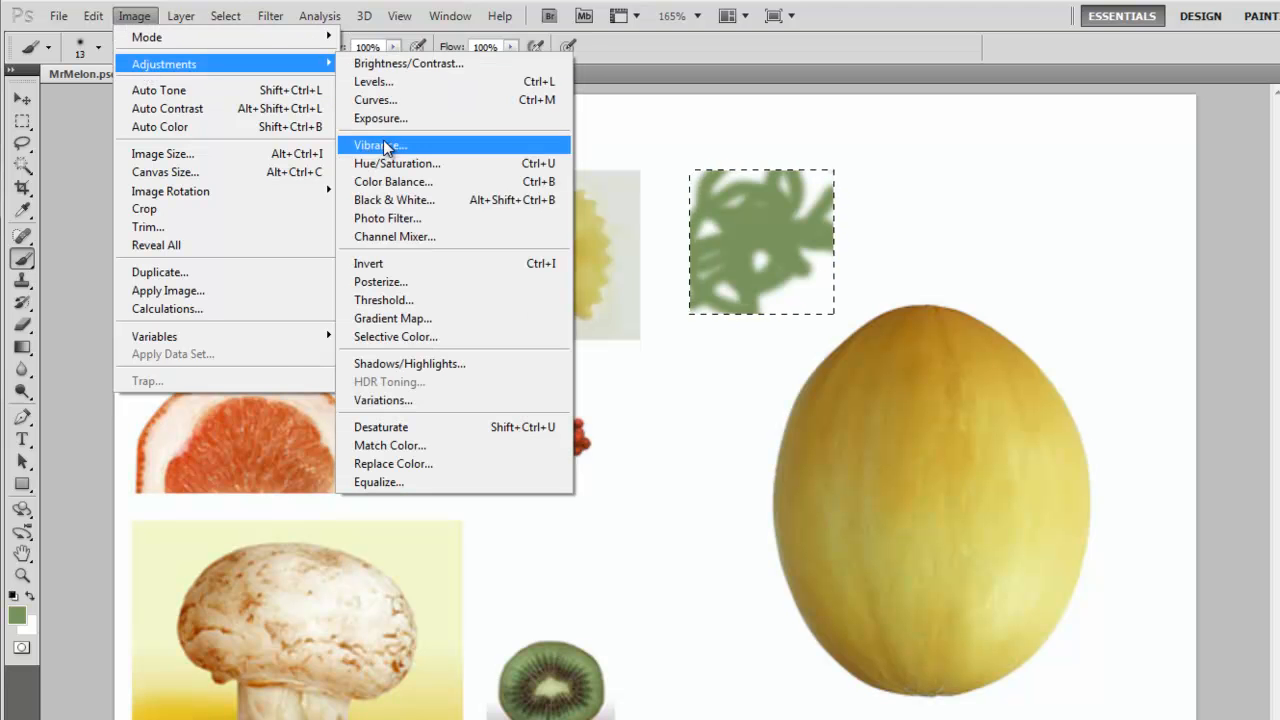
pyautogui.click(396, 163)
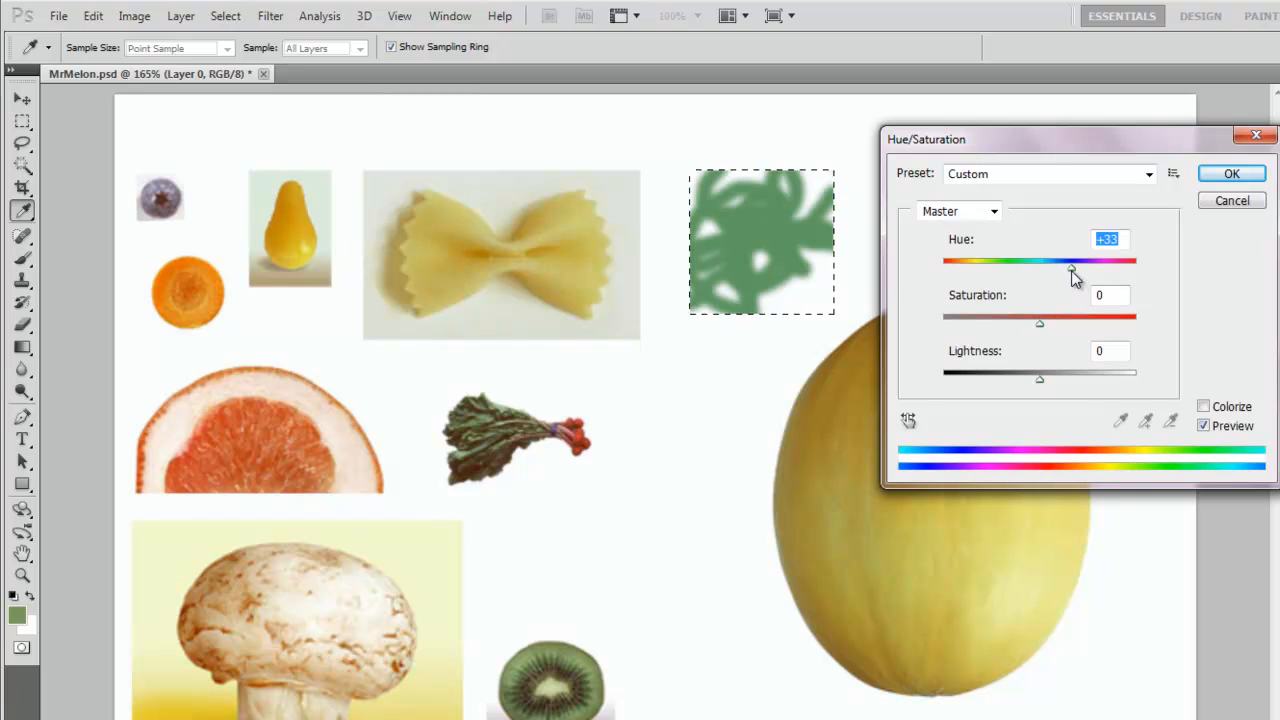
pyautogui.moveTo(1072, 274); pyautogui.dragTo(1127, 274)
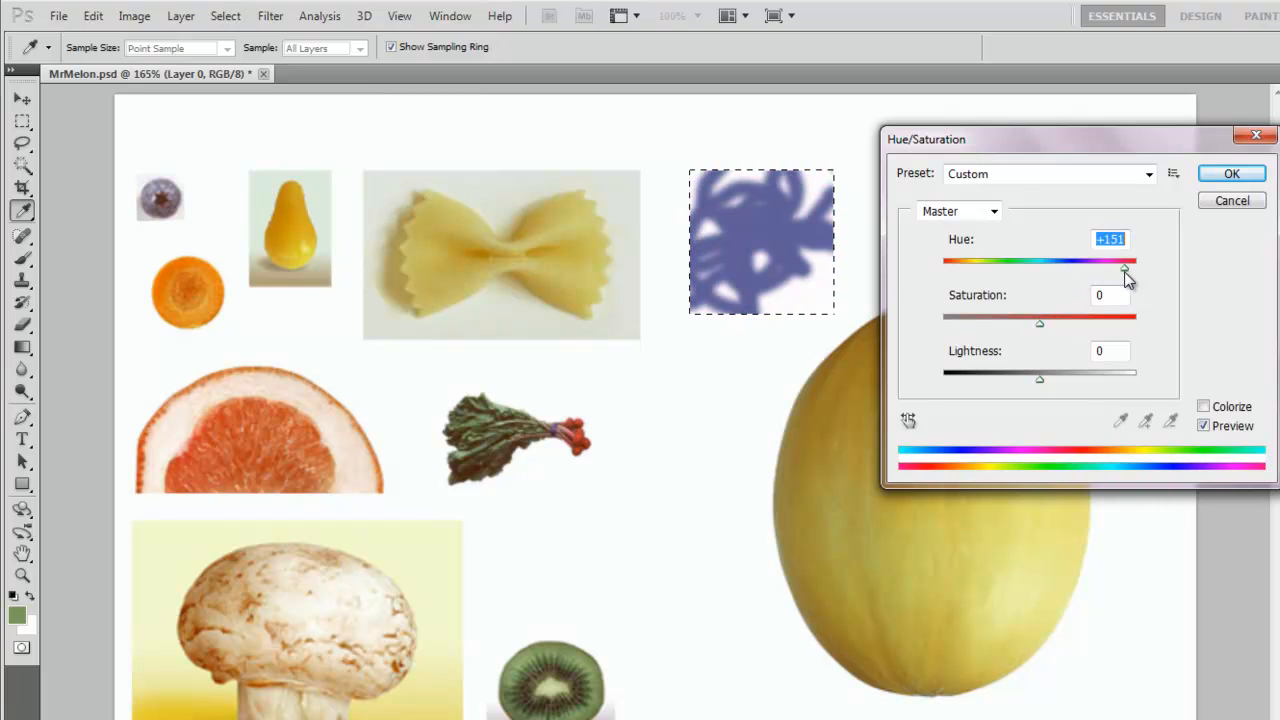
pyautogui.moveTo(1125, 270); pyautogui.dragTo(1045, 270)
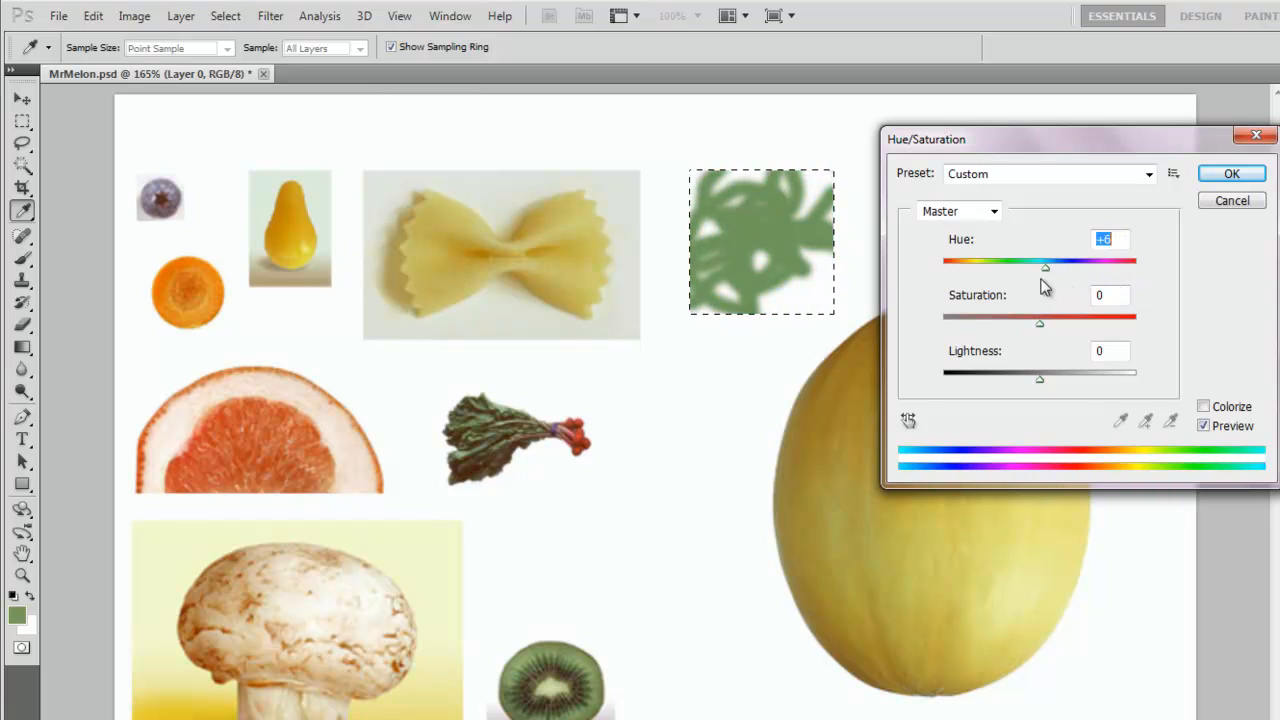
pyautogui.moveTo(1045, 267); pyautogui.dragTo(953, 267)
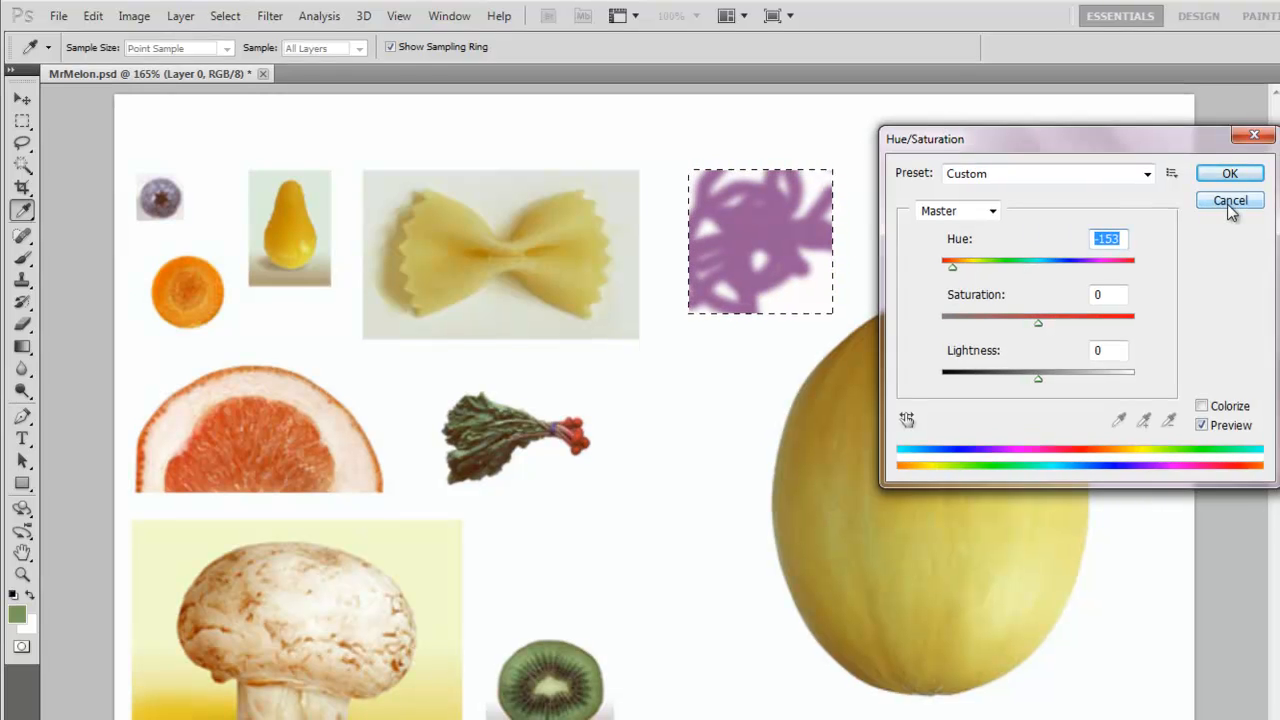
pyautogui.click(1230, 200)
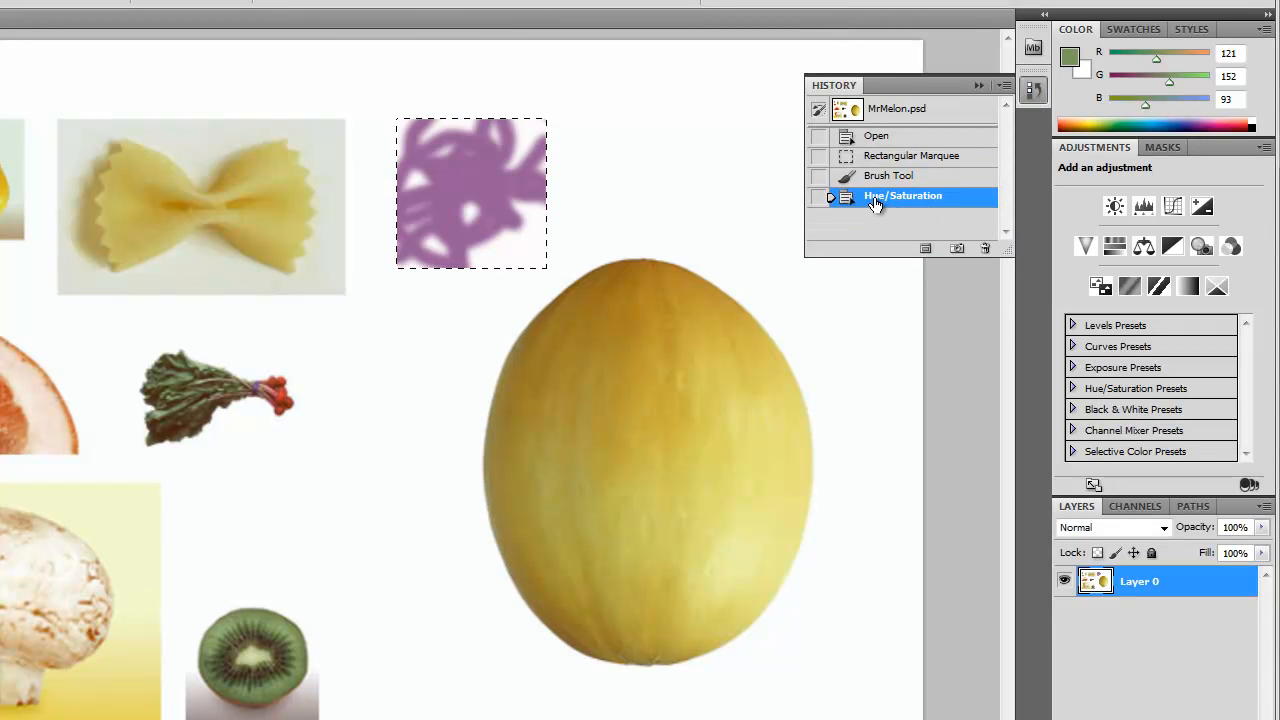
# Step back in History past the hue change and brush strokes to the opened state.
pyautogui.click(890, 175)
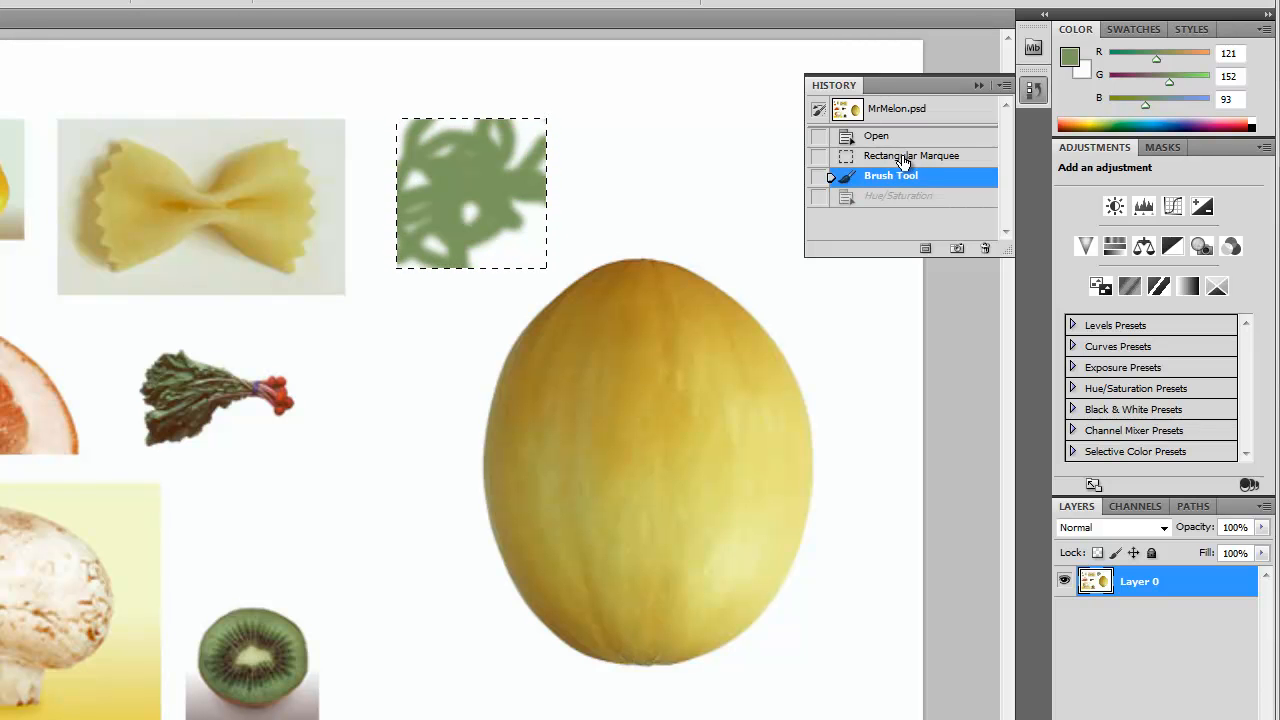
pyautogui.click(911, 155)
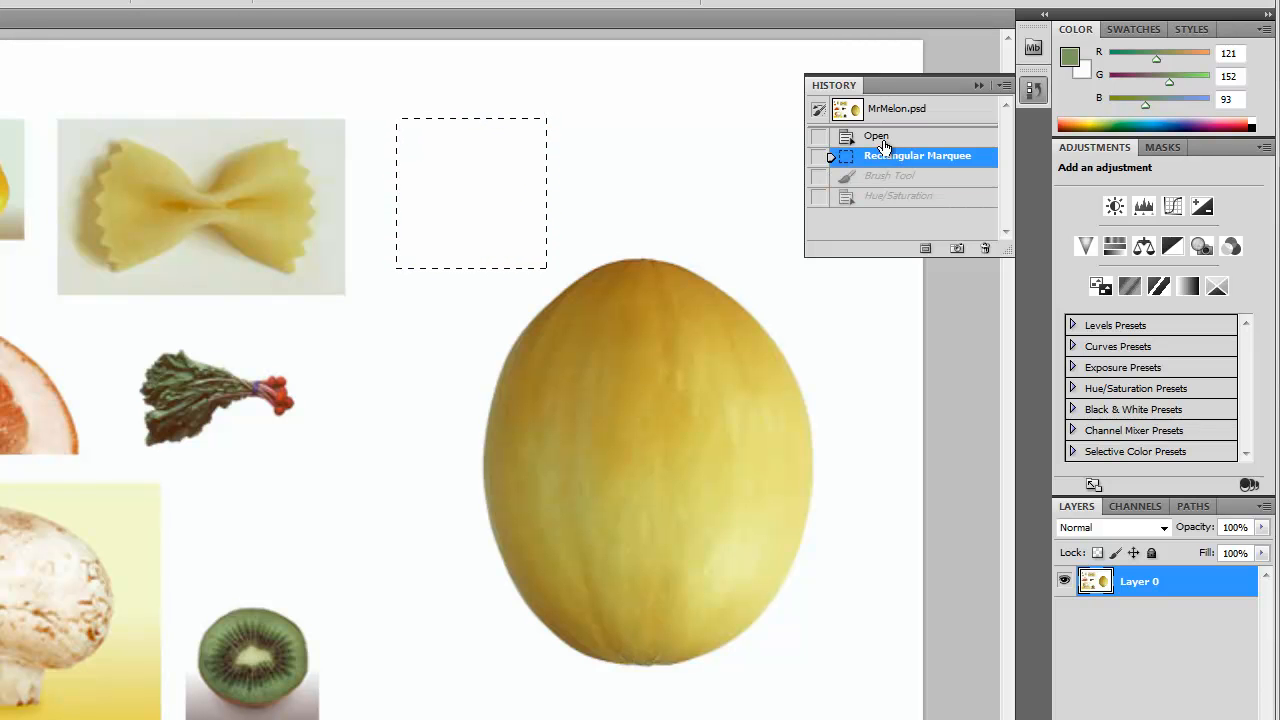
pyautogui.click(876, 136)
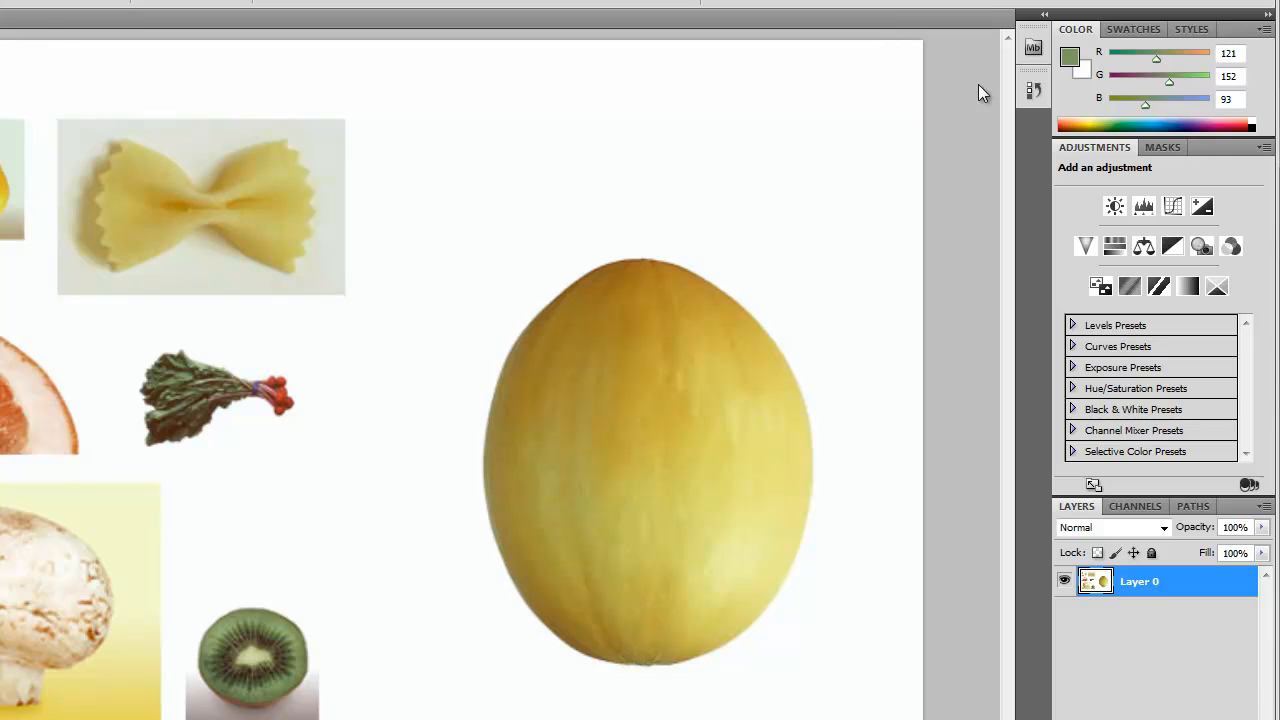
pyautogui.moveTo(979, 84)
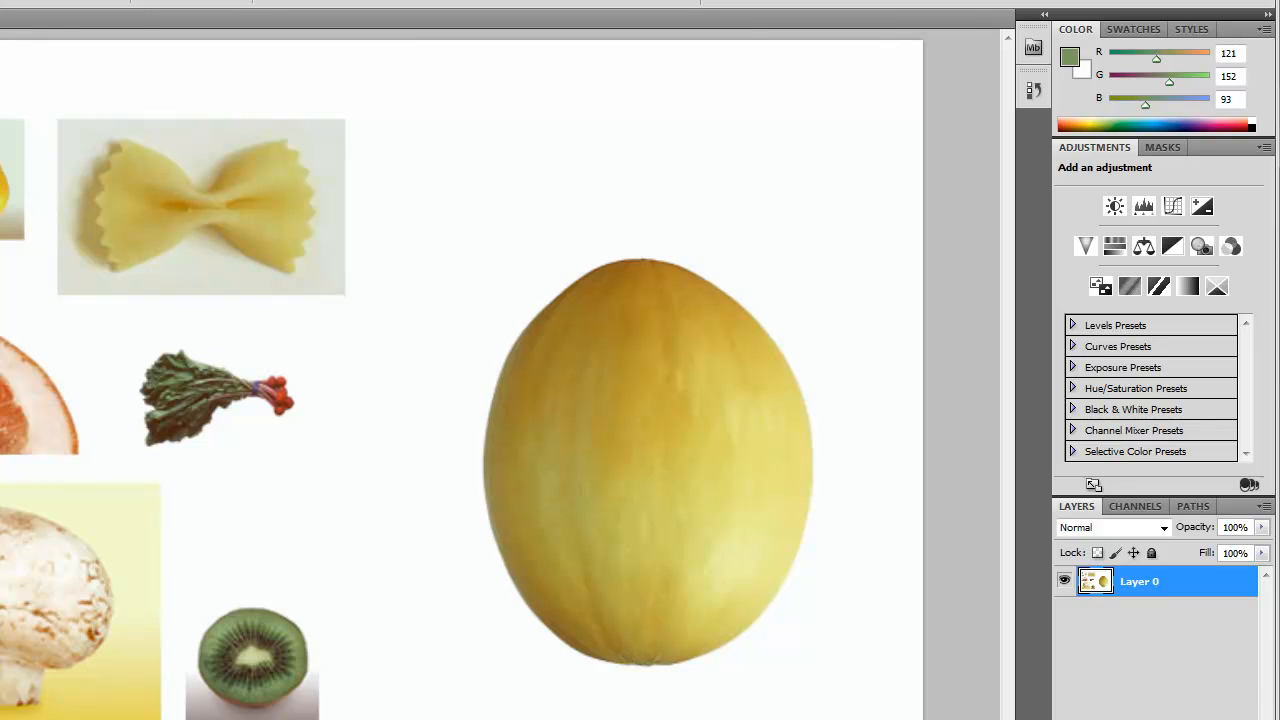
# Select the upper-left carrot slice with the Quick Selection Tool.
pyautogui.click(23, 172)
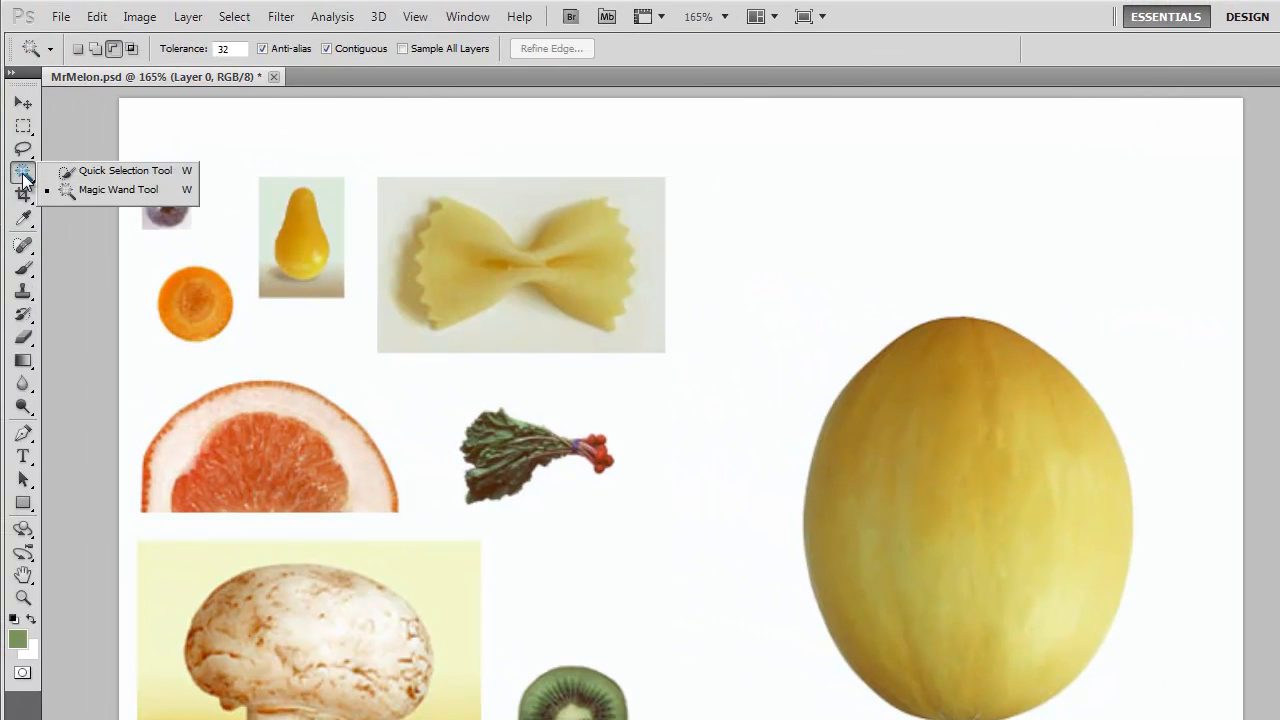
pyautogui.moveTo(92, 170)
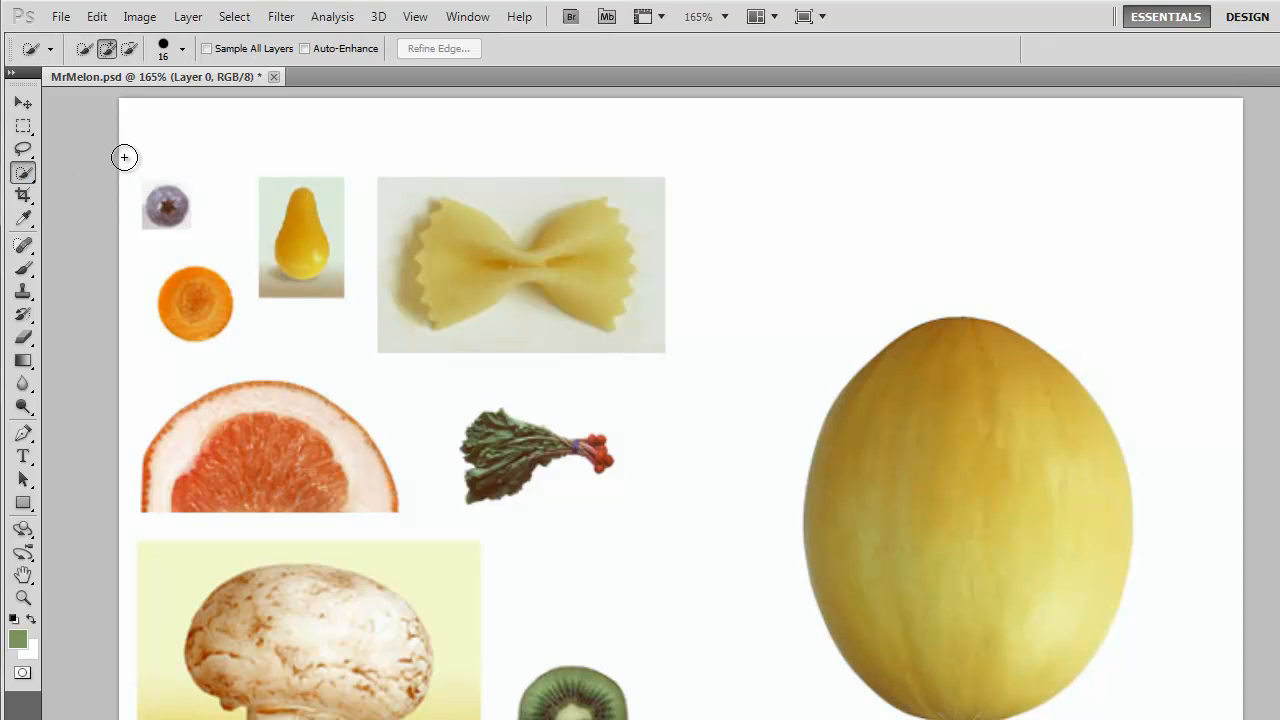
pyautogui.moveTo(128, 165)
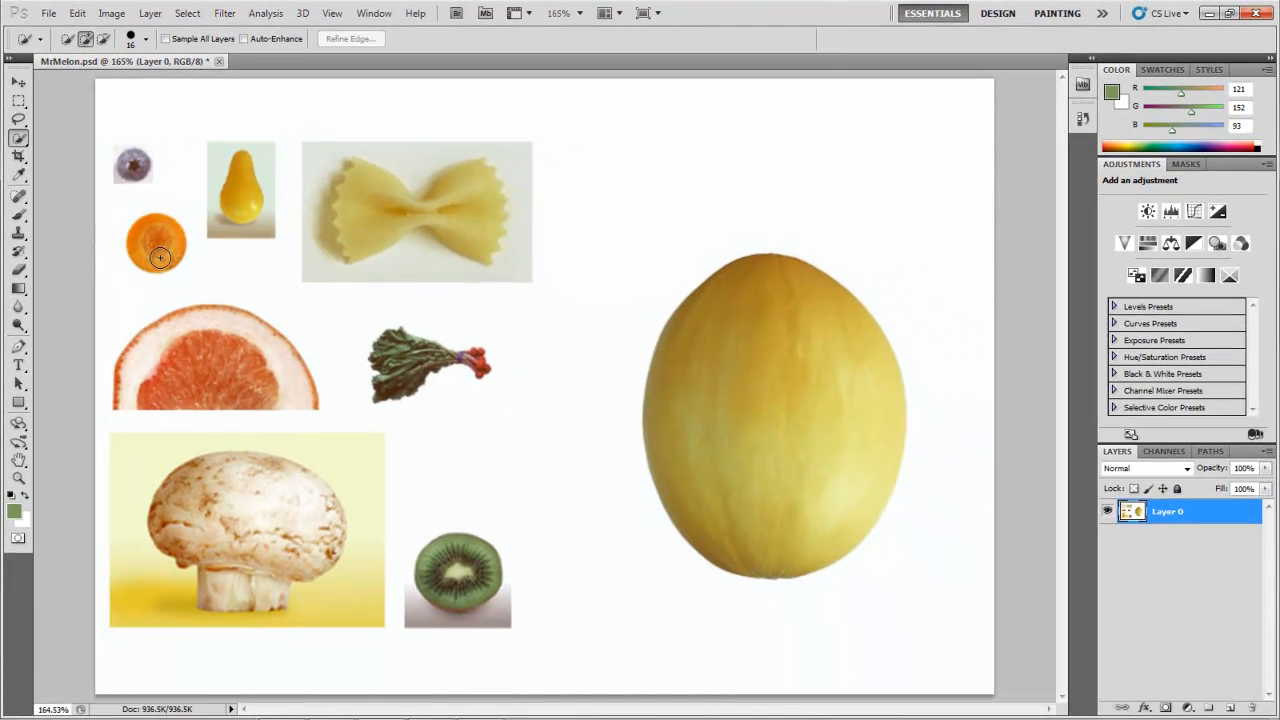
pyautogui.click(157, 245)
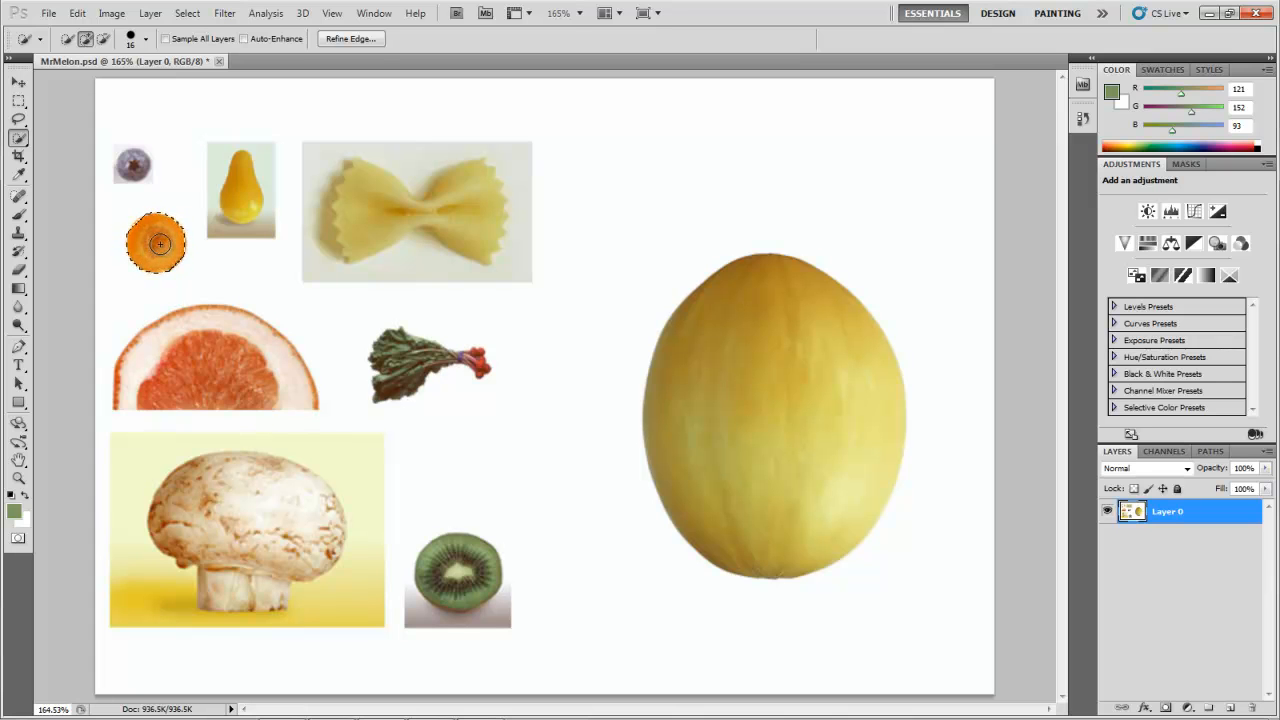
# Copy and paste the carrot slice, then move it onto the melon as an eye.
pyautogui.click(77, 13)
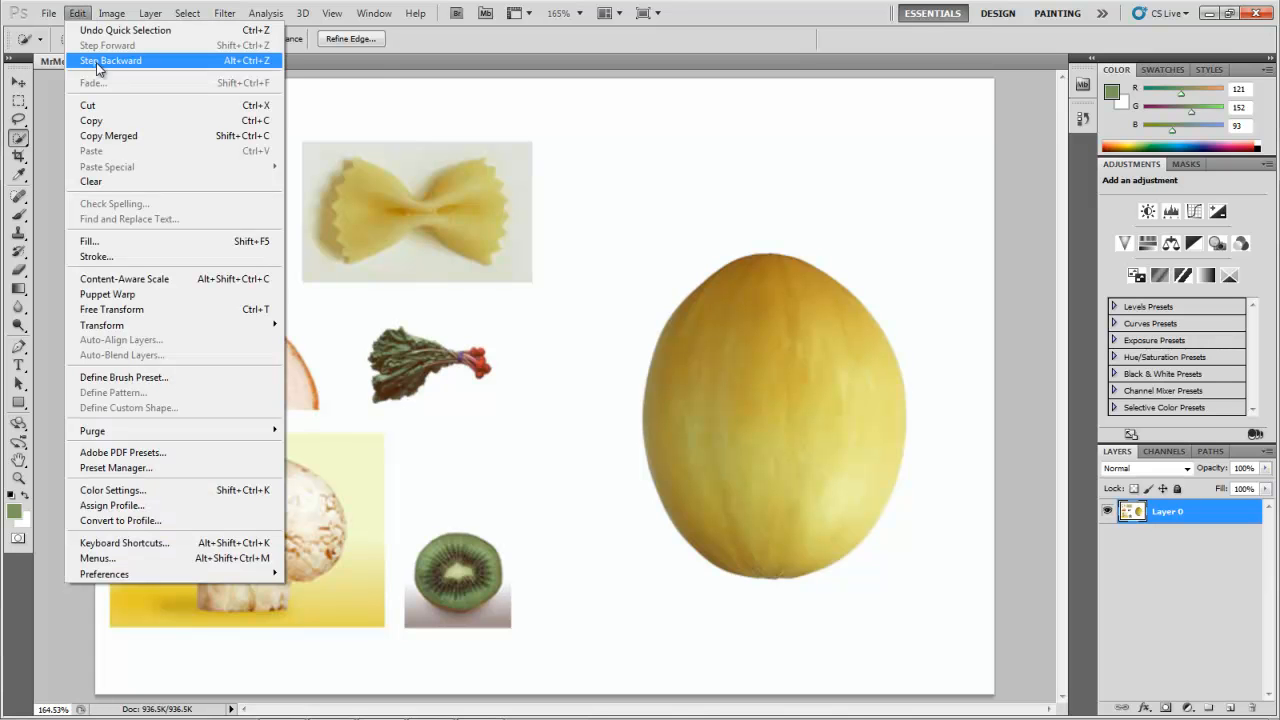
pyautogui.moveTo(92, 120)
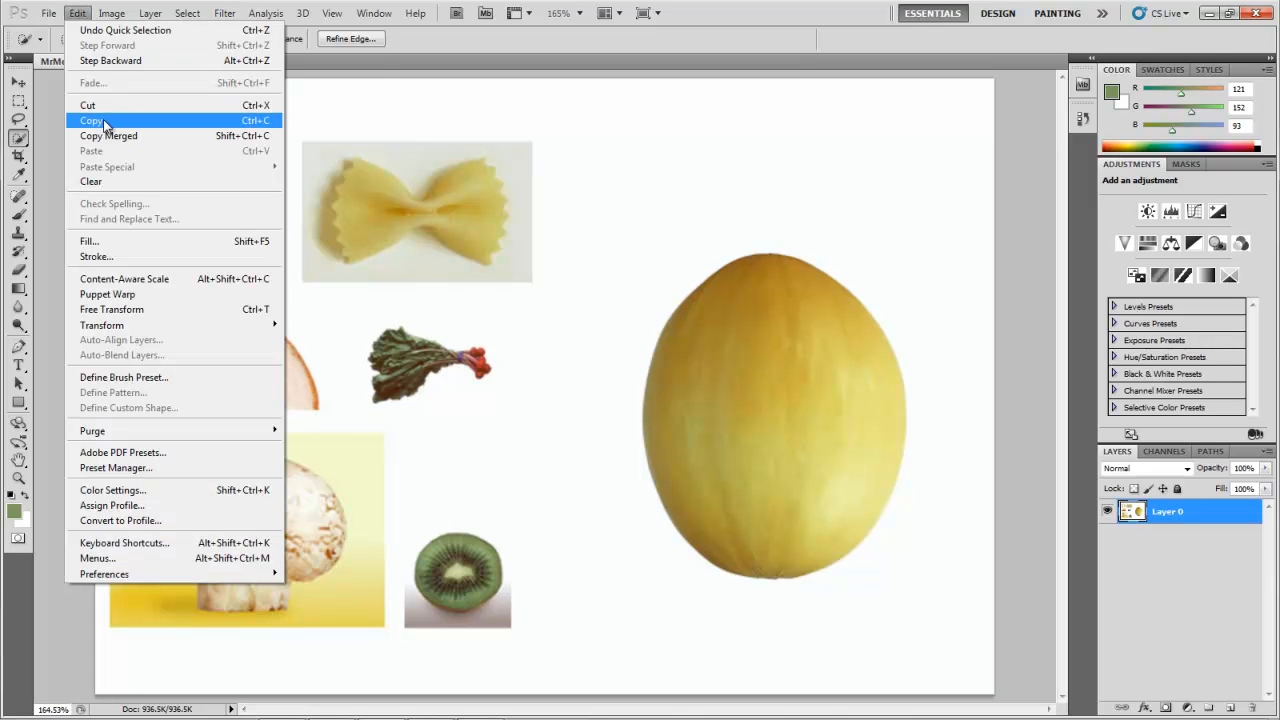
pyautogui.click(92, 120)
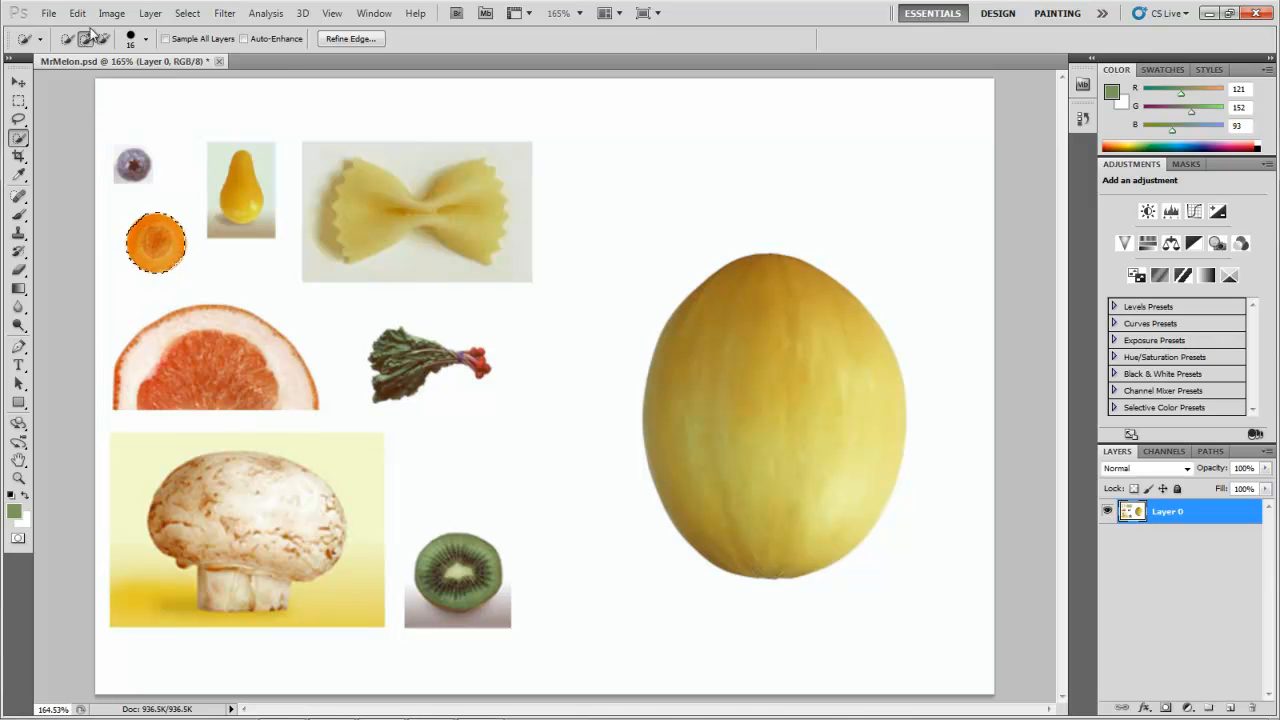
pyautogui.click(76, 13)
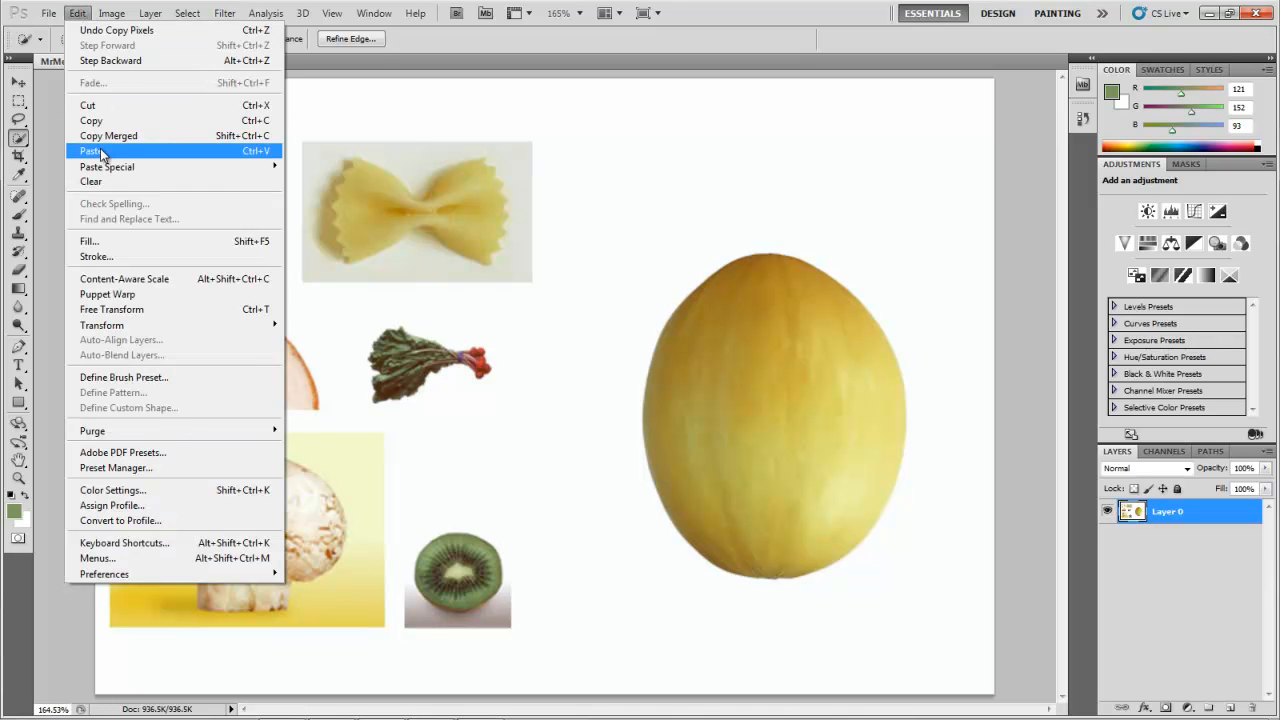
pyautogui.click(90, 150)
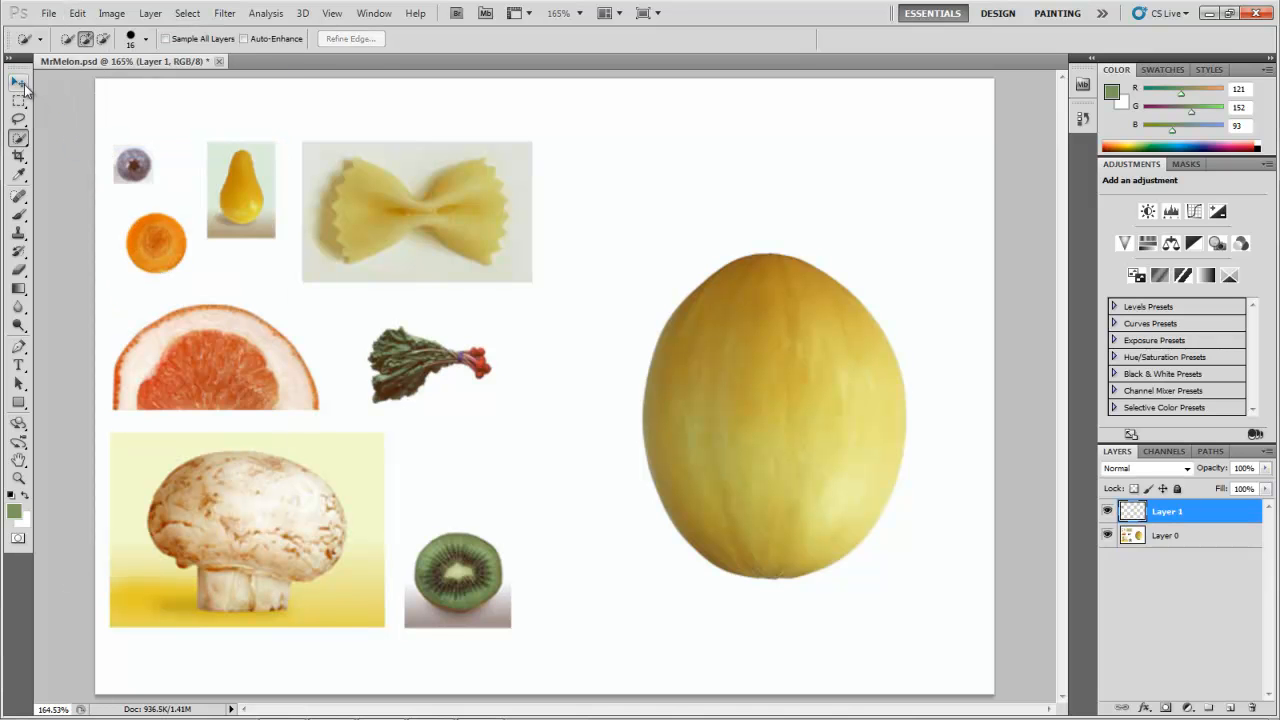
pyautogui.click(18, 83)
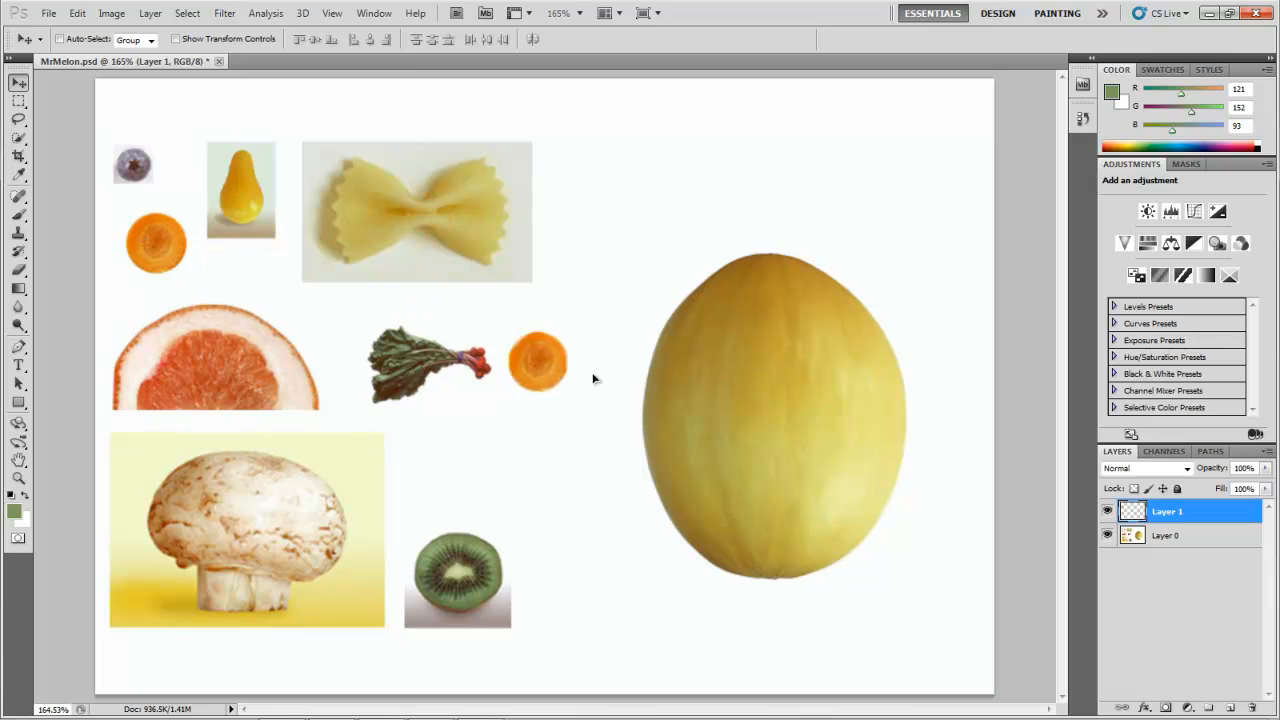
pyautogui.moveTo(538, 360); pyautogui.dragTo(730, 363)
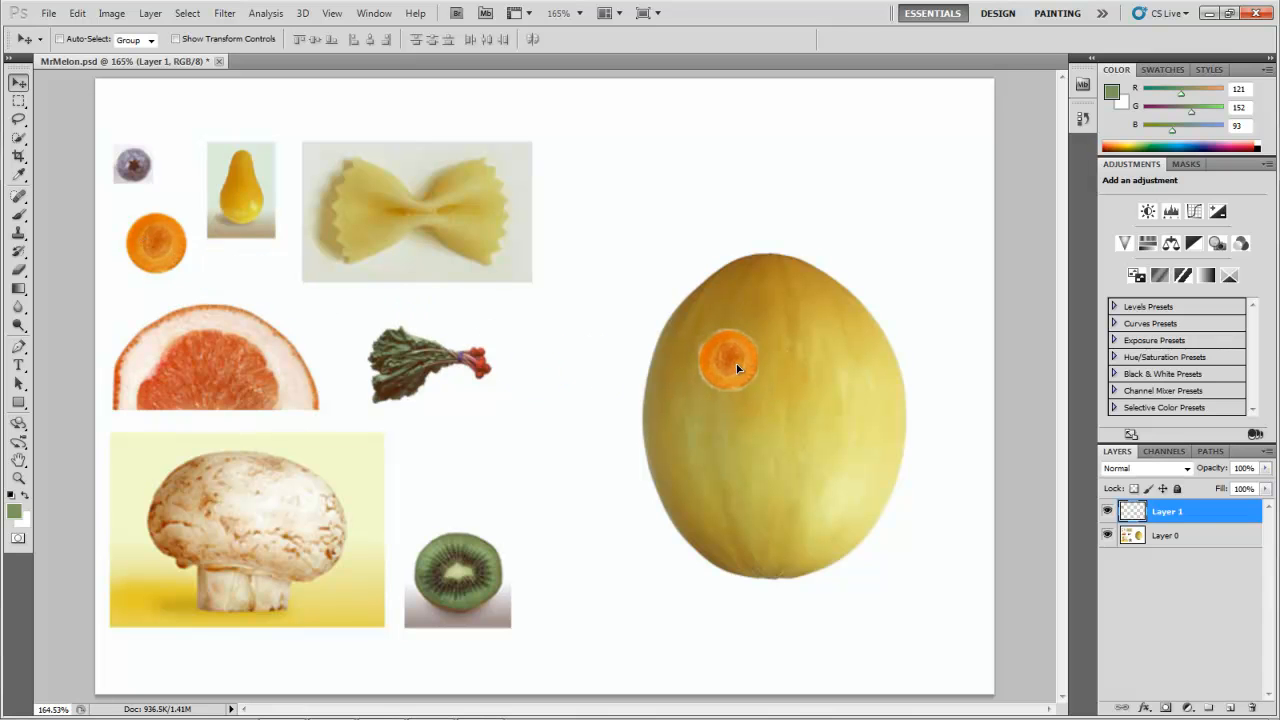
# Rename the carrot layers to carrot r and carrot l.
pyautogui.click(1167, 511)
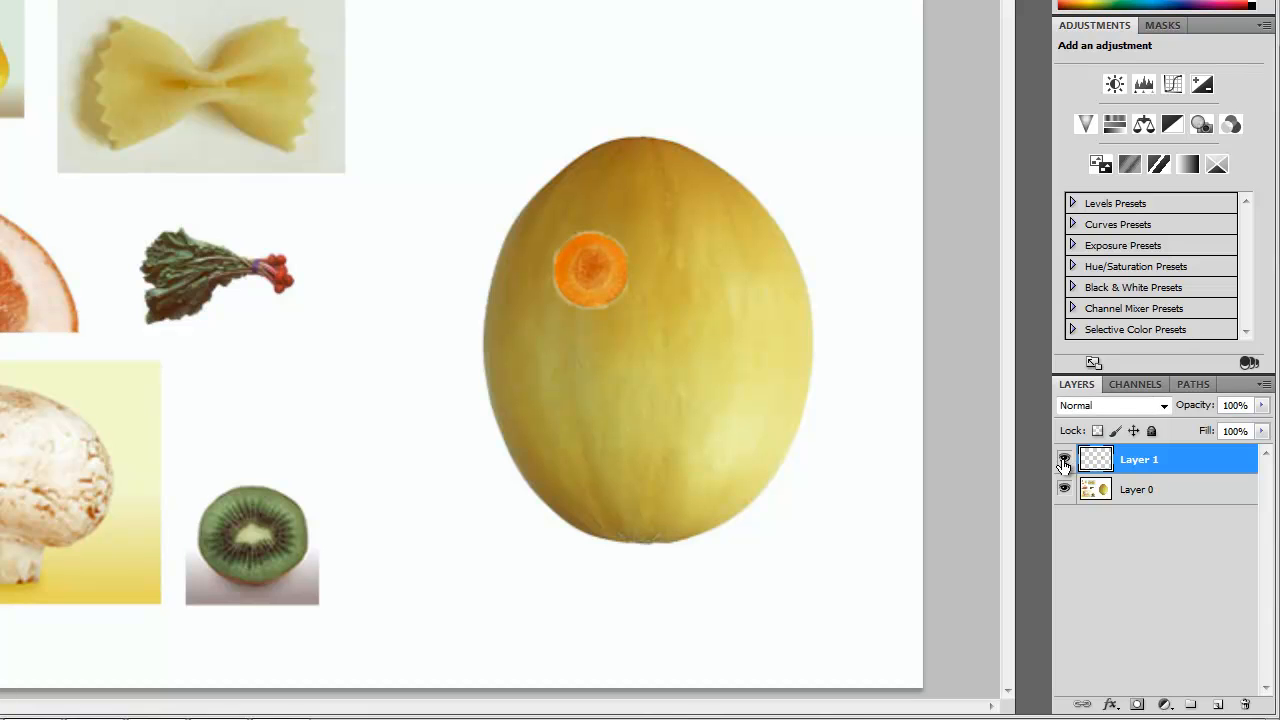
pyautogui.doubleClick(1139, 459)
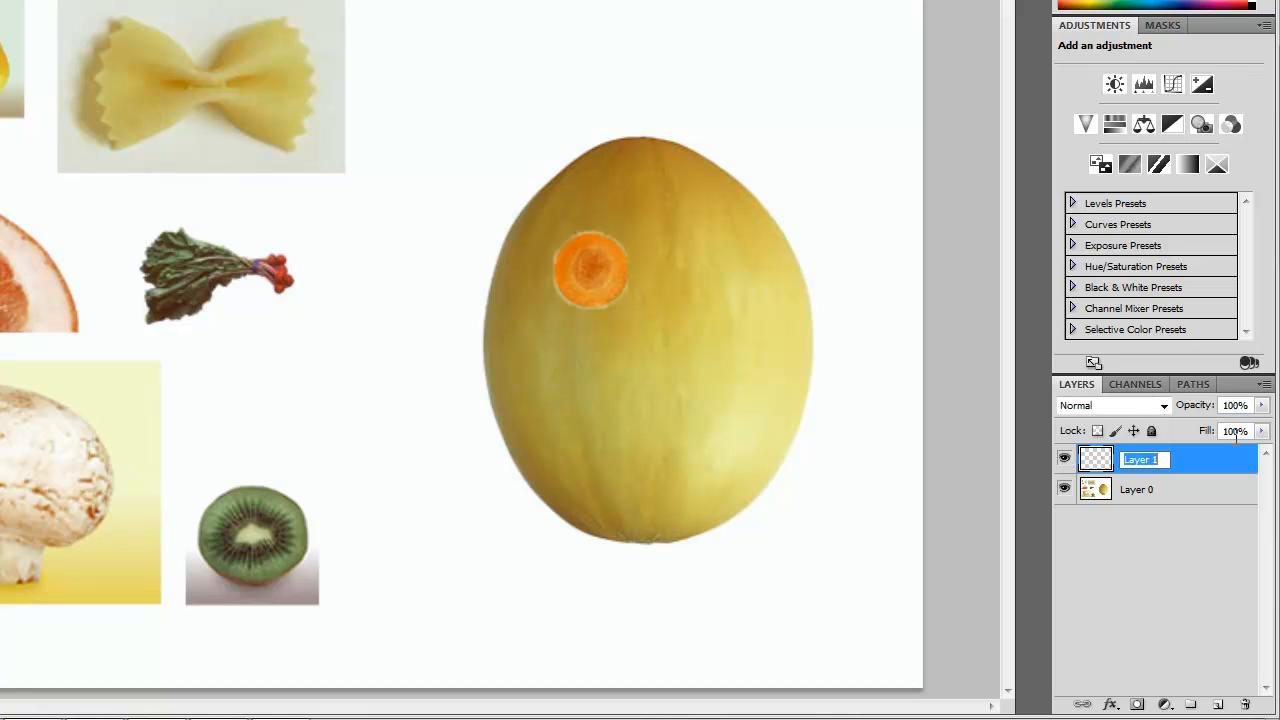
pyautogui.write('carrot r')
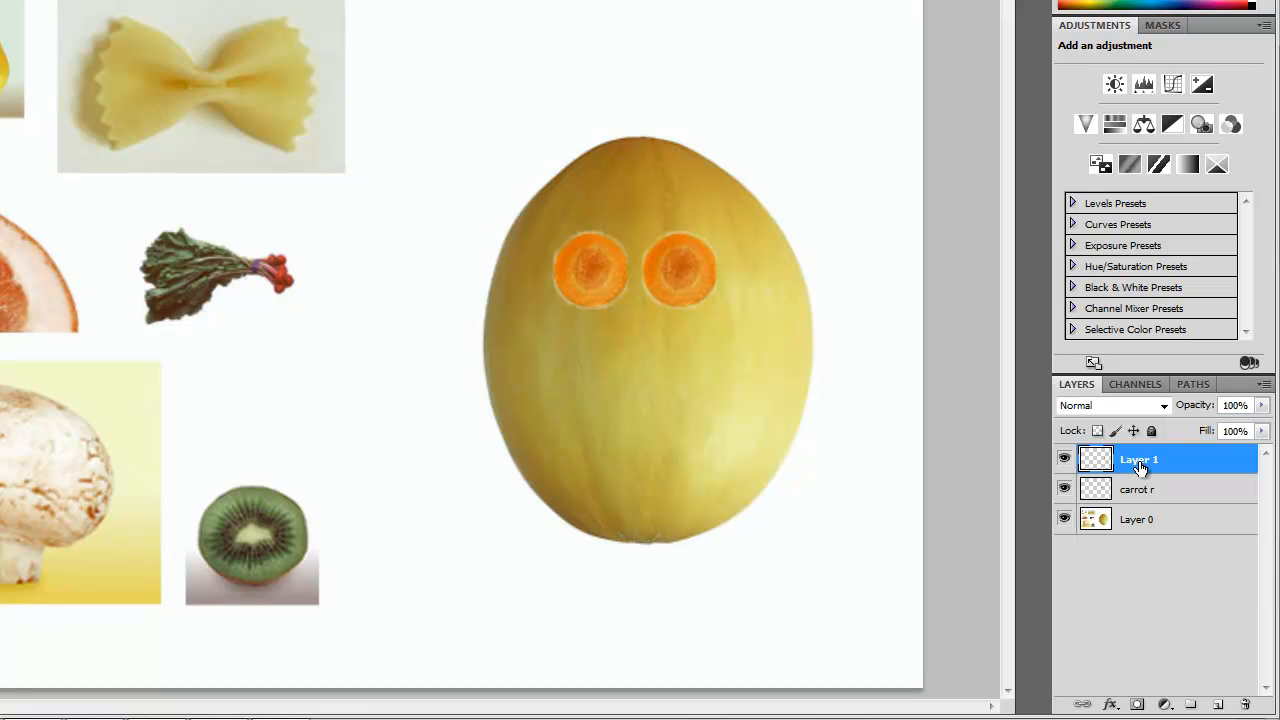
pyautogui.doubleClick(1139, 459)
pyautogui.write('carrot l')
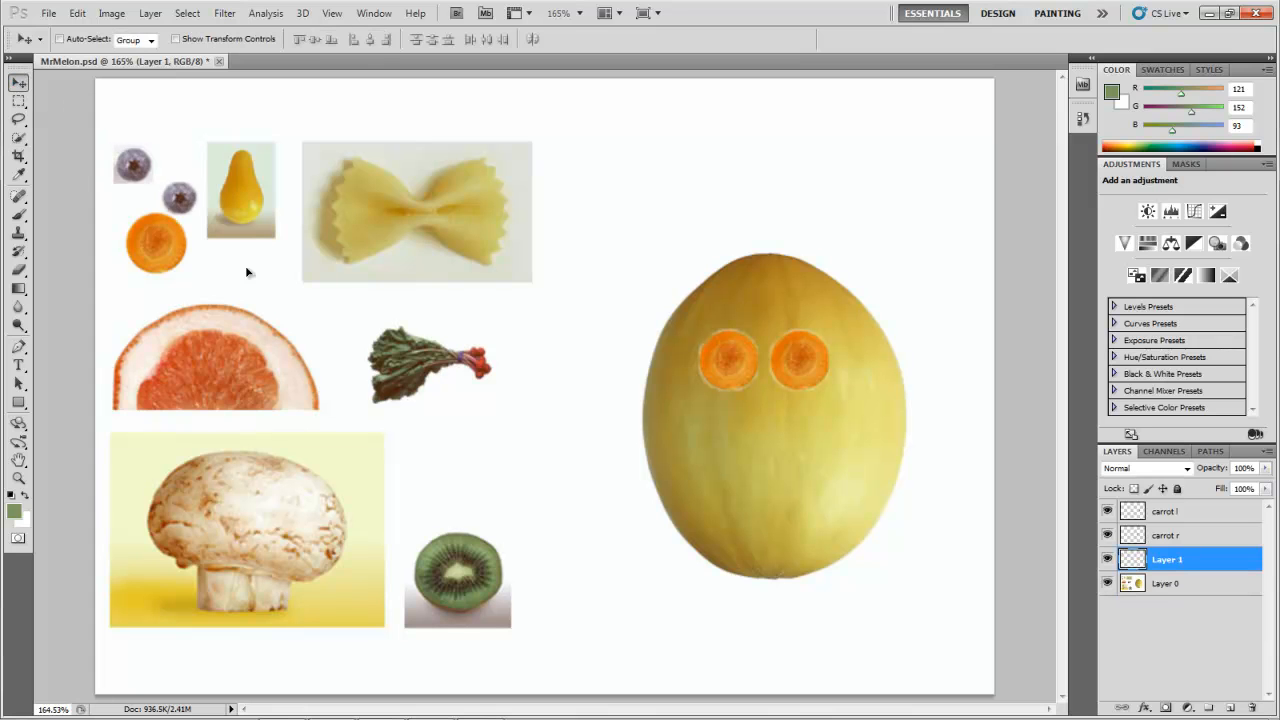
# Drag the copied blueberry onto the melon below the carrot eyes.
pyautogui.moveTo(178, 198); pyautogui.dragTo(717, 420)
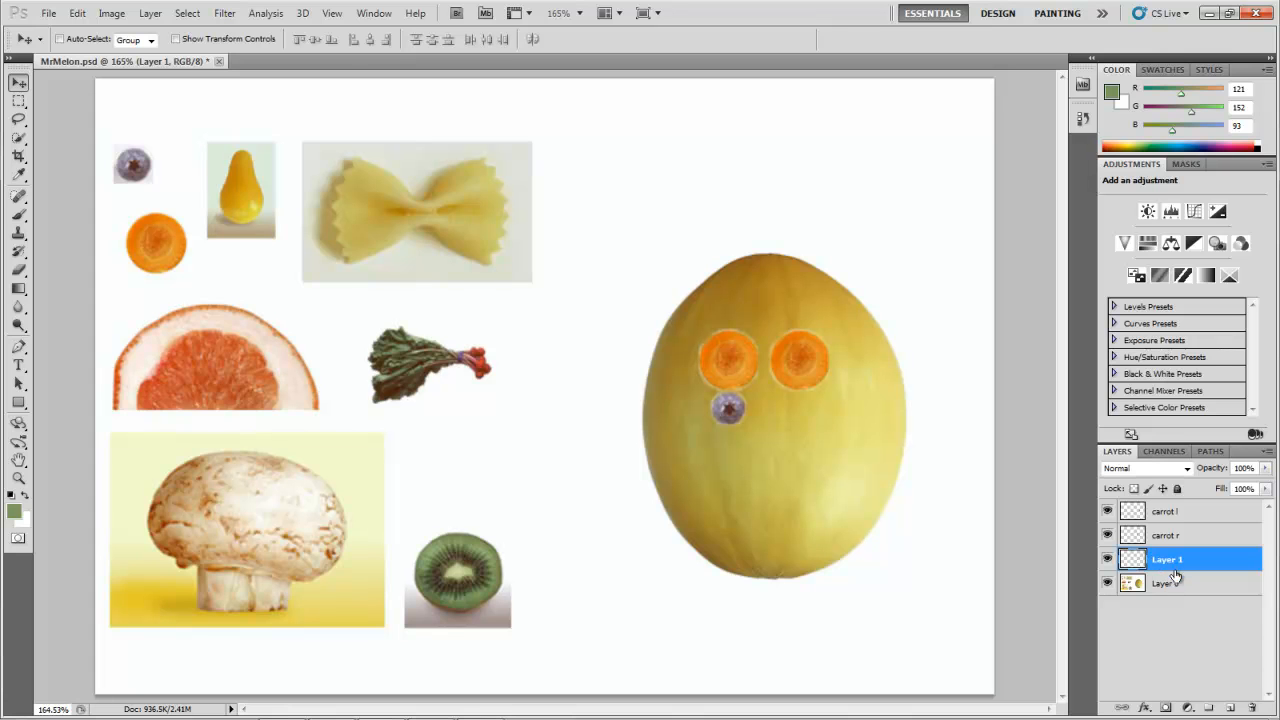
pyautogui.moveTo(1176, 565)
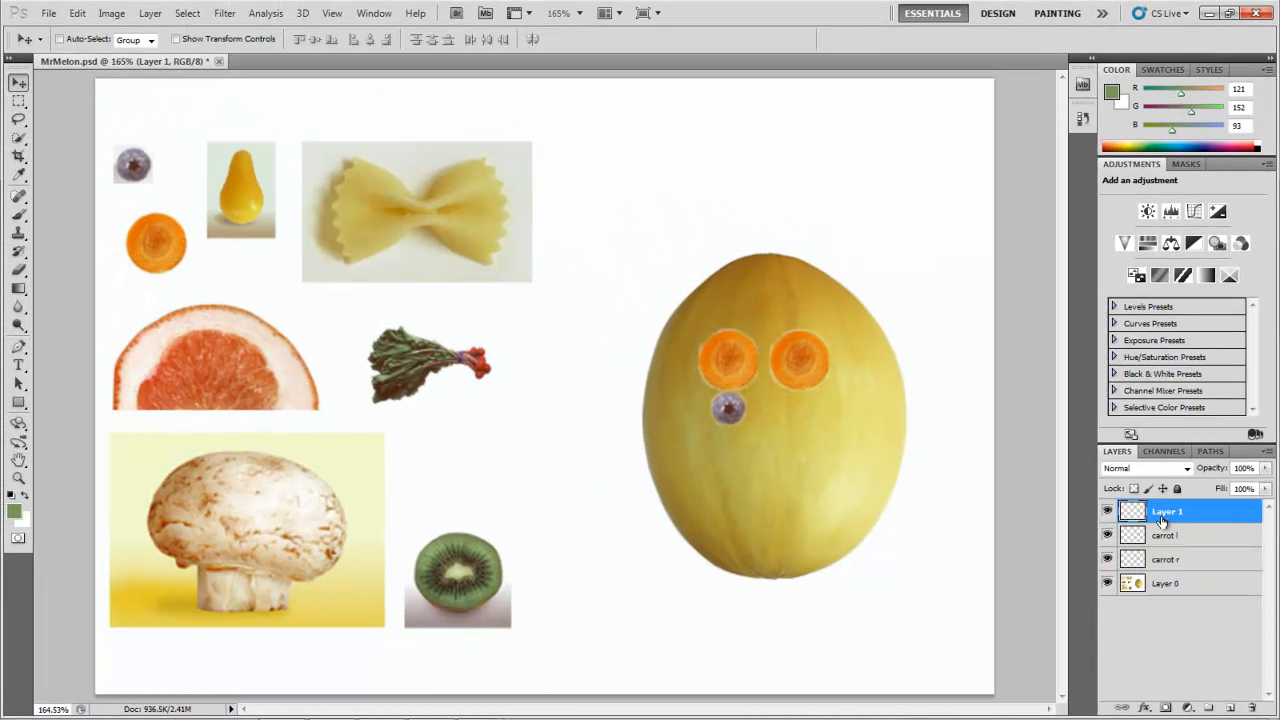
# Name the blueberry layer blueberry r, centre it in the left carrot, and name the duplicate blueberry l.
pyautogui.doubleClick(1167, 511)
pyautogui.write('blueberry r')
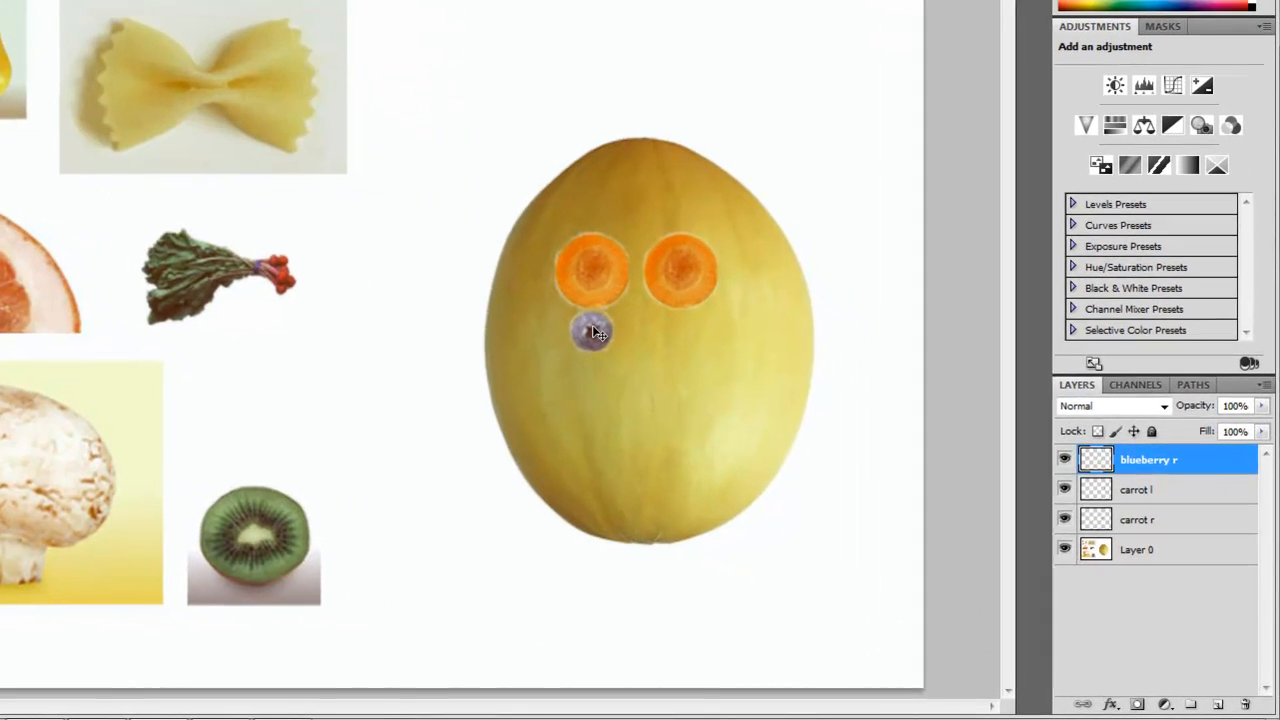
pyautogui.moveTo(595, 330); pyautogui.dragTo(595, 270)
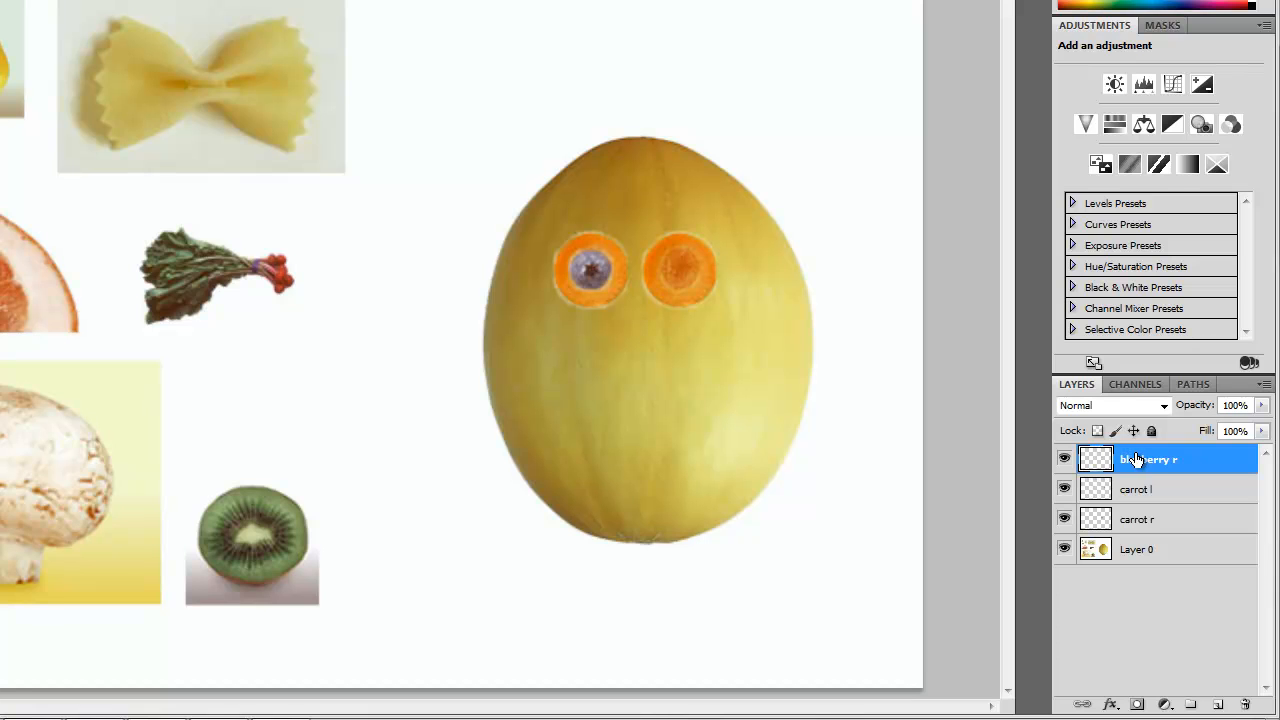
pyautogui.moveTo(1140, 461)
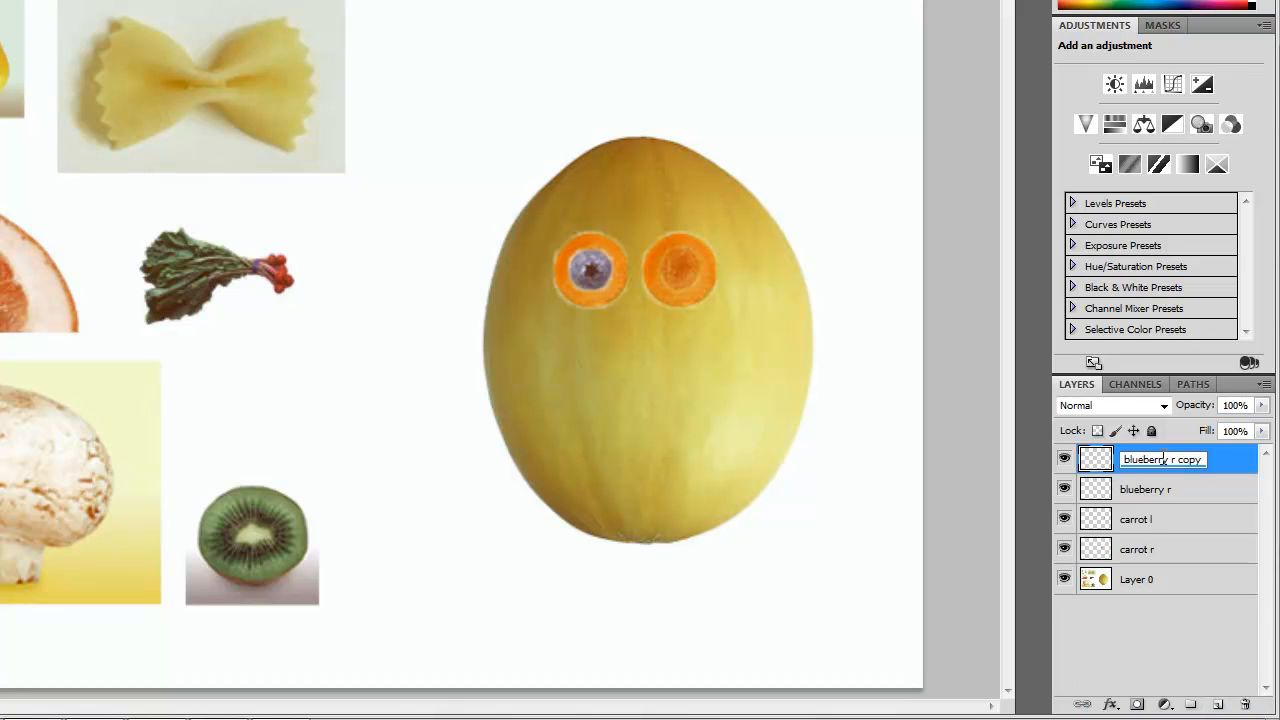
pyautogui.doubleClick(1188, 459)
pyautogui.write('l')
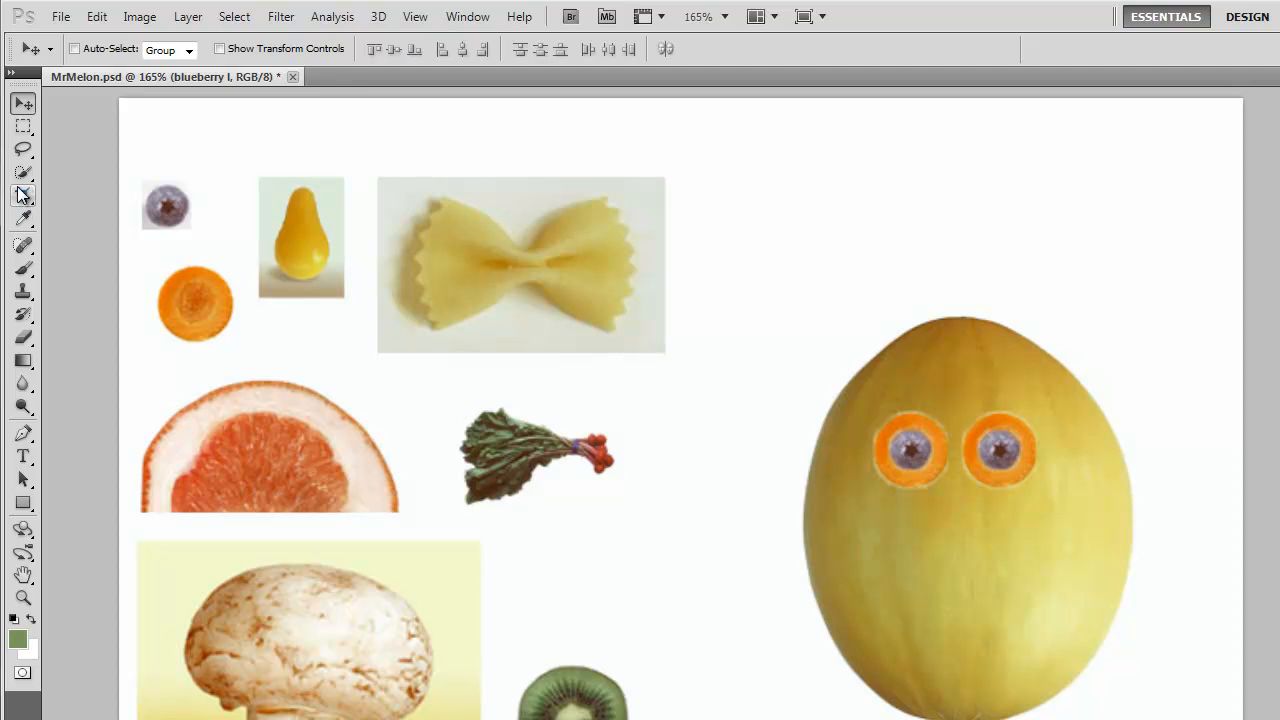
pyautogui.click(23, 128)
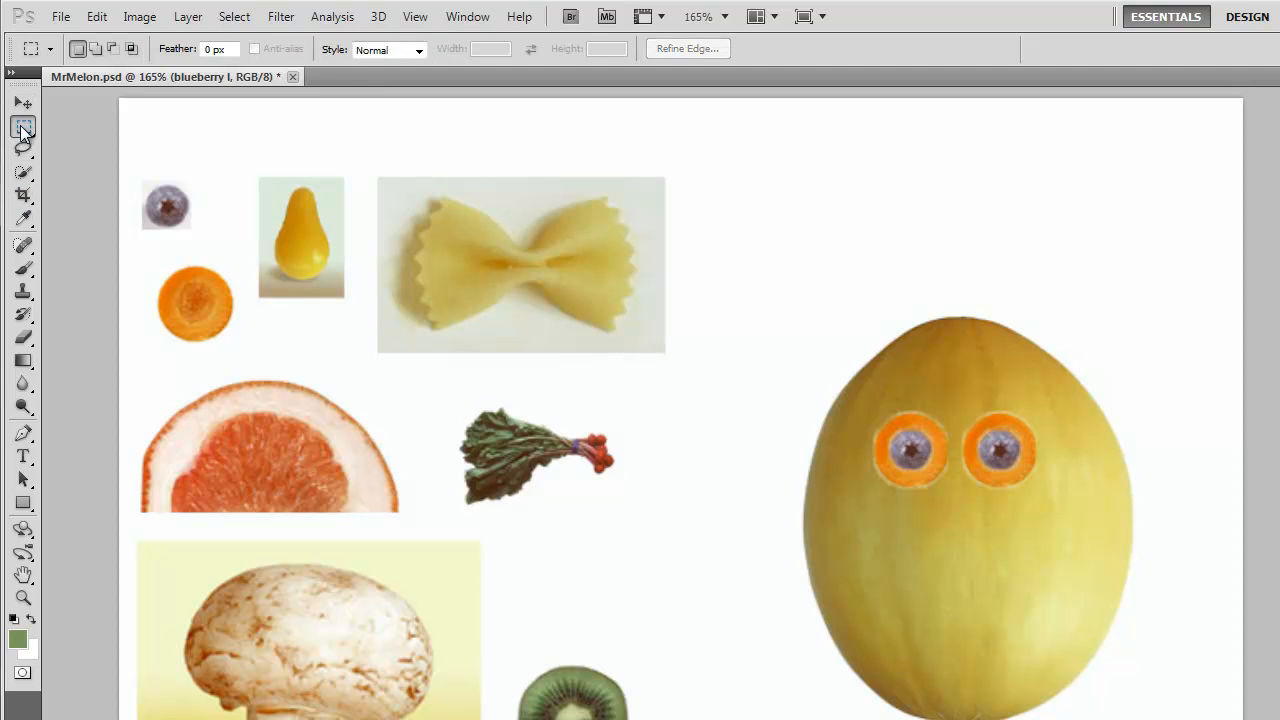
pyautogui.moveTo(23, 127)
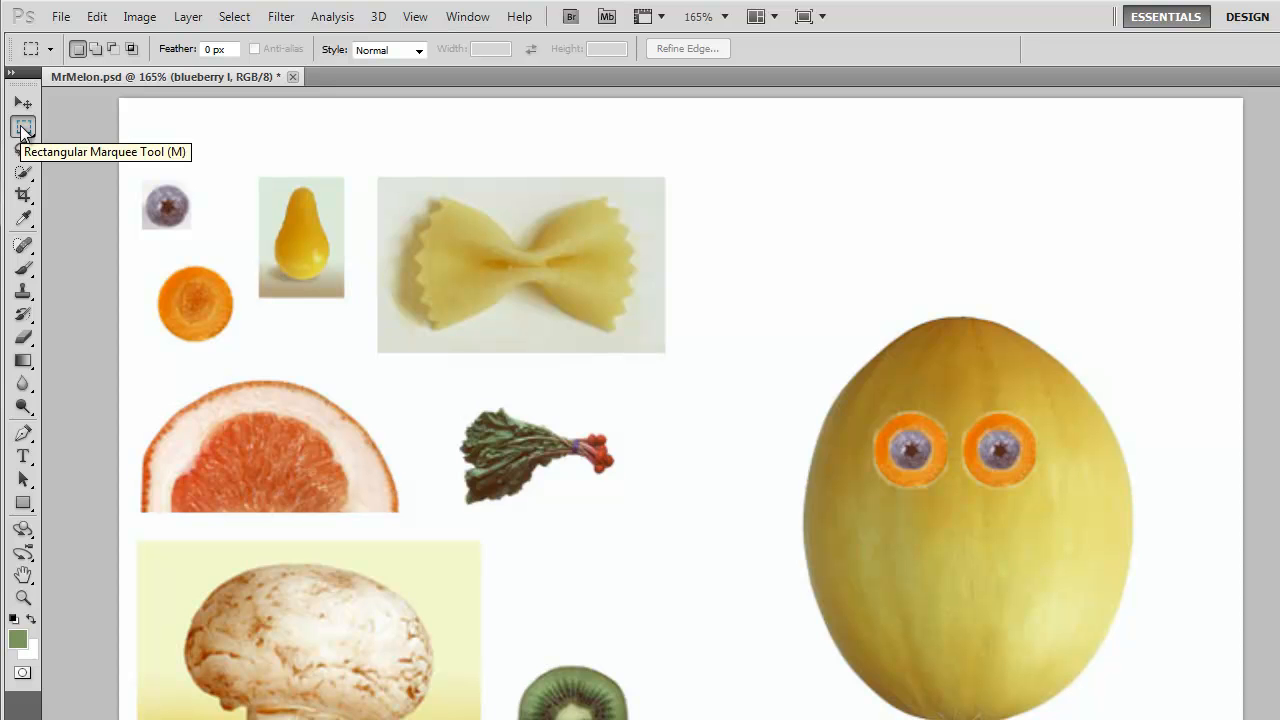
pyautogui.moveTo(380, 156)
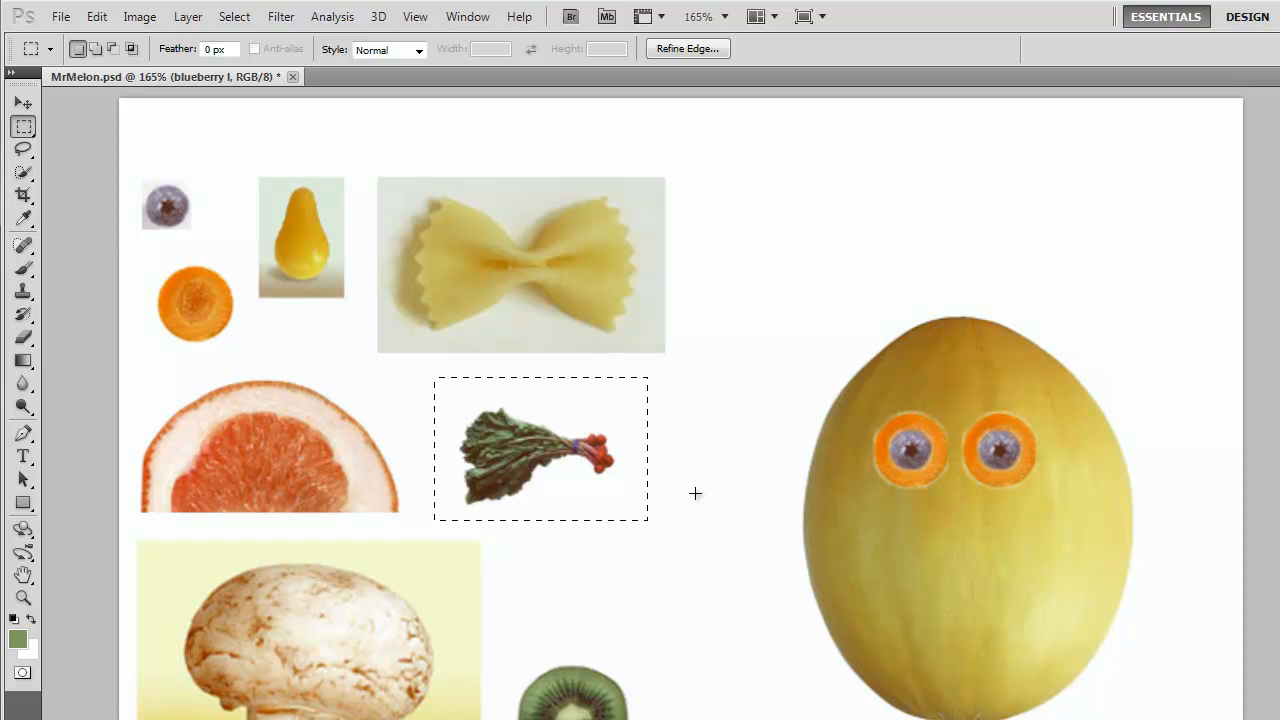
pyautogui.moveTo(643, 533)
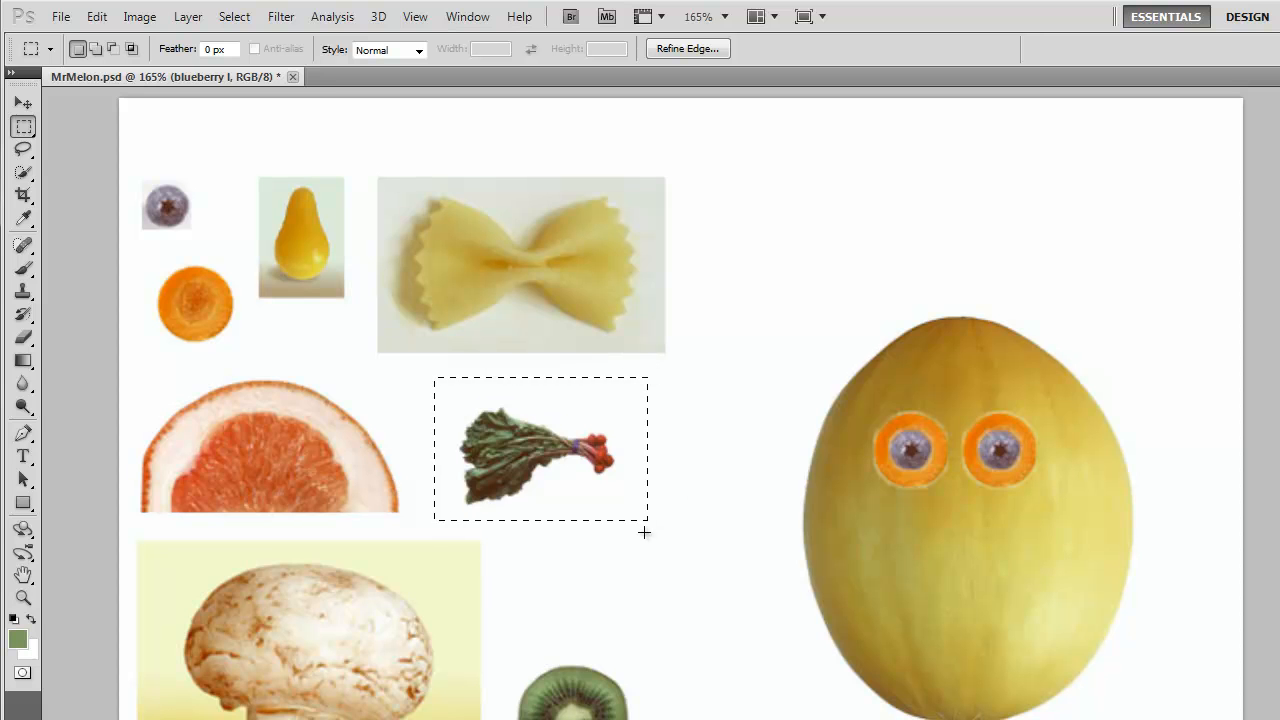
pyautogui.moveTo(515, 400)
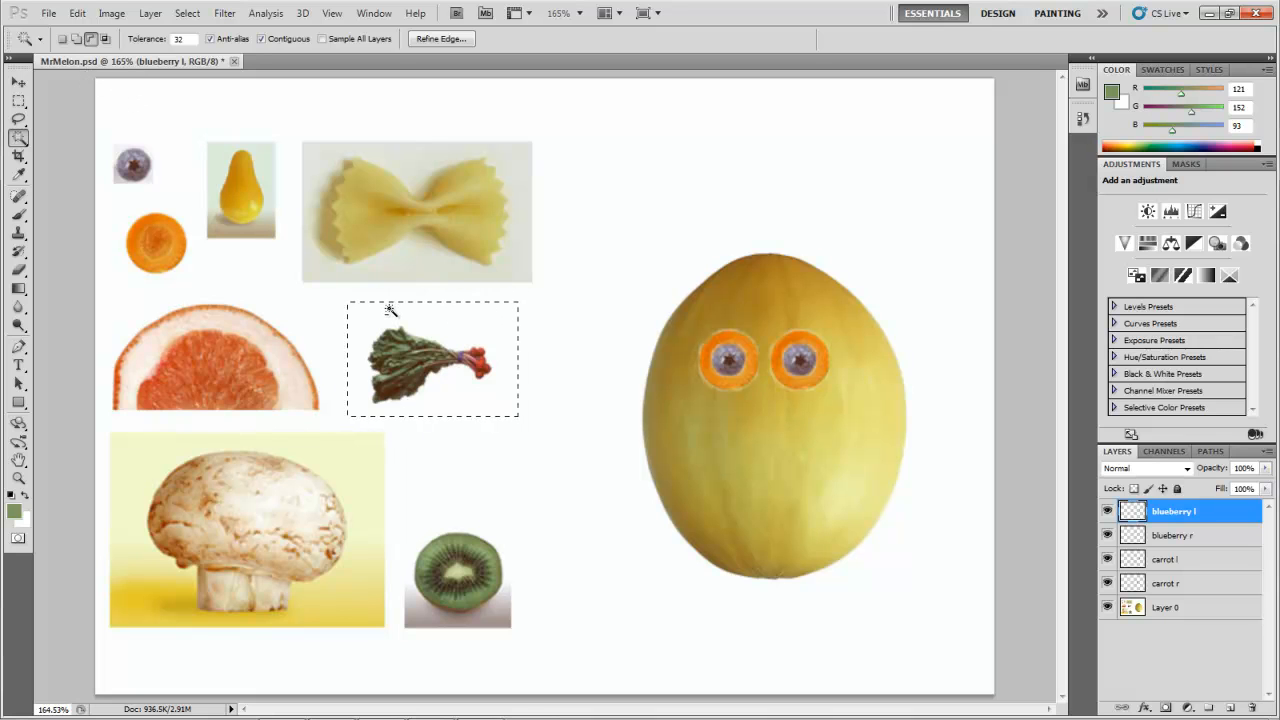
pyautogui.moveTo(504, 398)
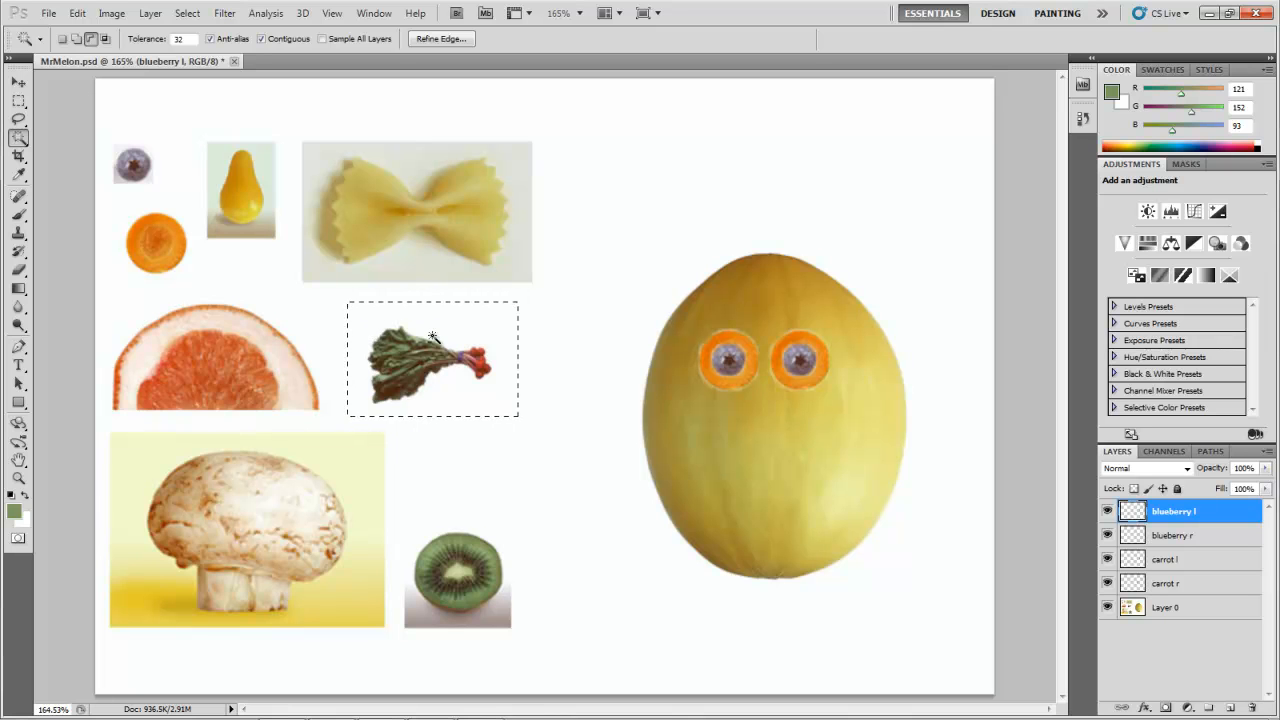
pyautogui.moveTo(113, 90)
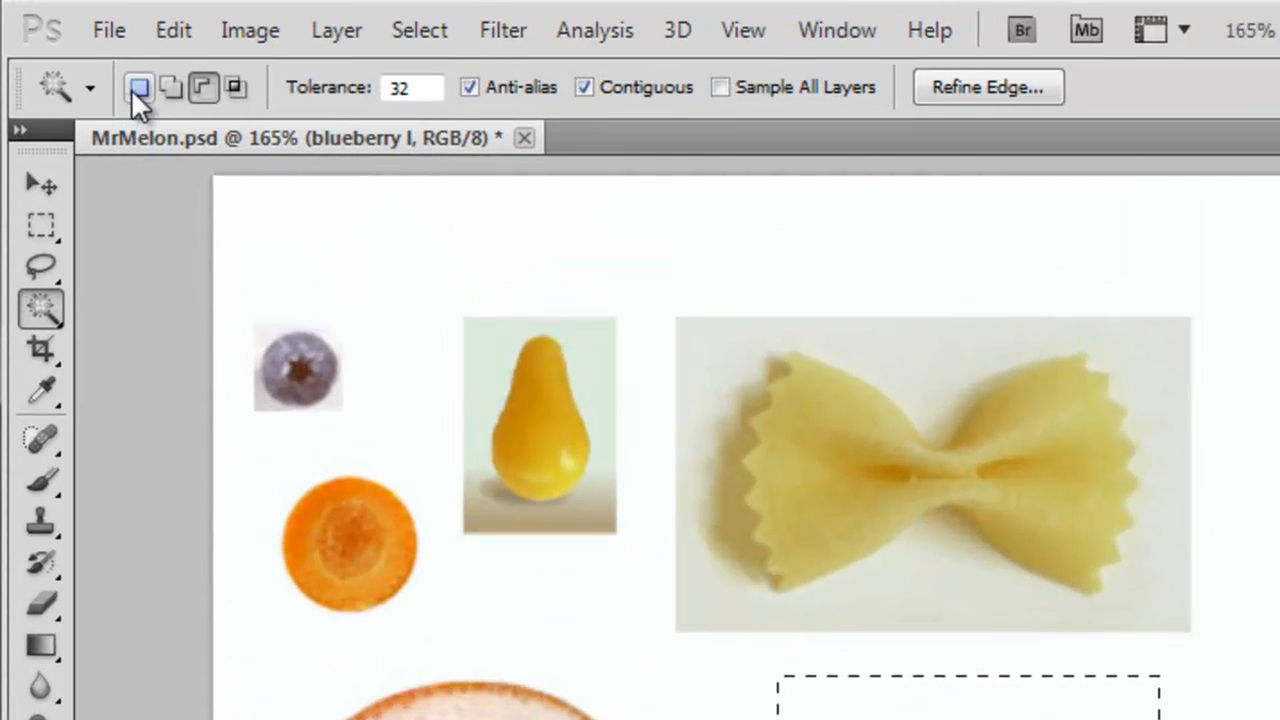
pyautogui.moveTo(139, 87)
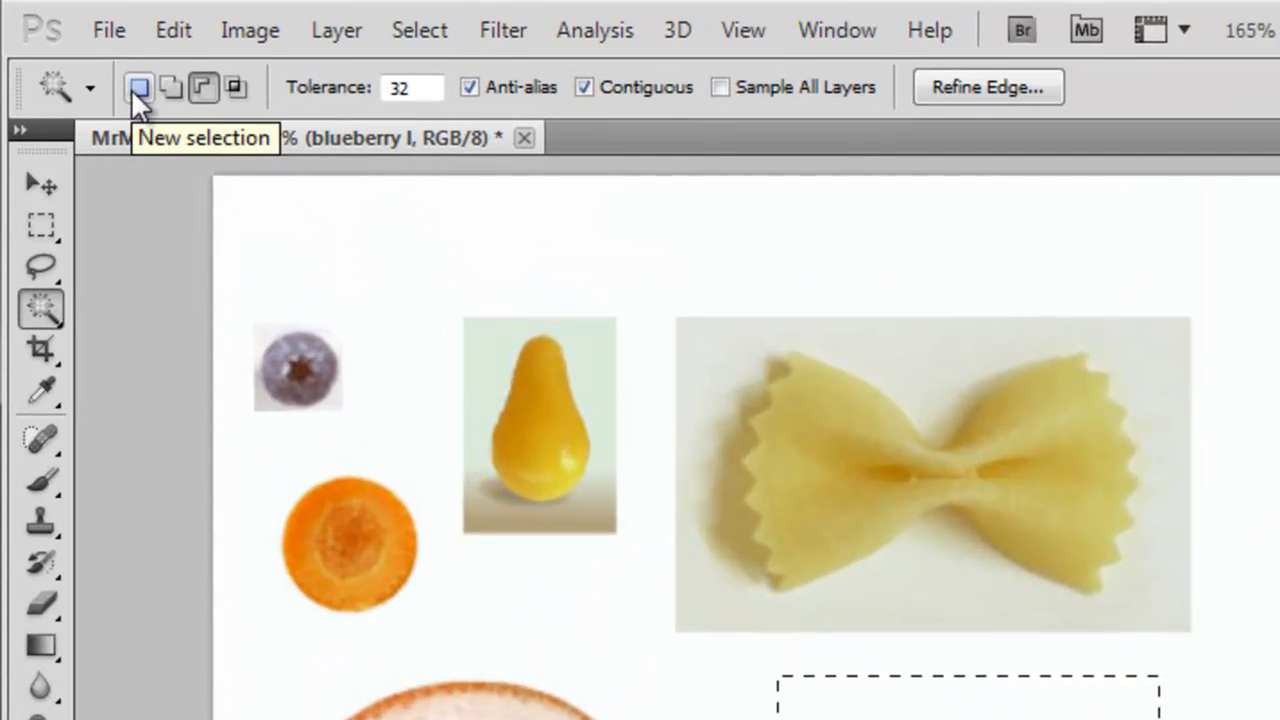
pyautogui.moveTo(170, 88)
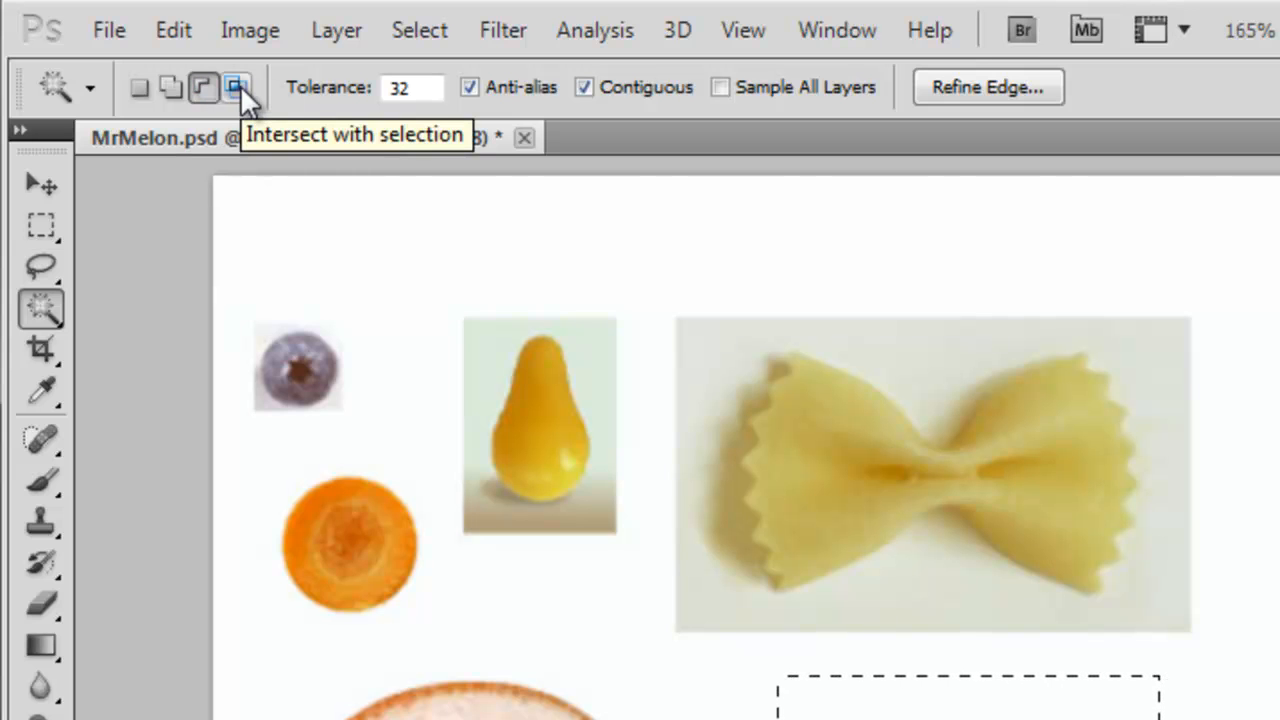
pyautogui.click(203, 87)
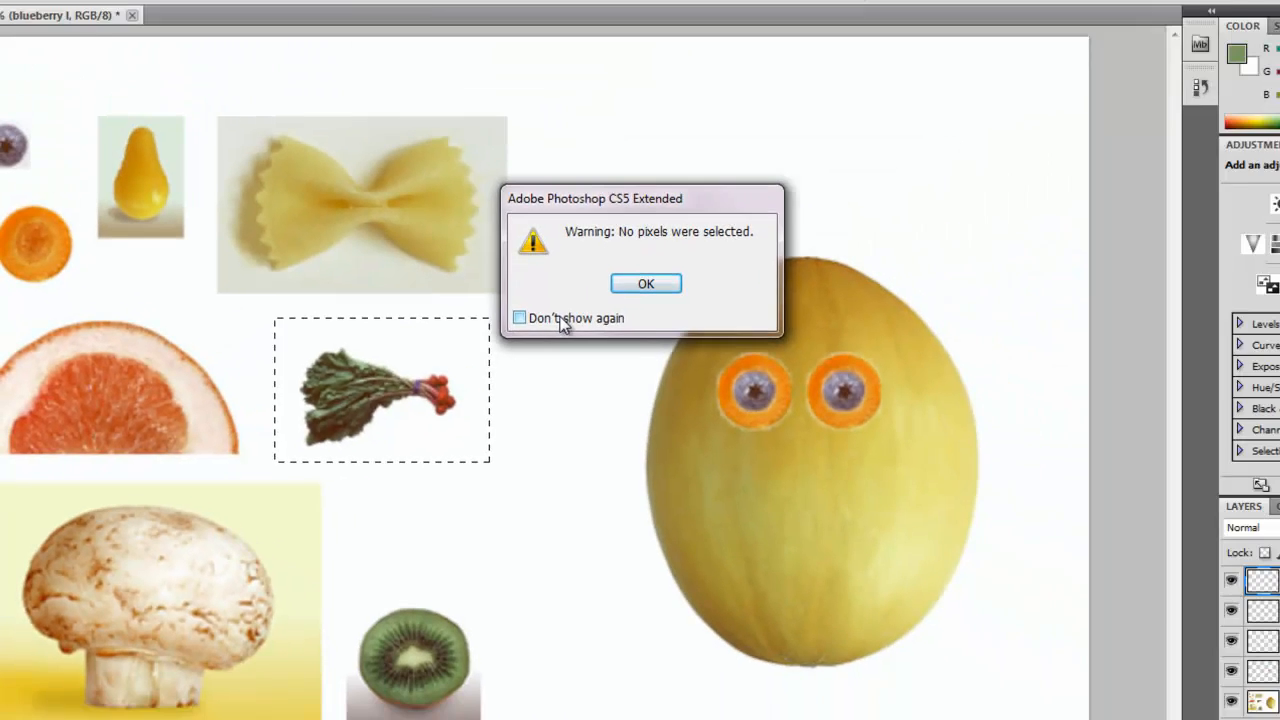
# Dismiss the no-pixels warning, select Layer 0, and marquee-select the radish.
pyautogui.click(645, 283)
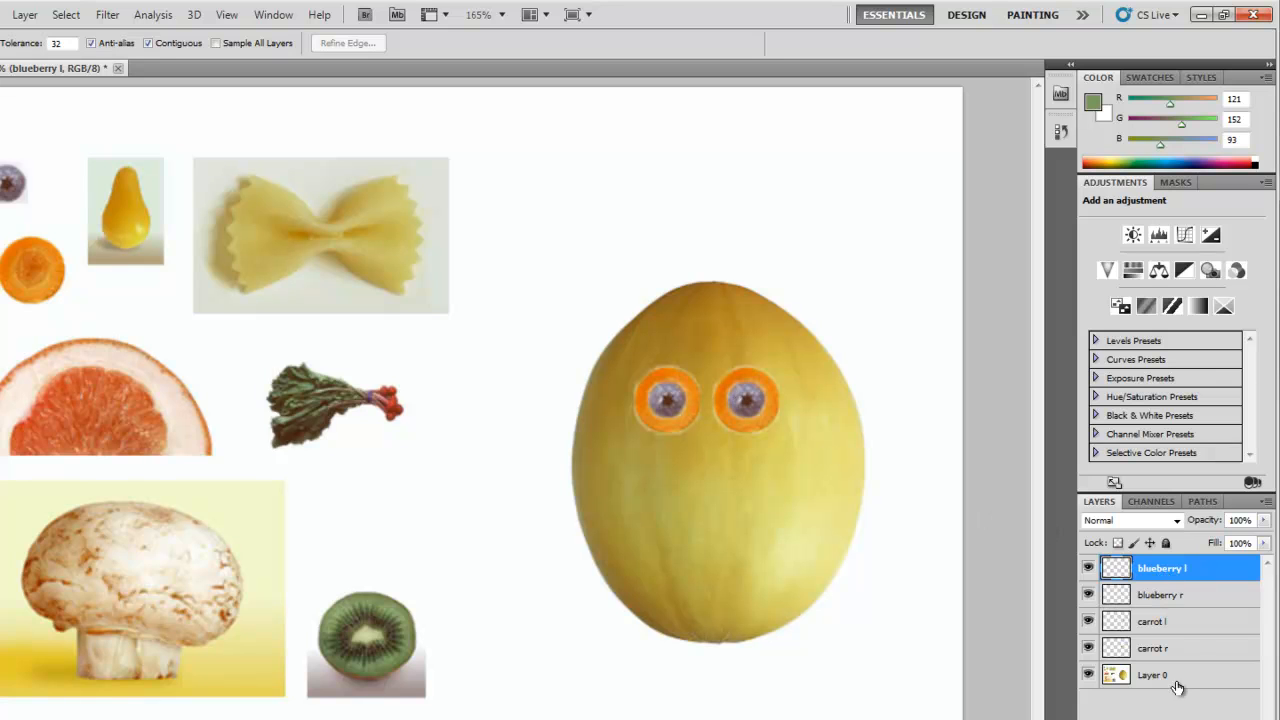
pyautogui.click(1160, 674)
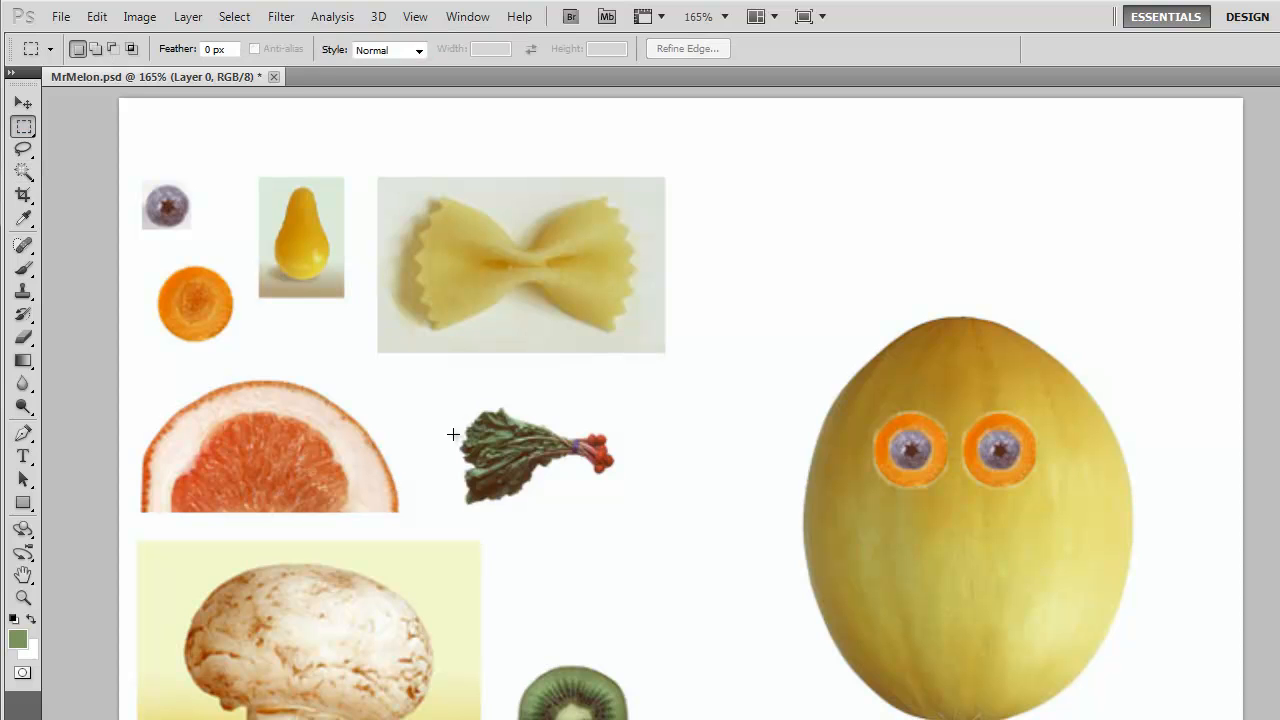
pyautogui.moveTo(452, 434); pyautogui.dragTo(646, 531)
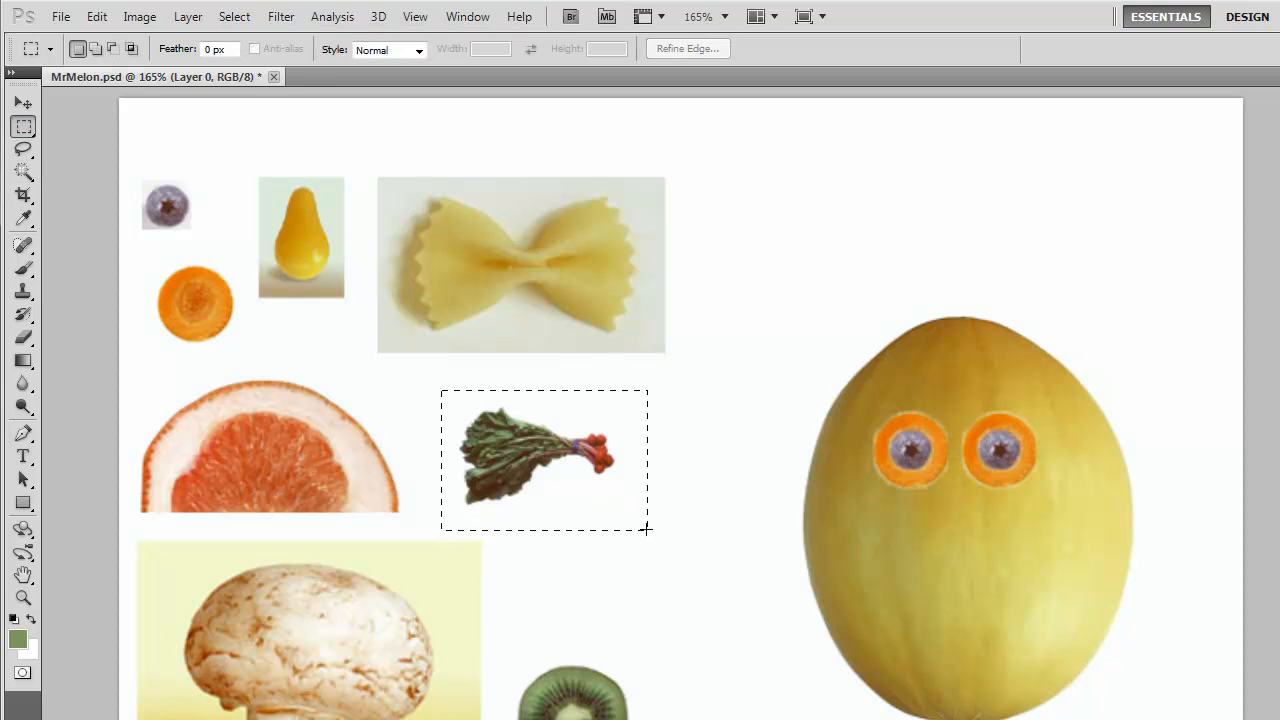
pyautogui.click(22, 190)
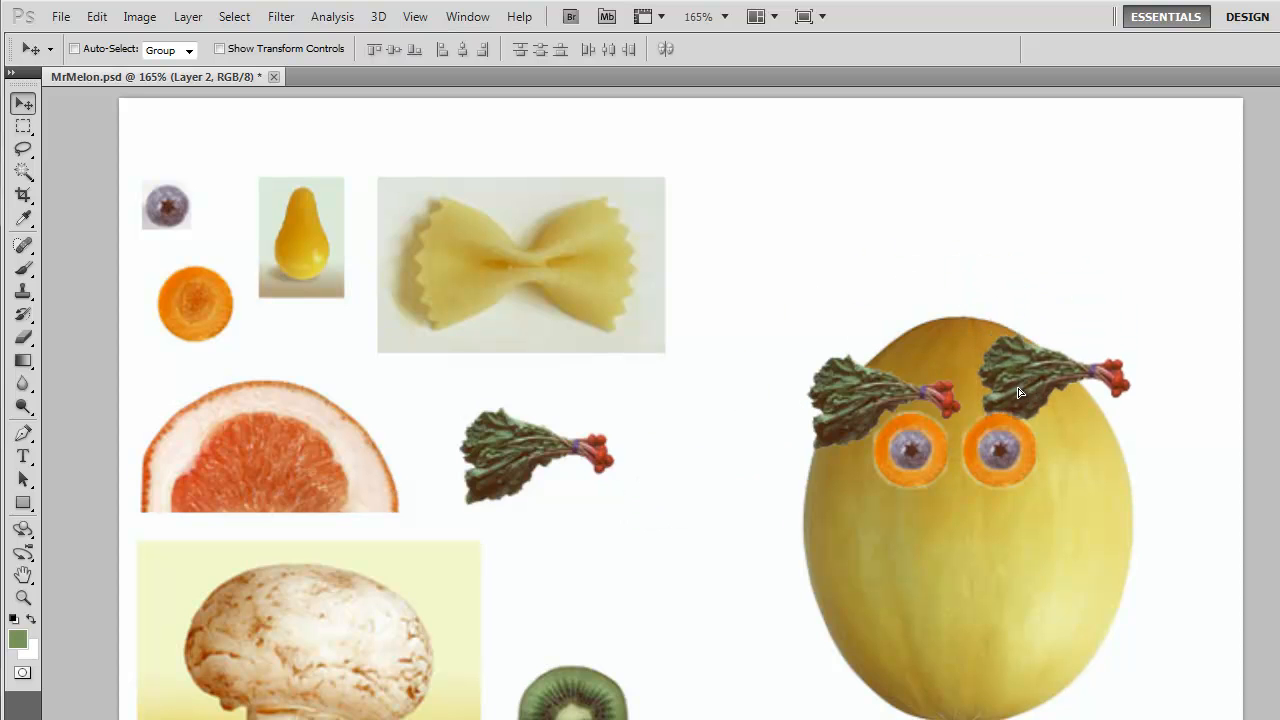
pyautogui.moveTo(1023, 393)
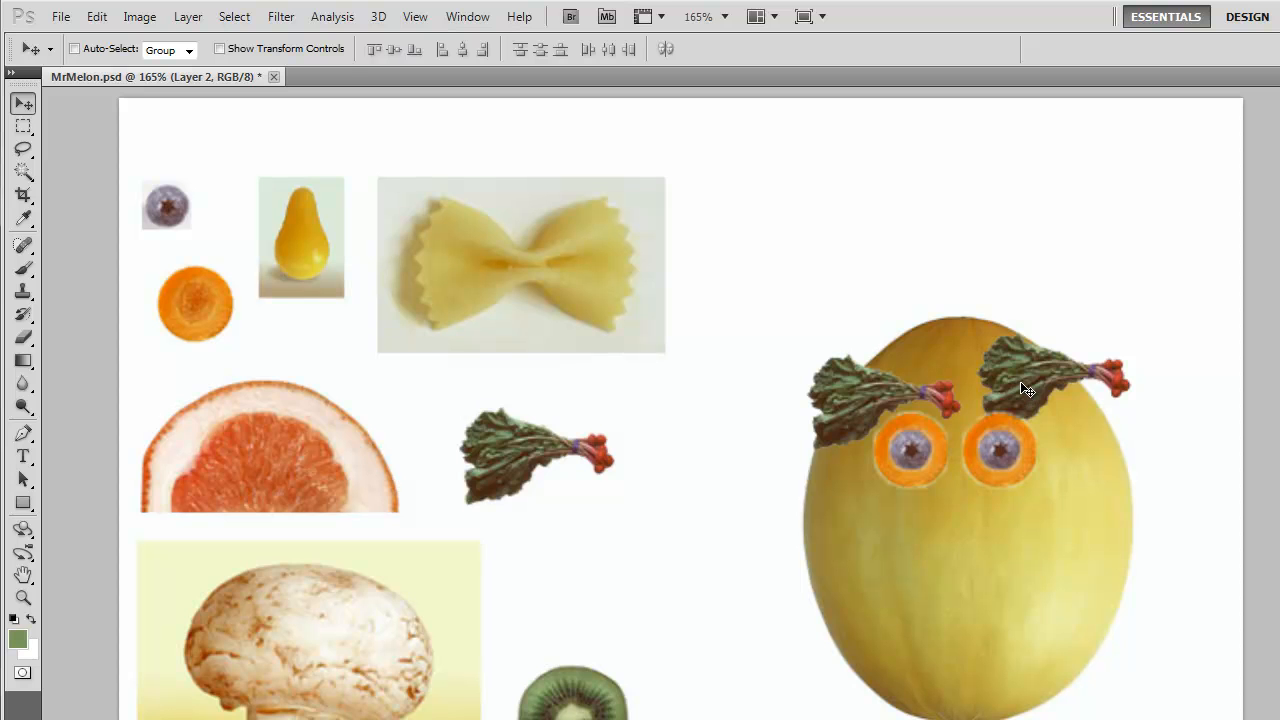
# Flip the right radish eyebrow on Layer 2 horizontally.
pyautogui.click(96, 16)
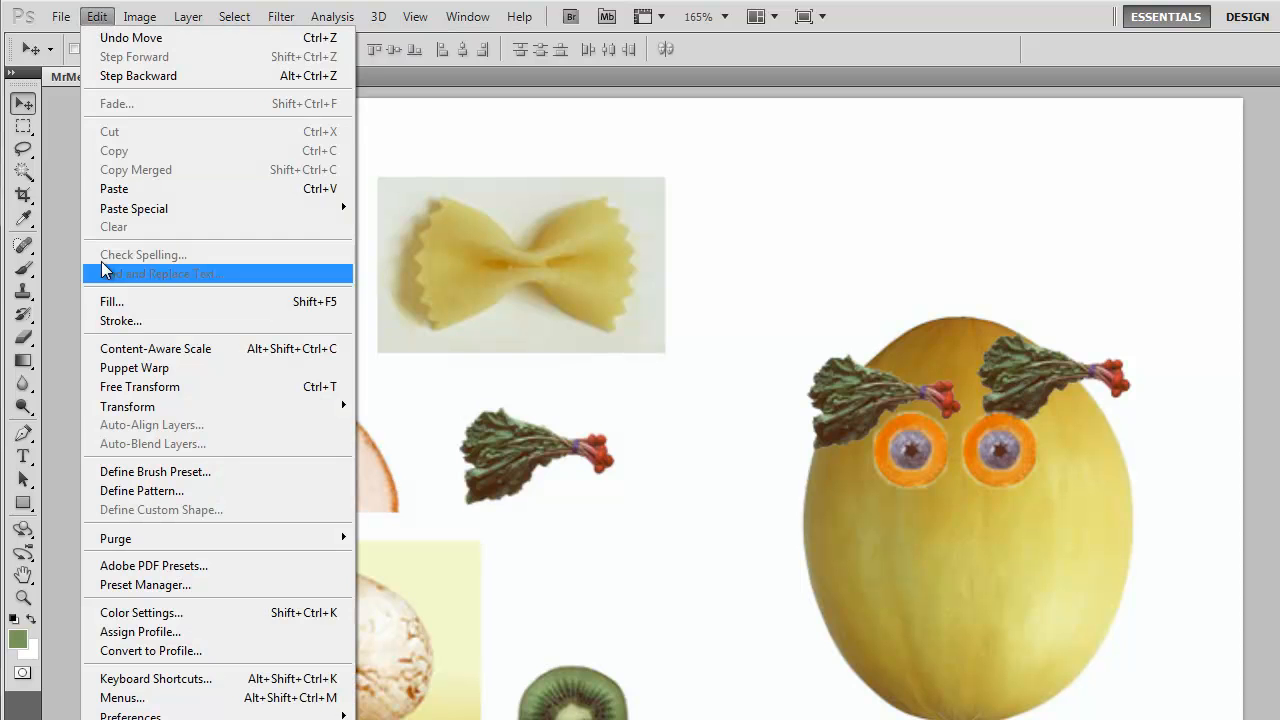
pyautogui.moveTo(127, 406)
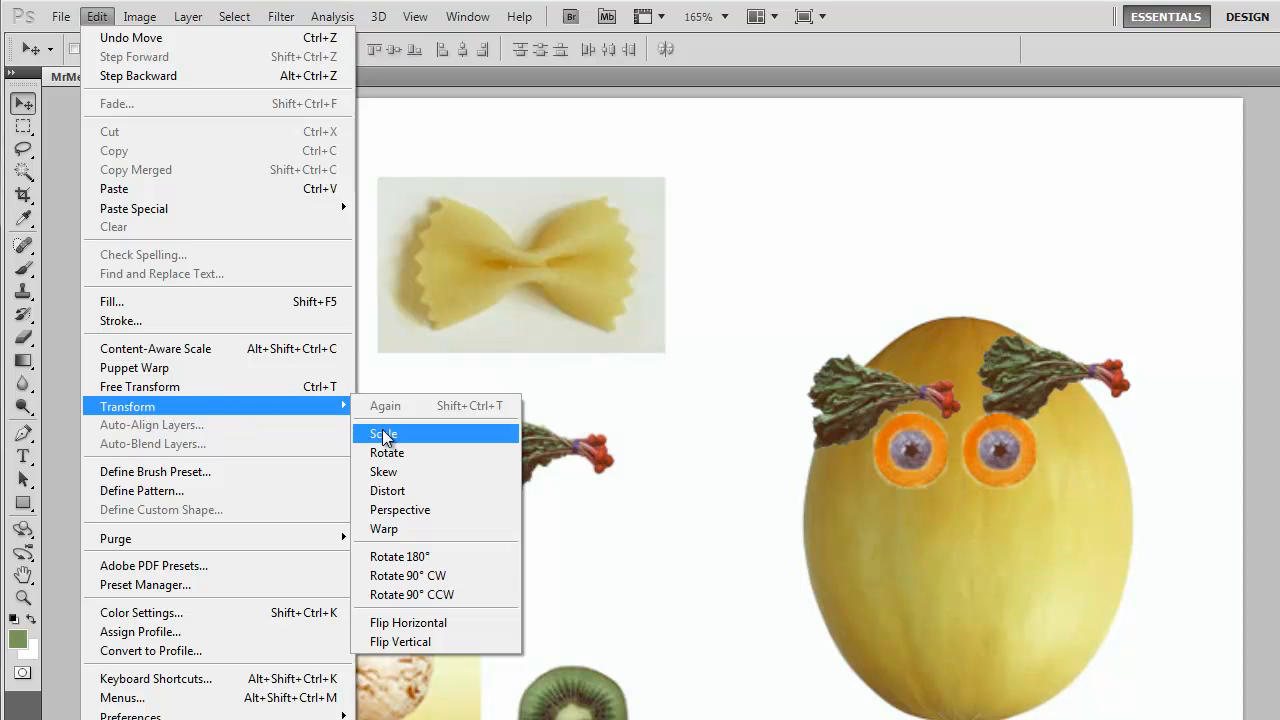
pyautogui.moveTo(200, 405)
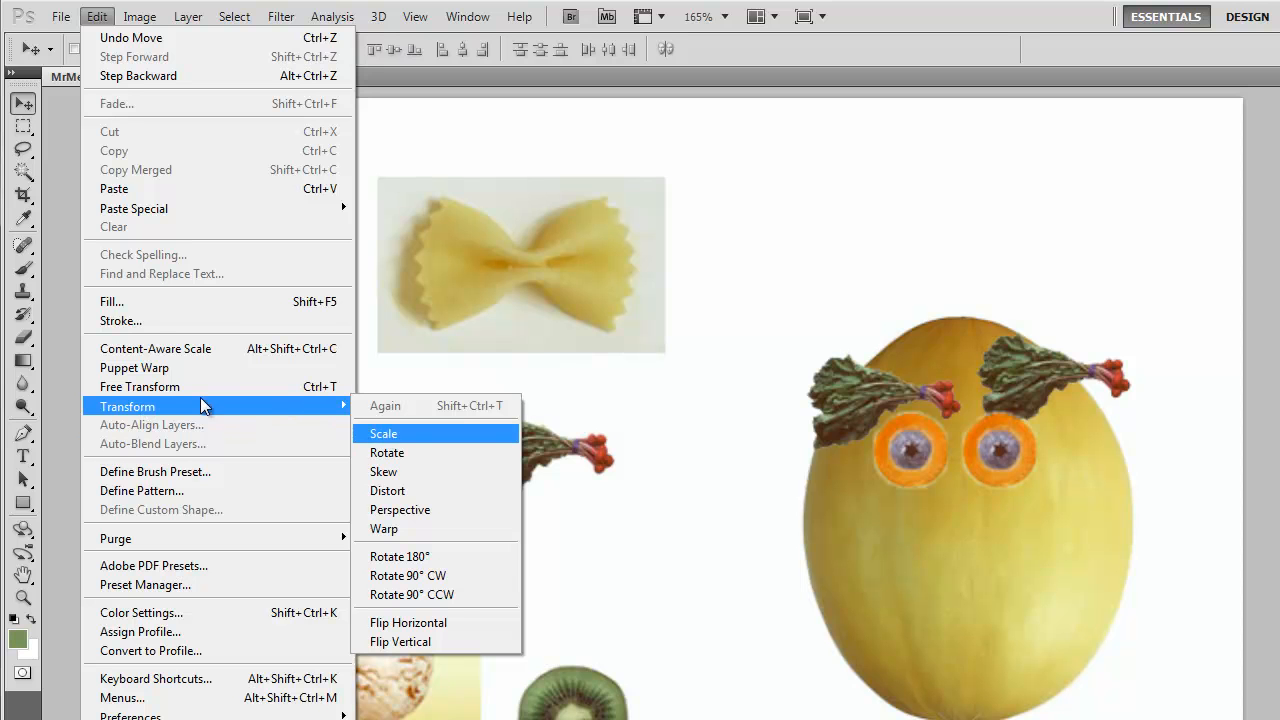
pyautogui.moveTo(139, 387)
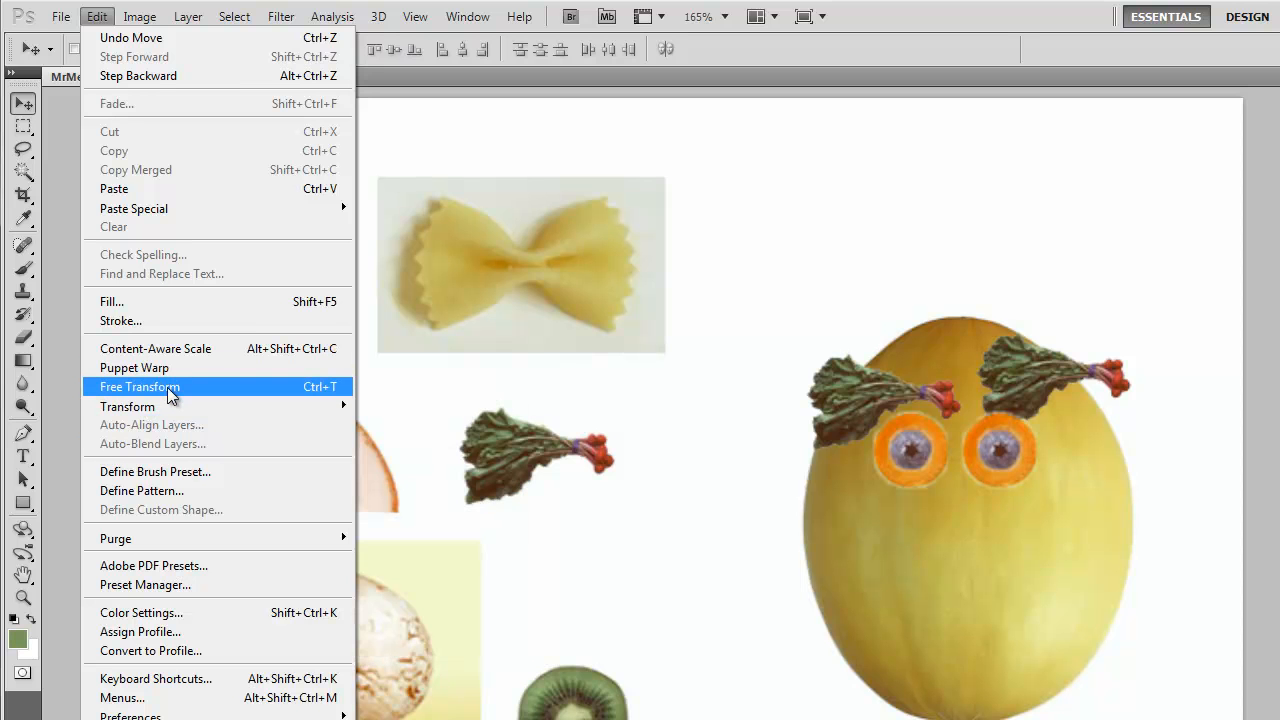
pyautogui.moveTo(127, 406)
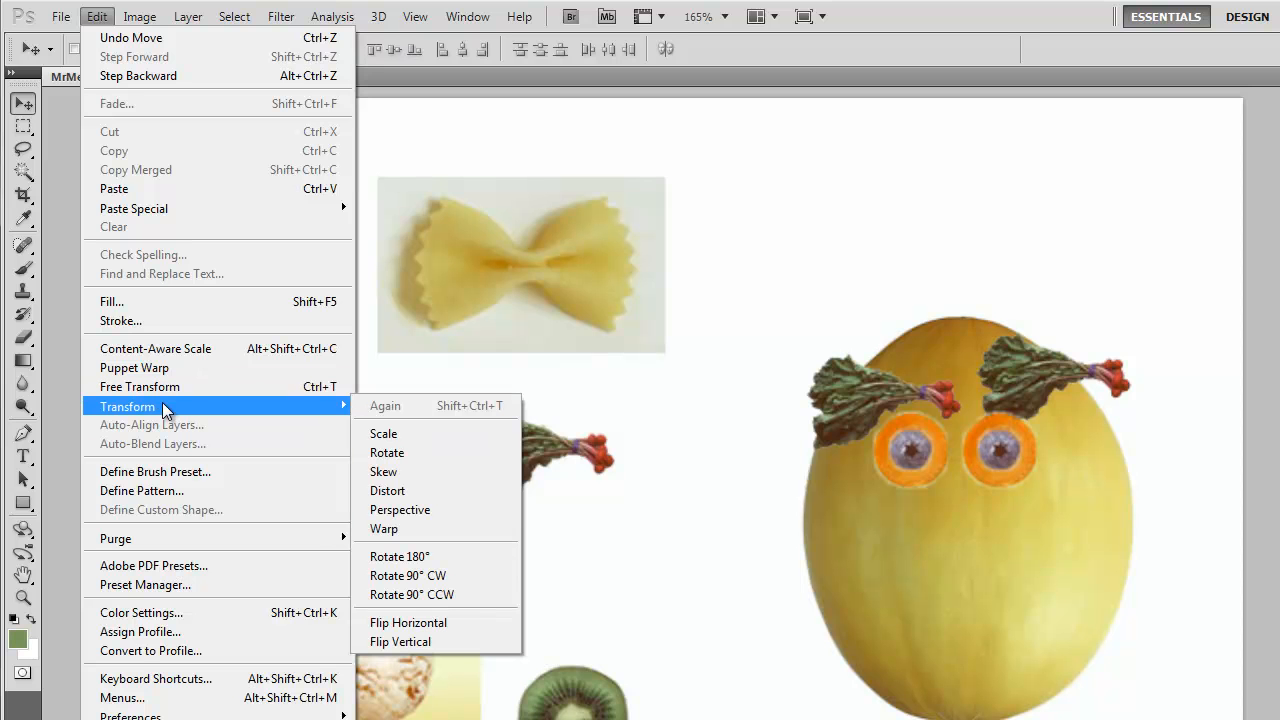
pyautogui.moveTo(387, 452)
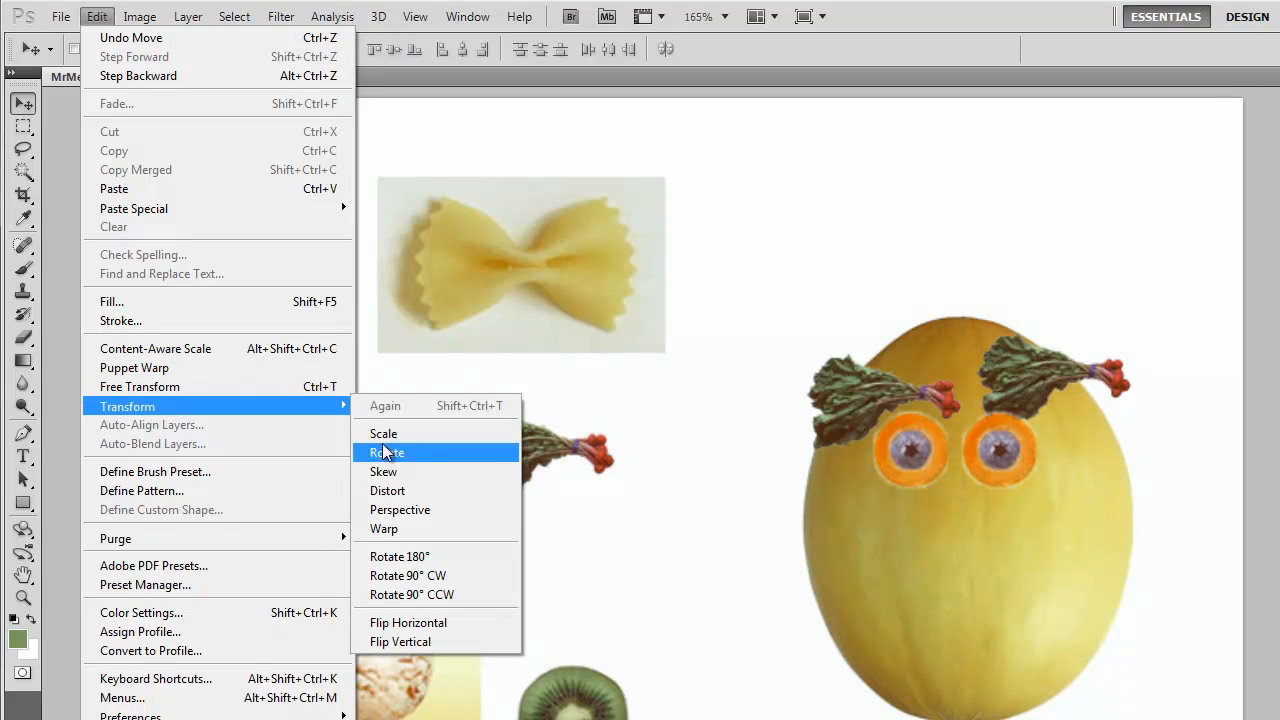
pyautogui.moveTo(399, 510)
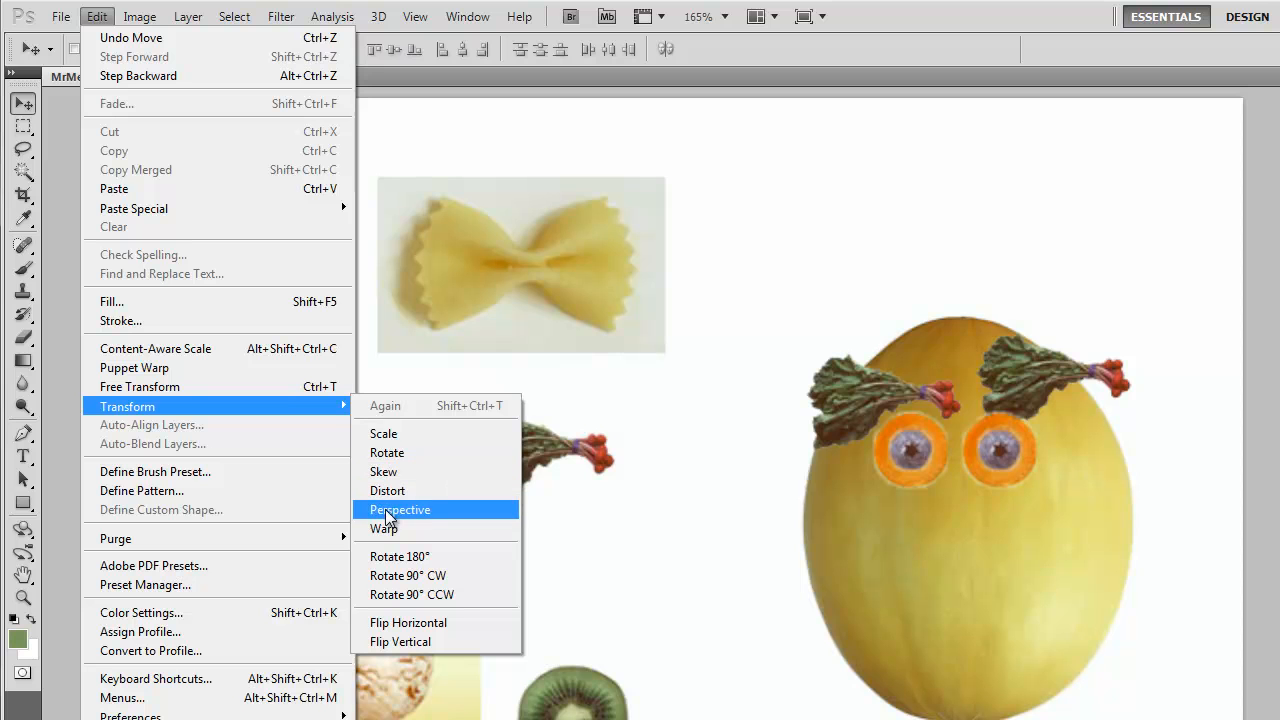
pyautogui.moveTo(408, 575)
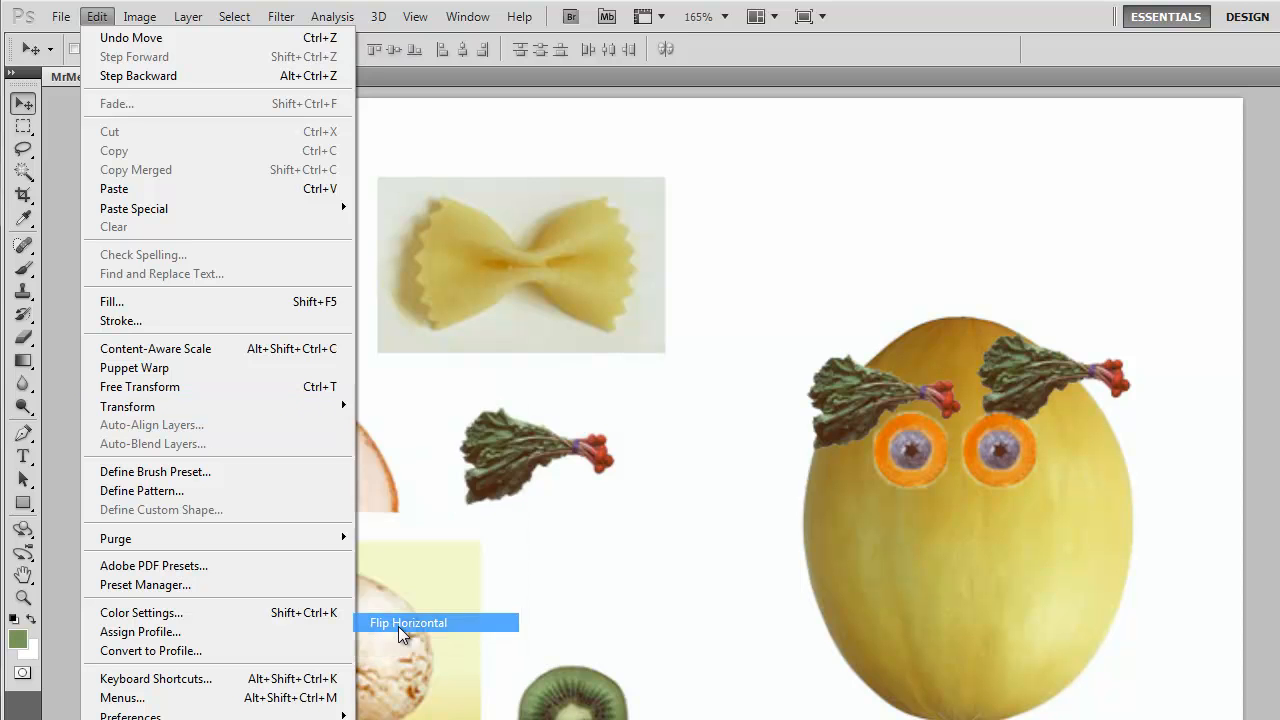
pyautogui.click(408, 622)
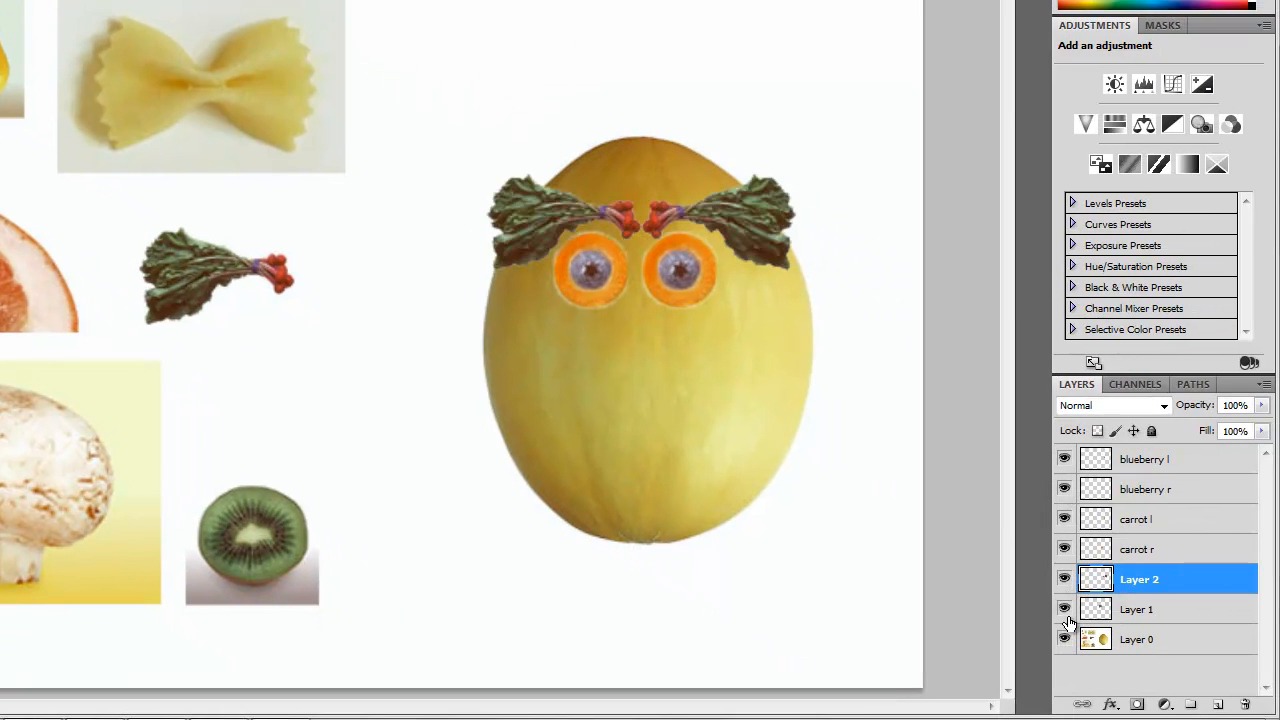
pyautogui.moveTo(1065, 620)
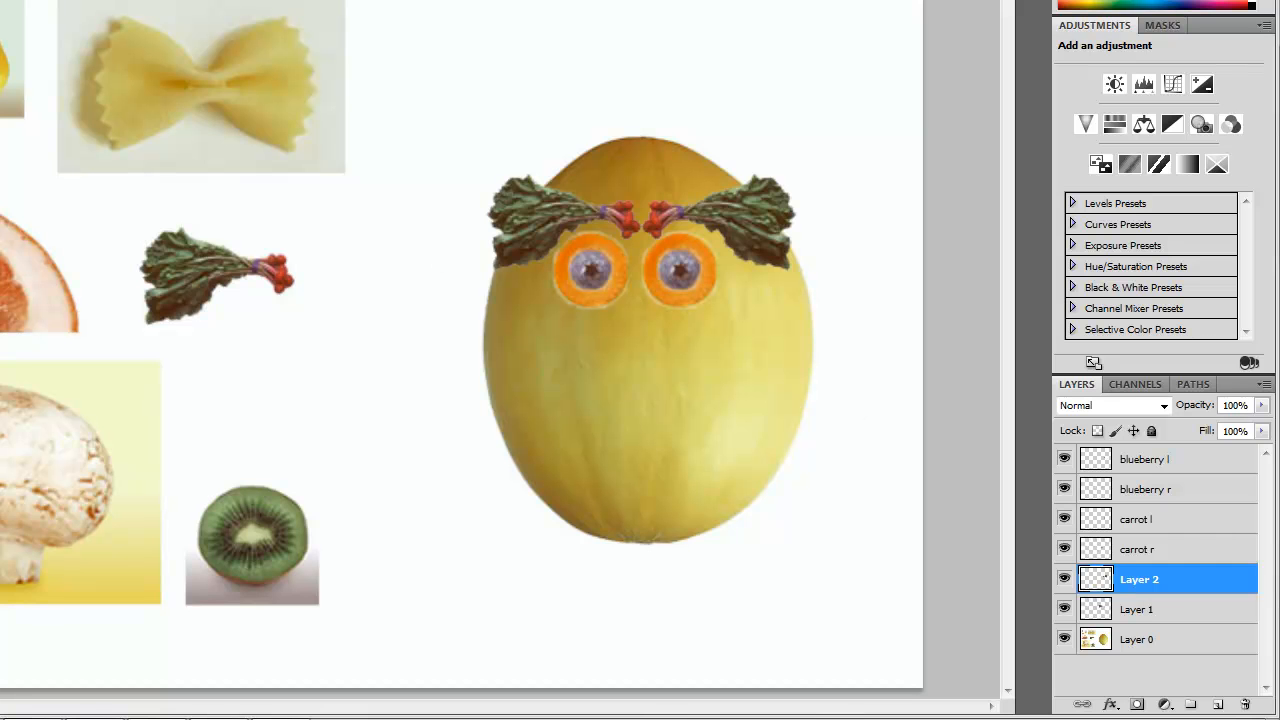
# Merge Layer 2 down onto the other radish eyebrow layer and begin renaming it.
pyautogui.click(150, 13)
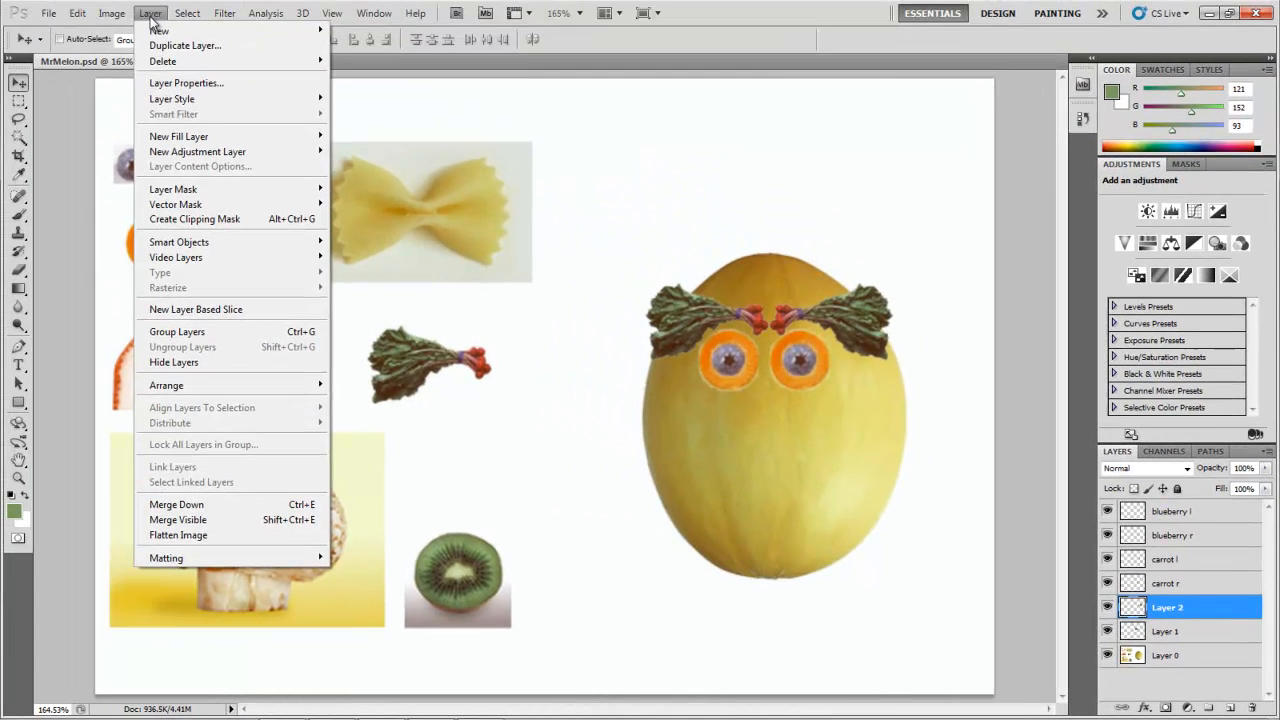
pyautogui.moveTo(176, 504)
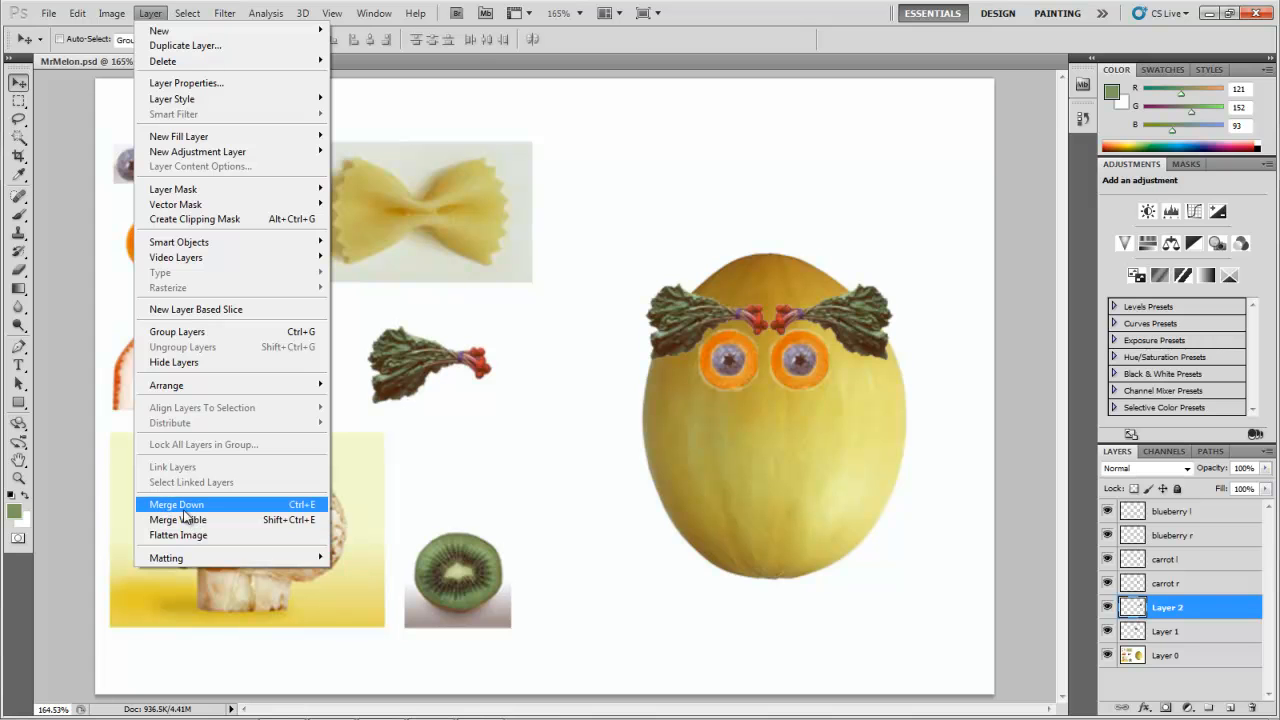
pyautogui.click(176, 504)
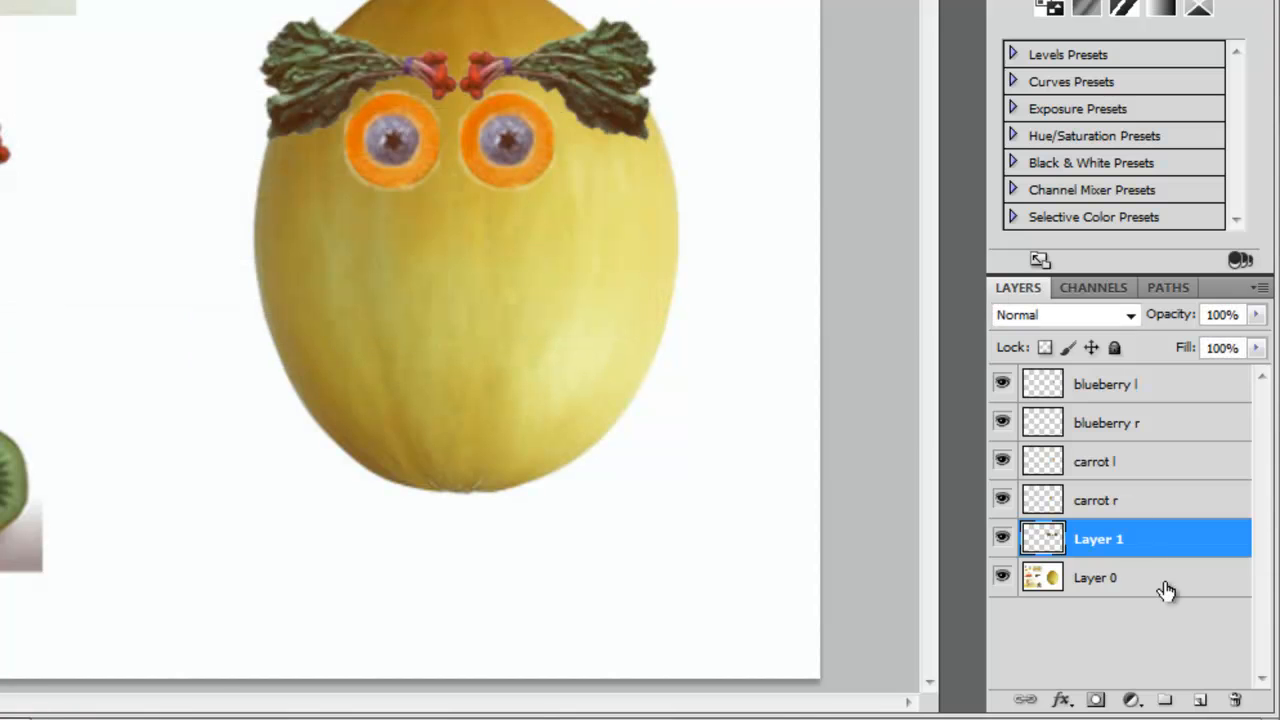
pyautogui.doubleClick(1098, 538)
pyautogui.write('eyebrows')
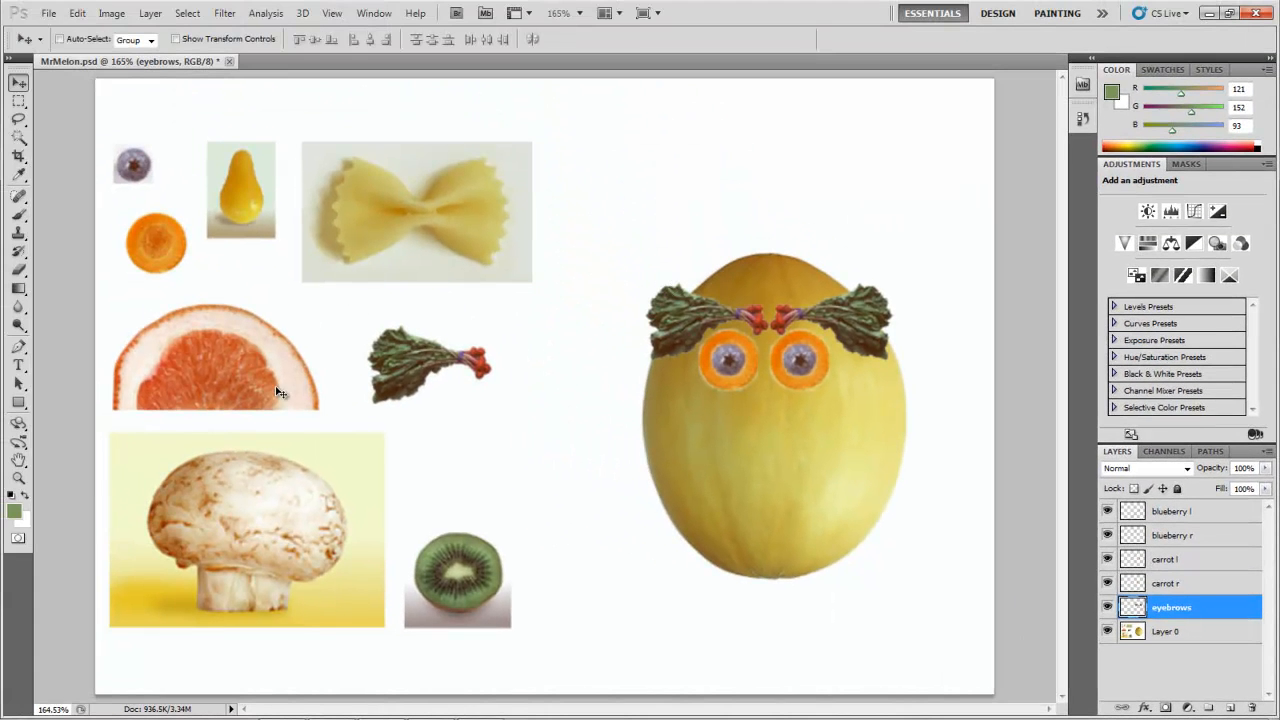
pyautogui.moveTo(150, 390)
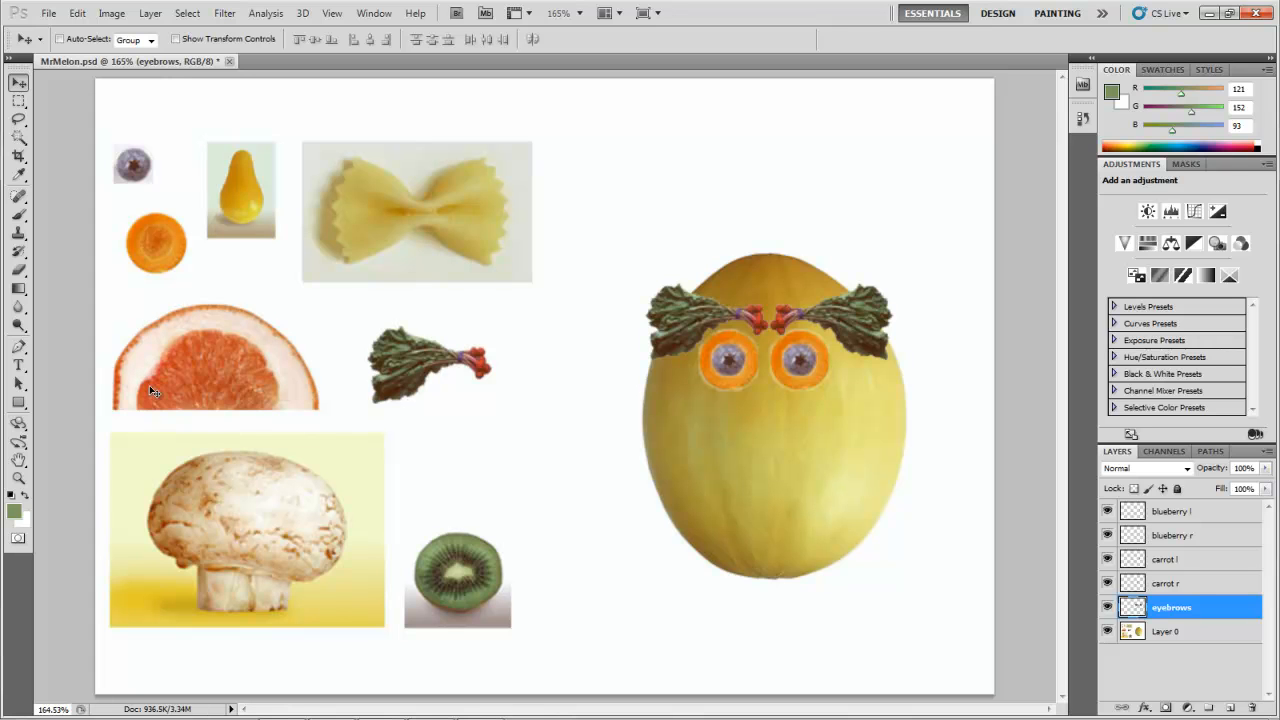
pyautogui.moveTo(80, 210)
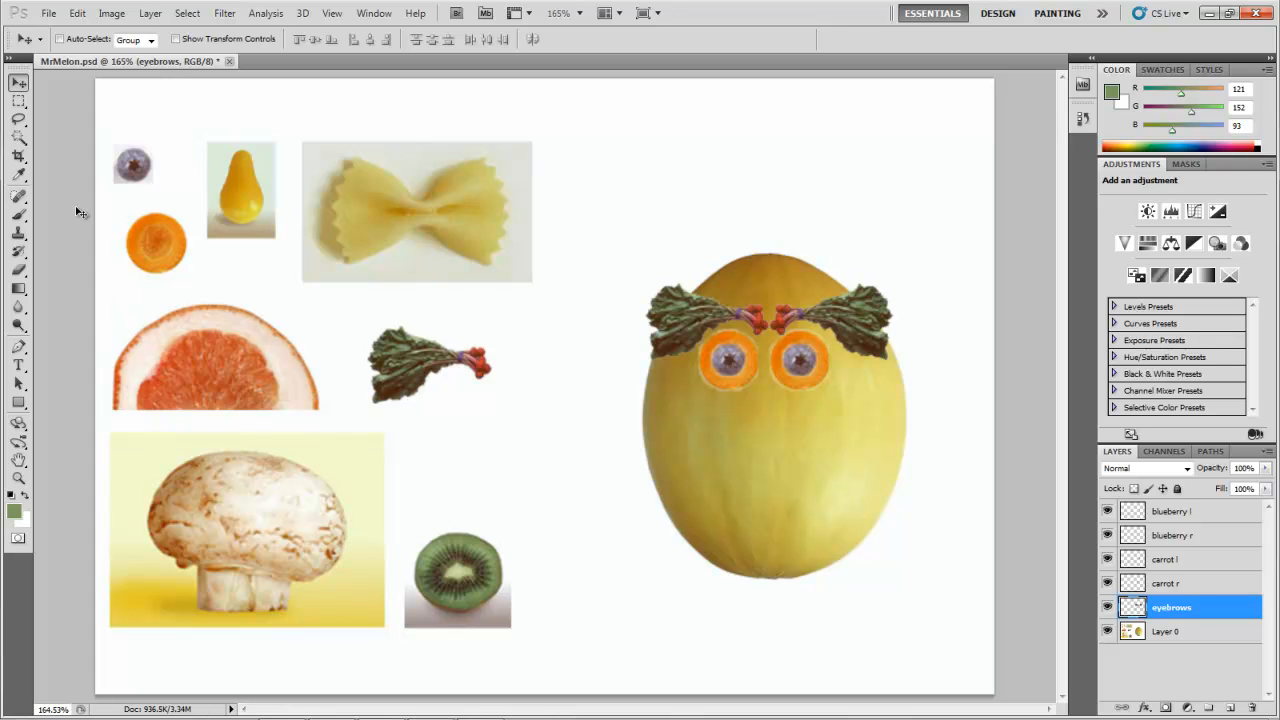
# Trace a selection around the grapefruit slice outline with the Magnetic Lasso.
pyautogui.click(18, 119)
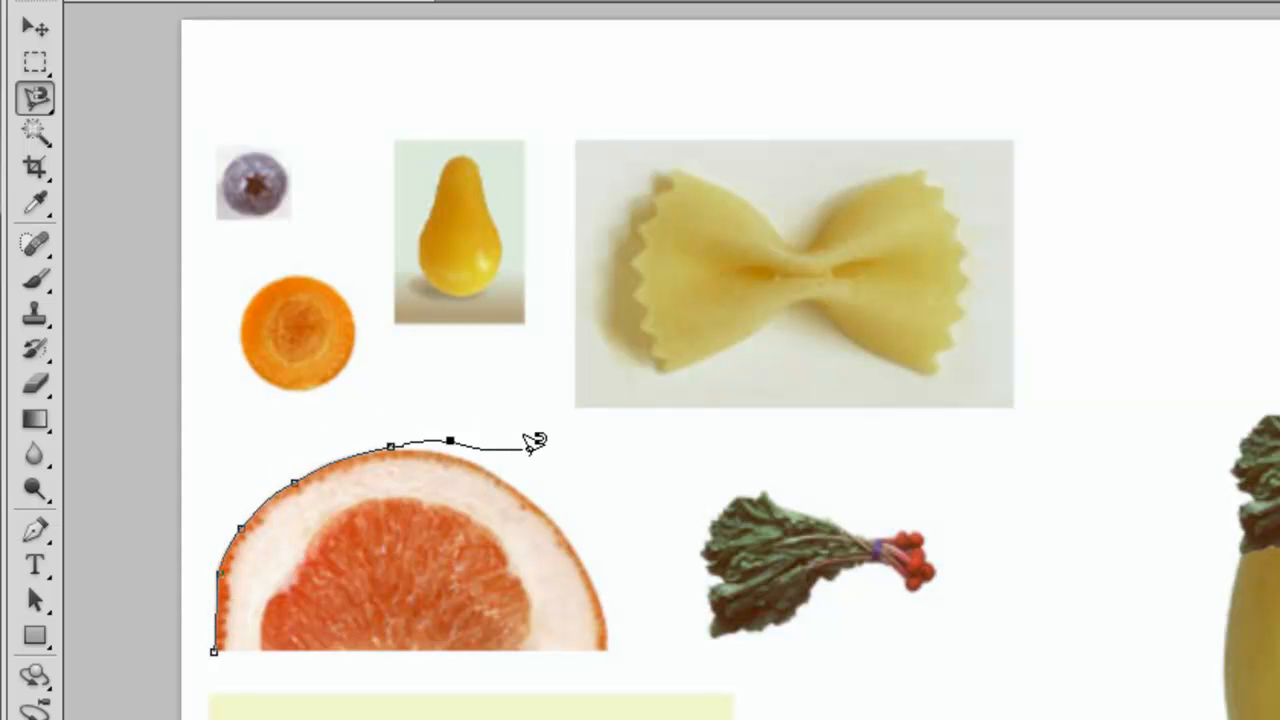
pyautogui.click(558, 525)
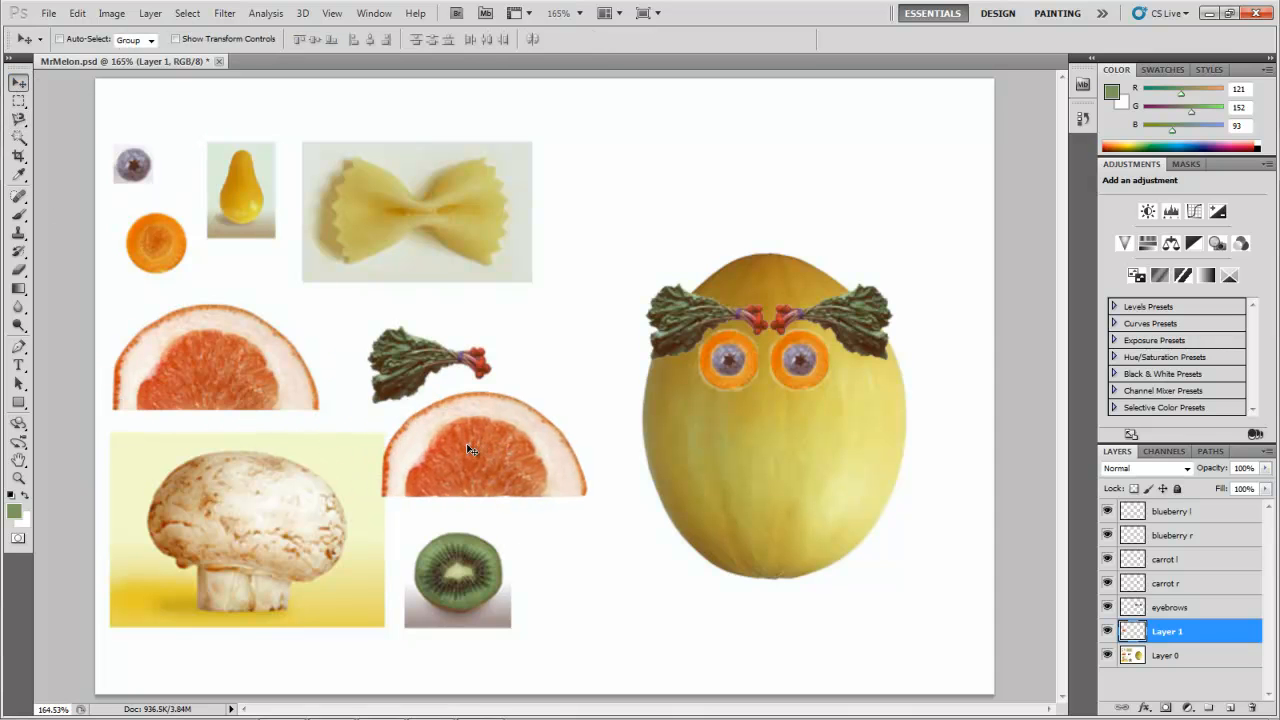
# Rotate the grapefruit half 90° clockwise, scale it to about 55%, and move it beside the head.
pyautogui.click(111, 13)
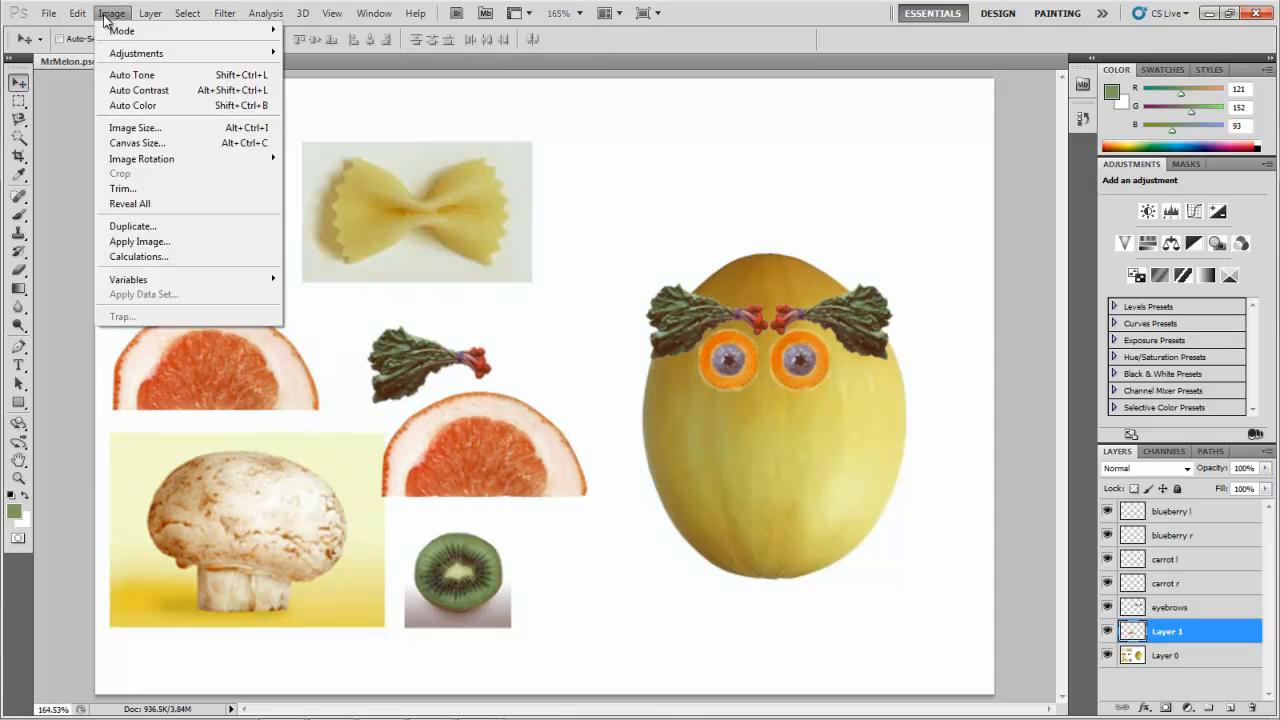
pyautogui.click(77, 13)
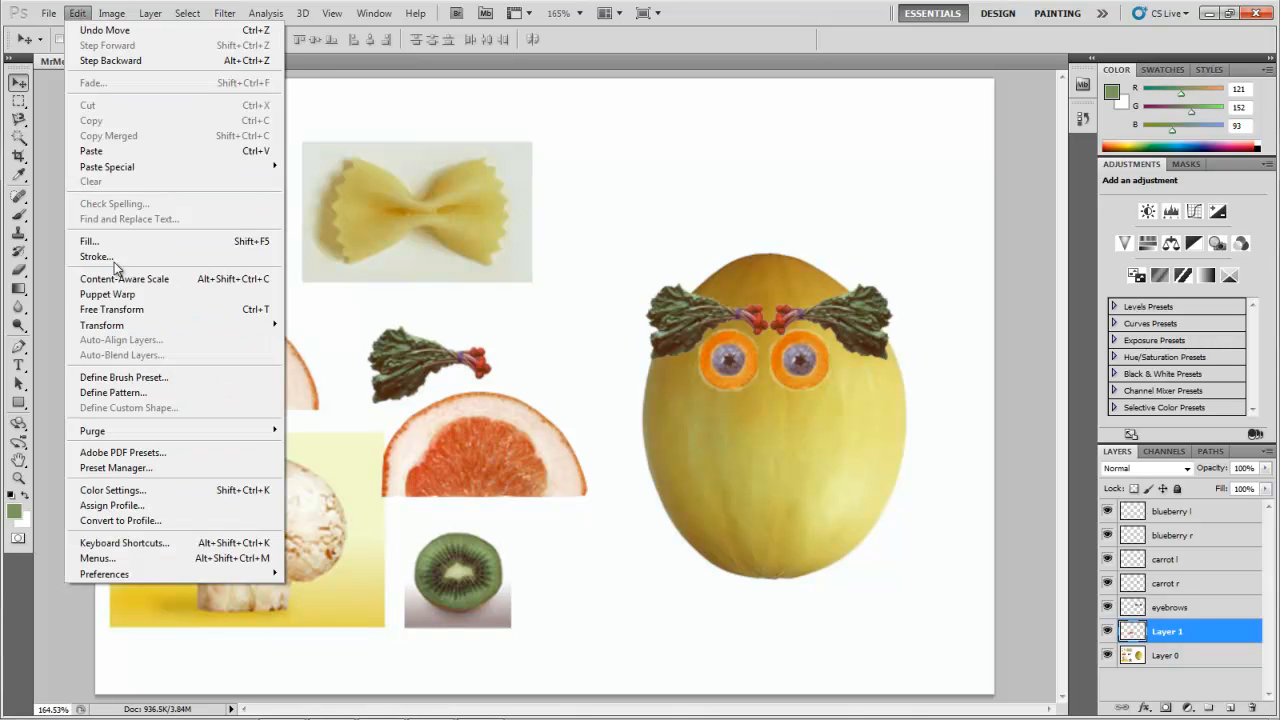
pyautogui.moveTo(101, 325)
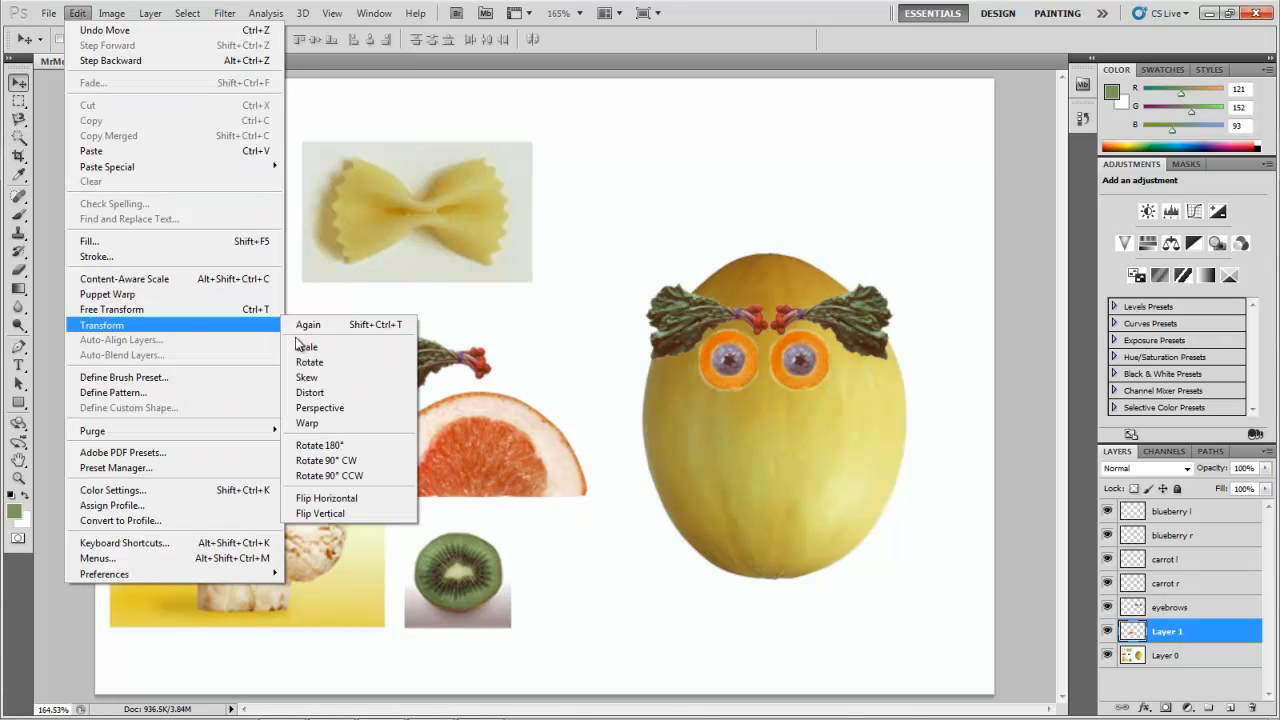
pyautogui.moveTo(326, 460)
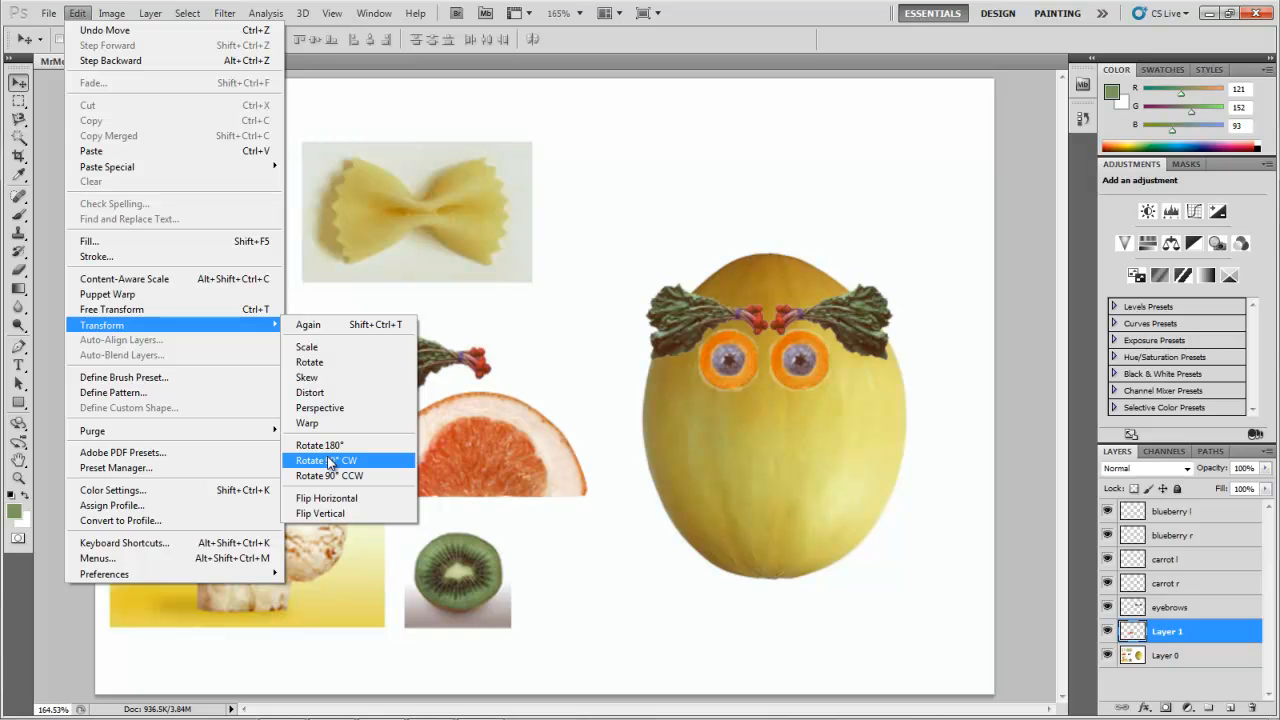
pyautogui.click(320, 460)
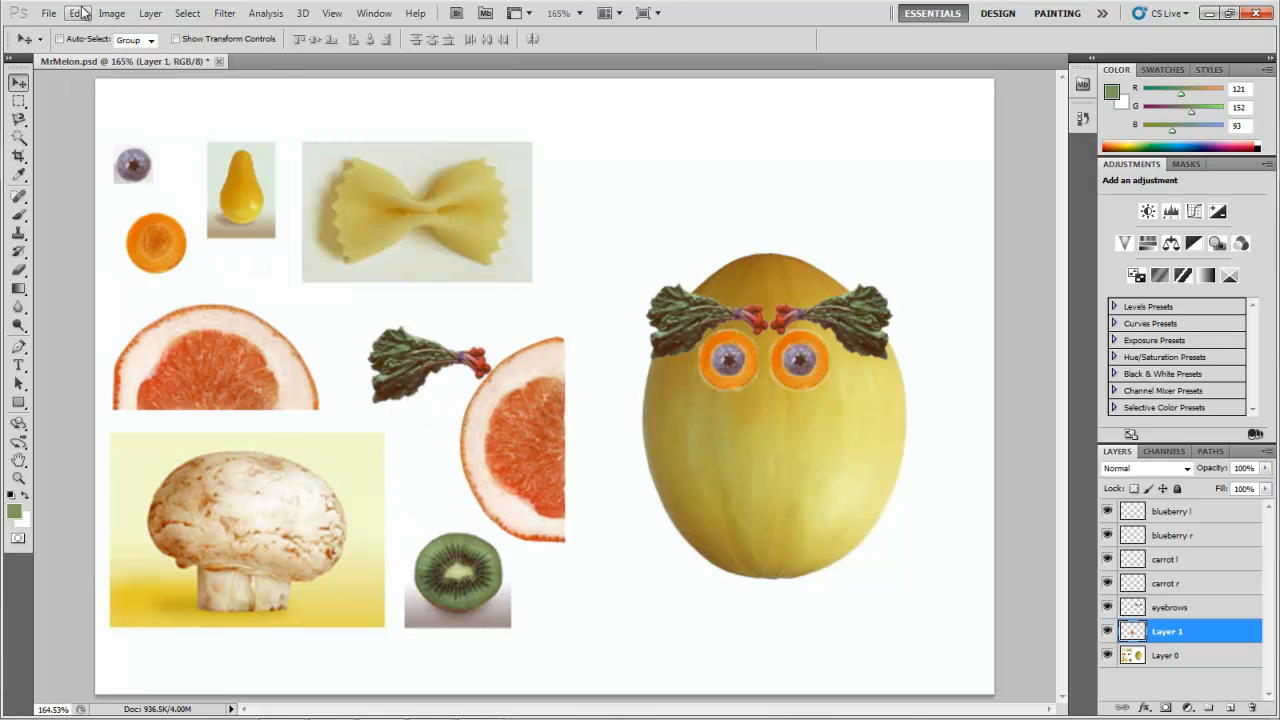
pyautogui.click(77, 13)
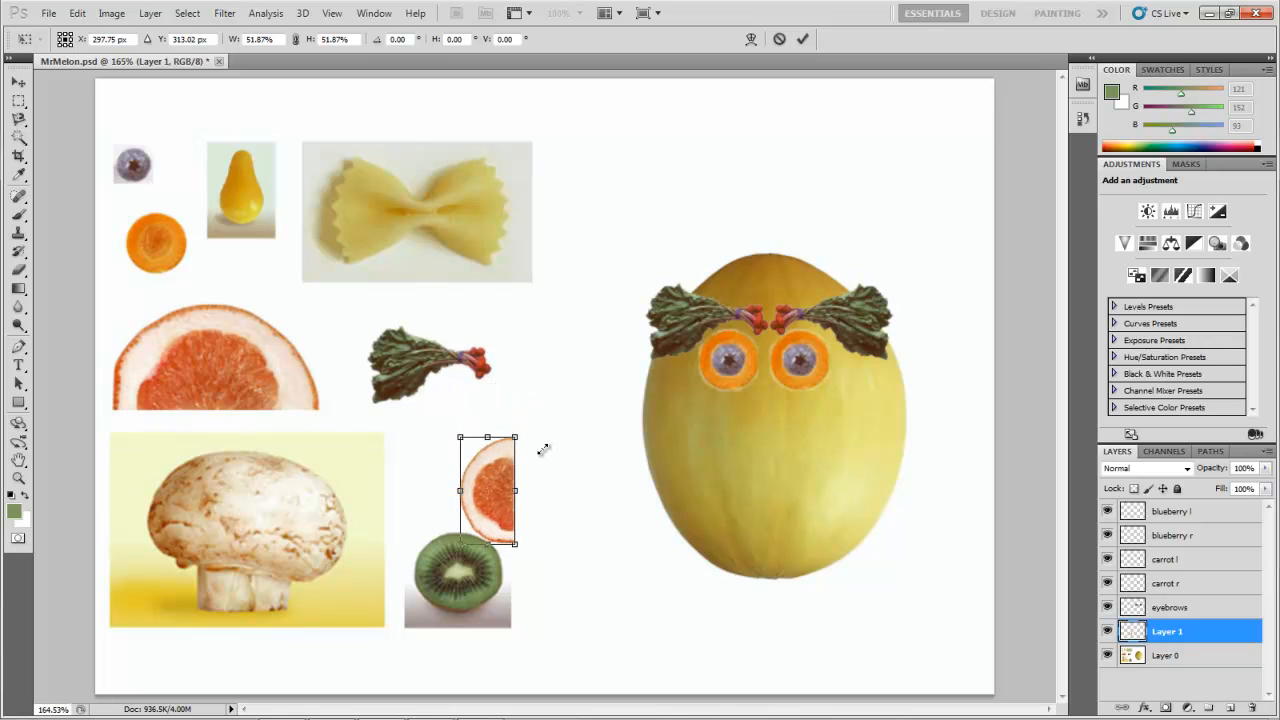
pyautogui.moveTo(487, 490); pyautogui.dragTo(571, 410)
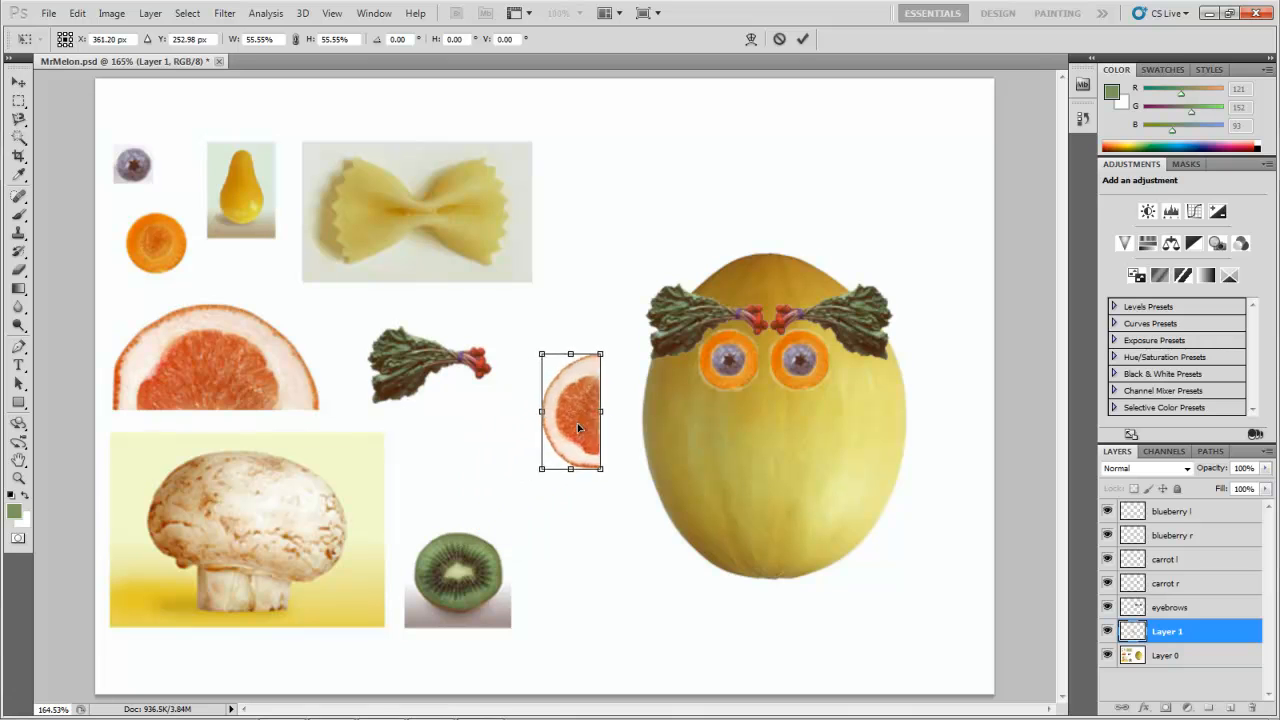
pyautogui.moveTo(570, 410); pyautogui.dragTo(590, 415)
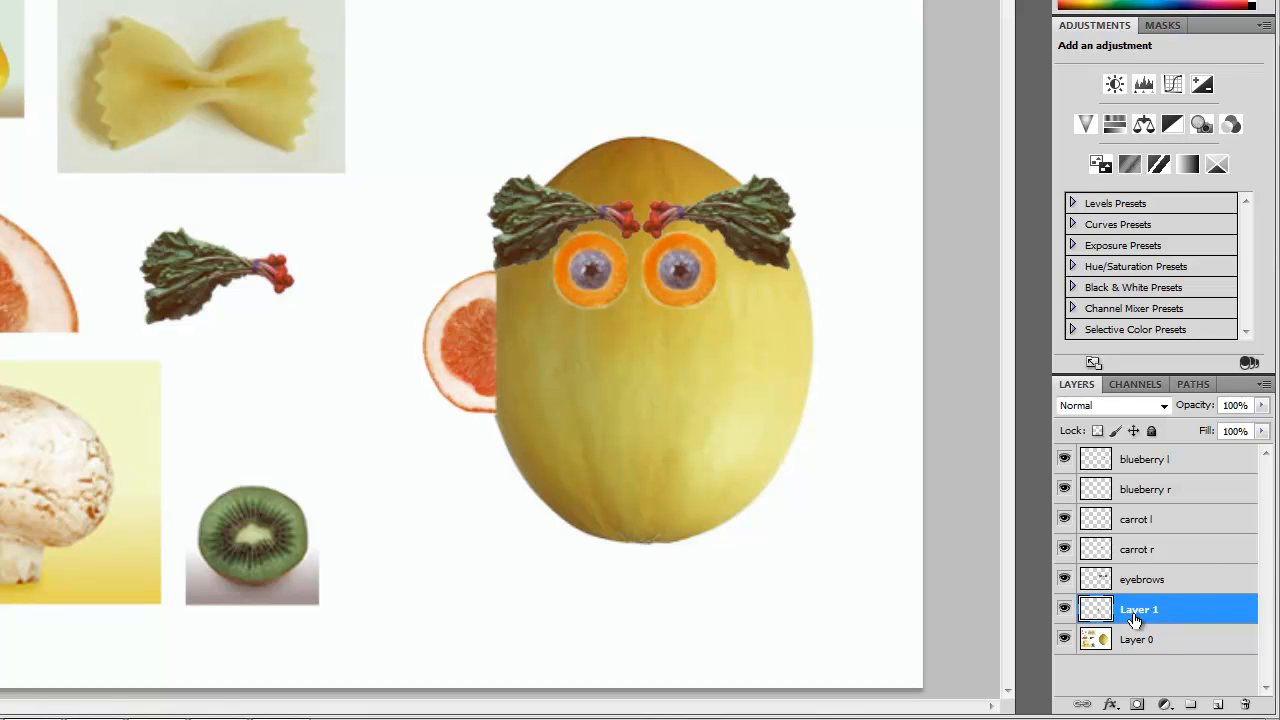
# Rename Layer 1 to 'ear r', stack it just above Layer 0, then select Layer 0.
pyautogui.doubleClick(1139, 609)
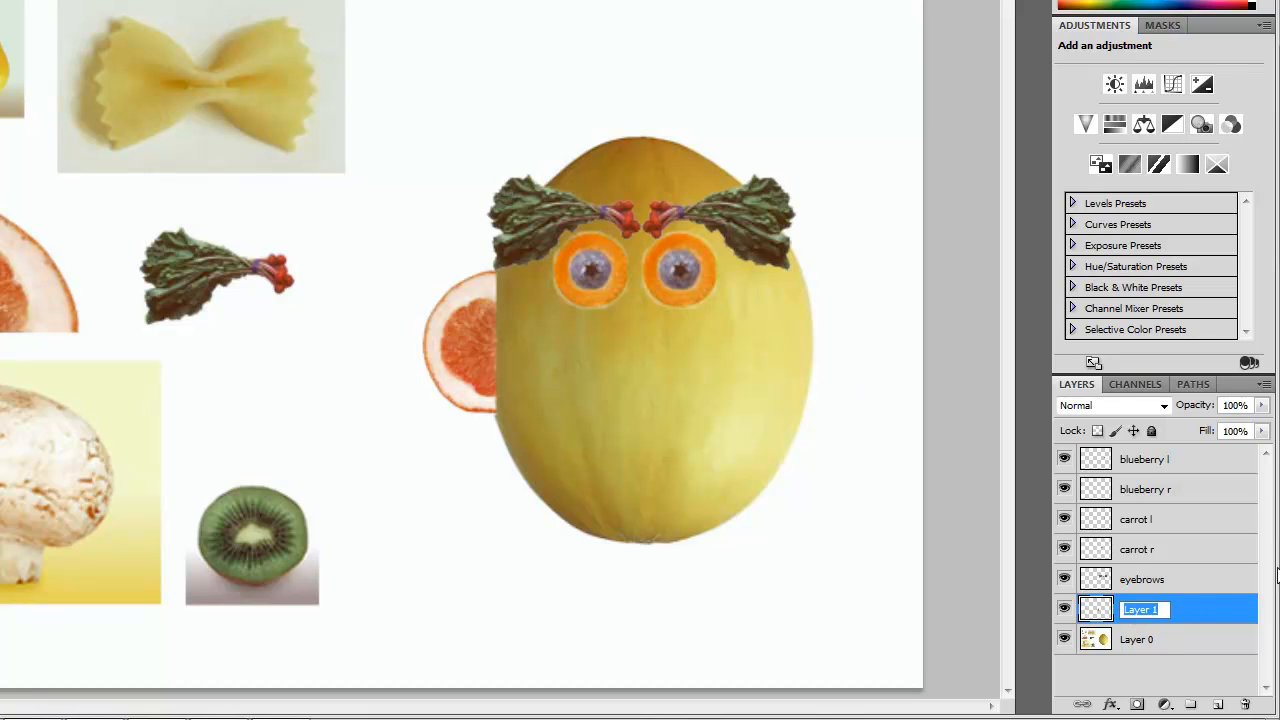
pyautogui.write('ear r')
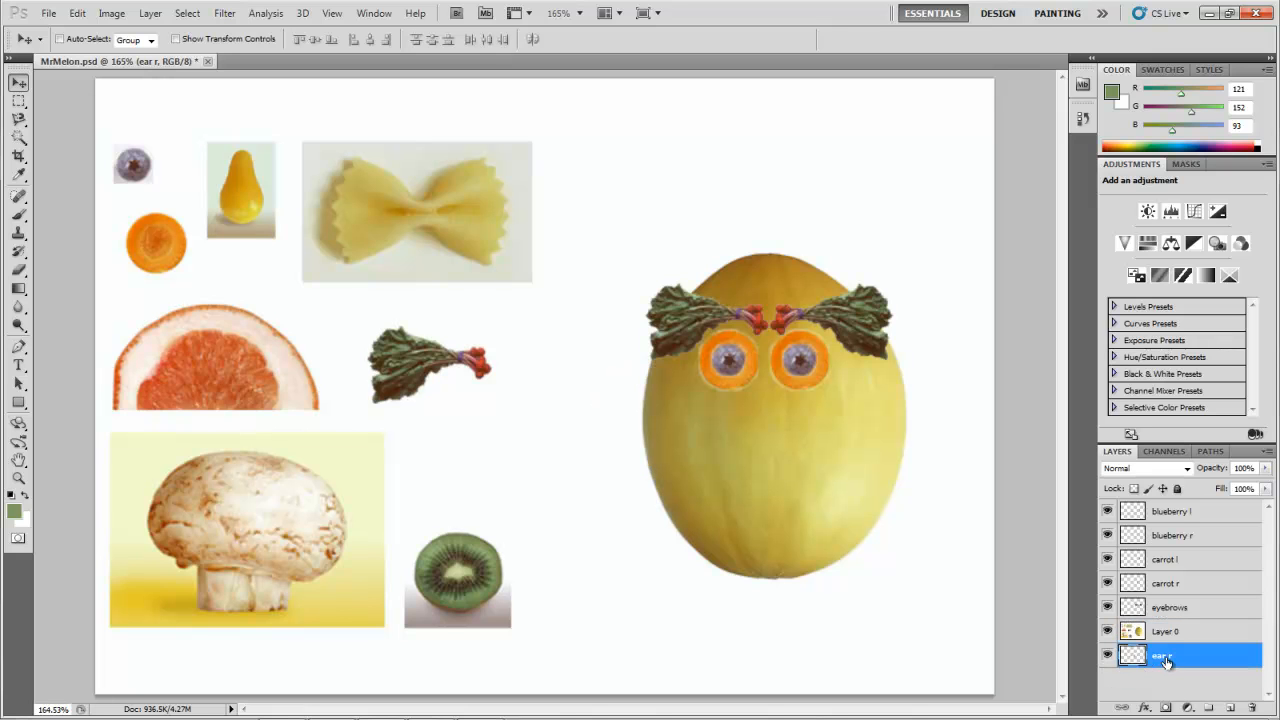
pyautogui.click(1165, 631)
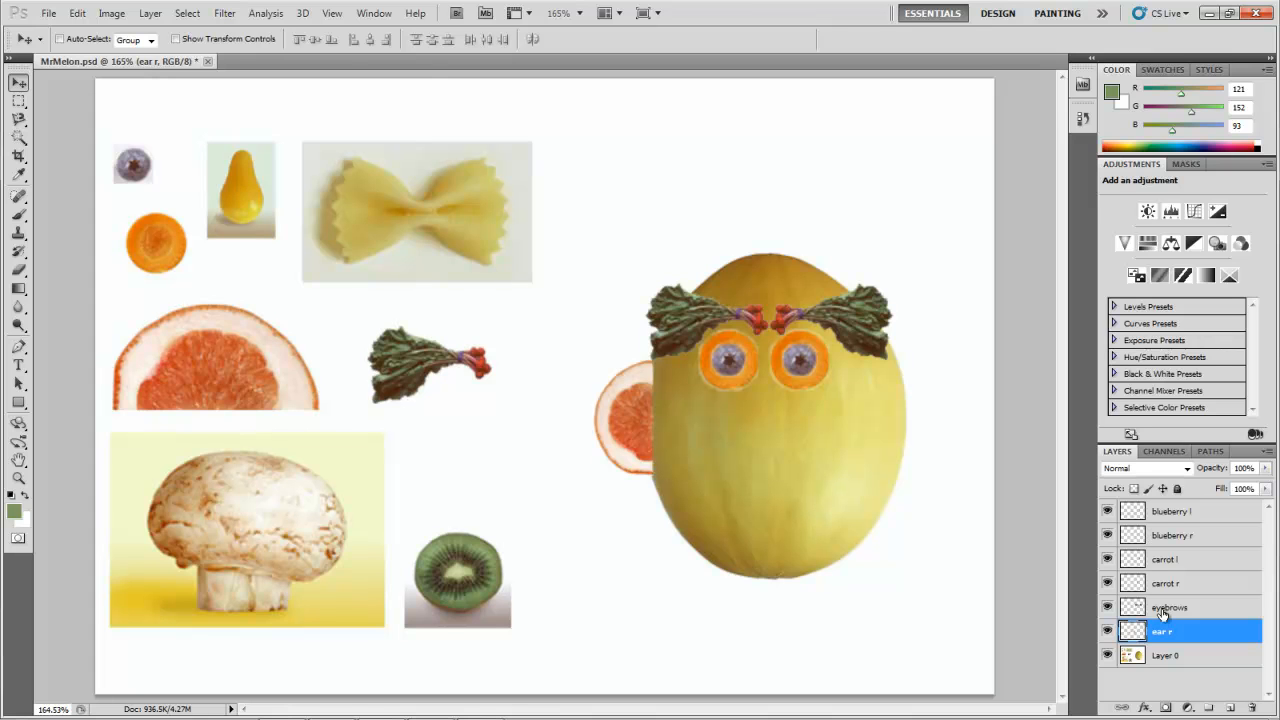
pyautogui.moveTo(1178, 676)
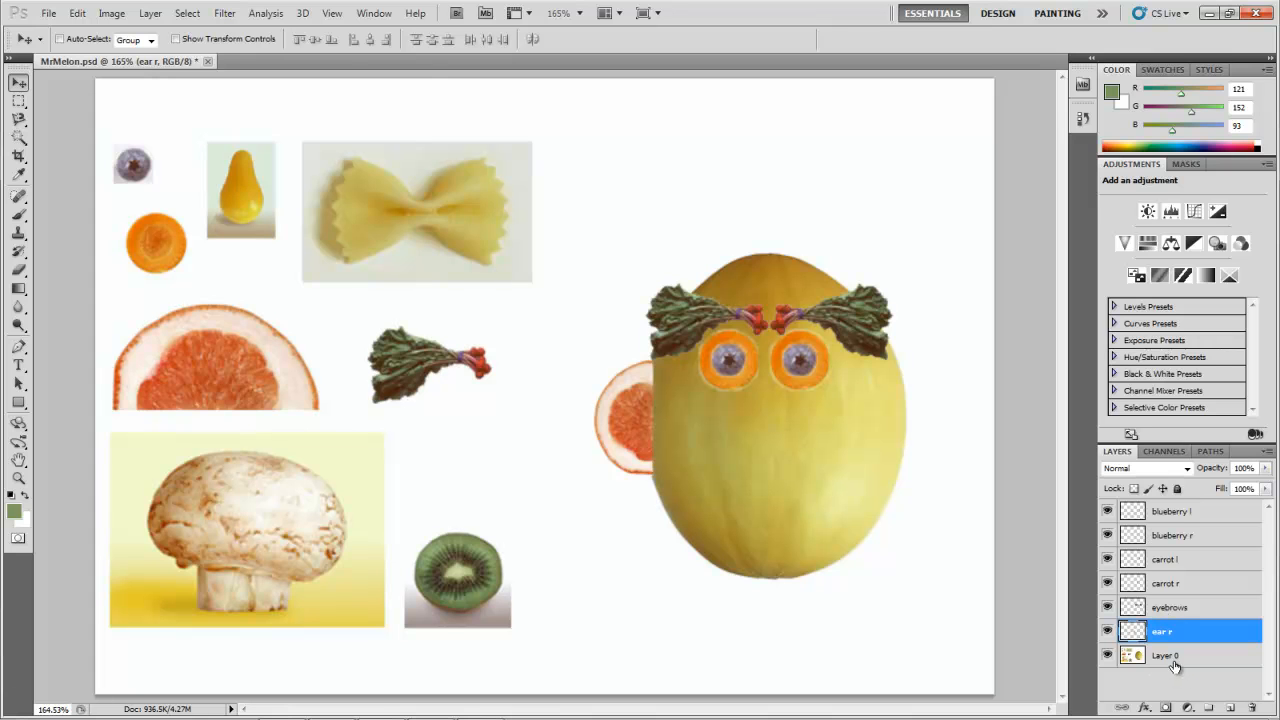
pyautogui.click(1167, 655)
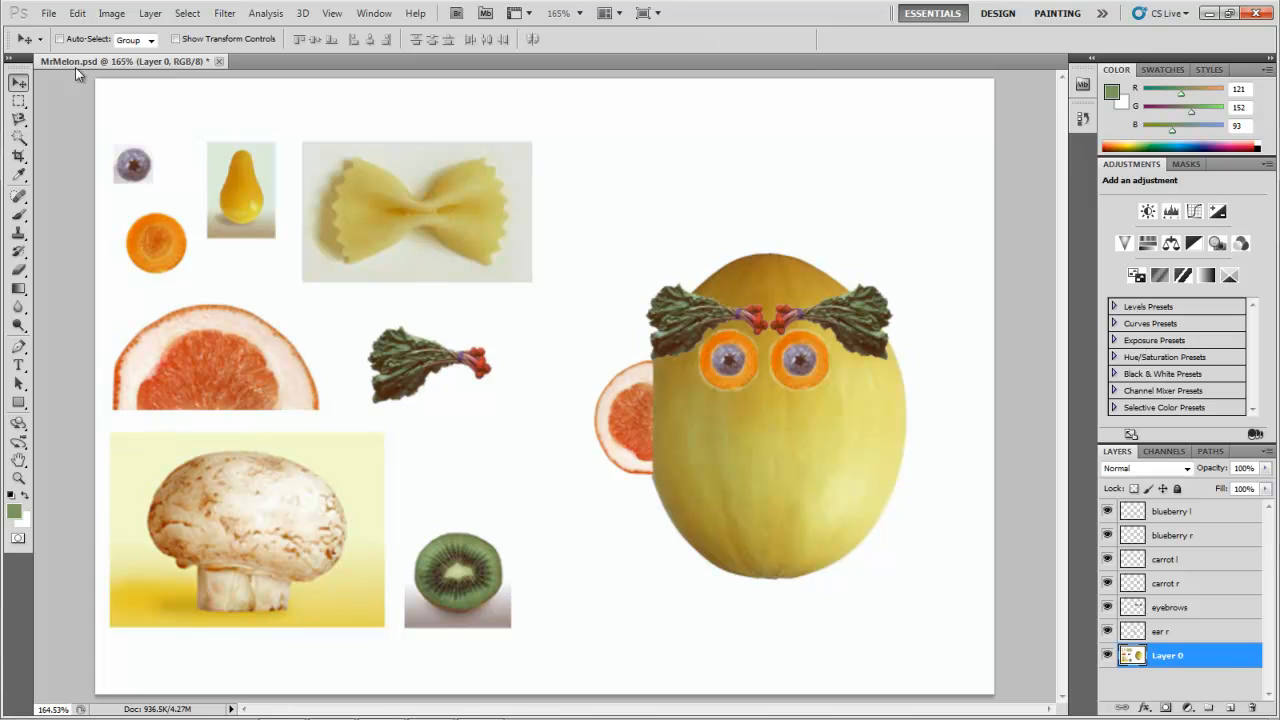
# Select the melon head with a rectangular marquee, subtracting the white surroundings.
pyautogui.click(18, 101)
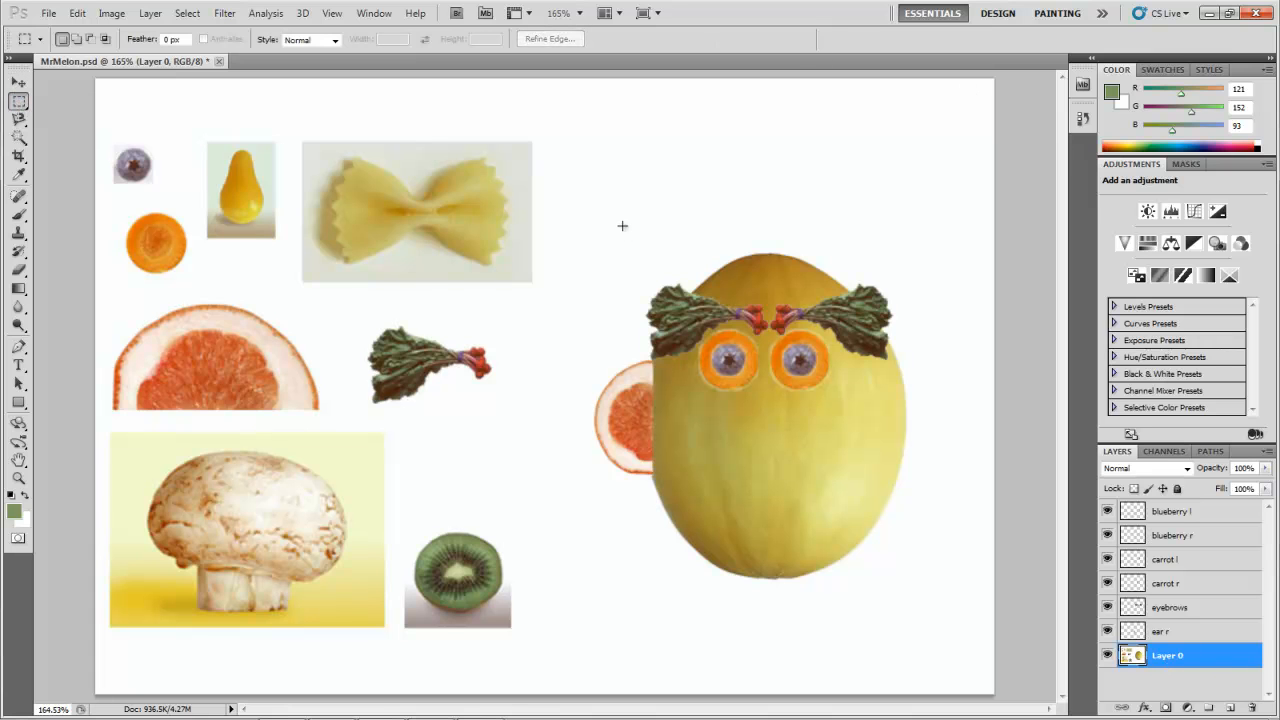
pyautogui.moveTo(622, 222); pyautogui.dragTo(940, 614)
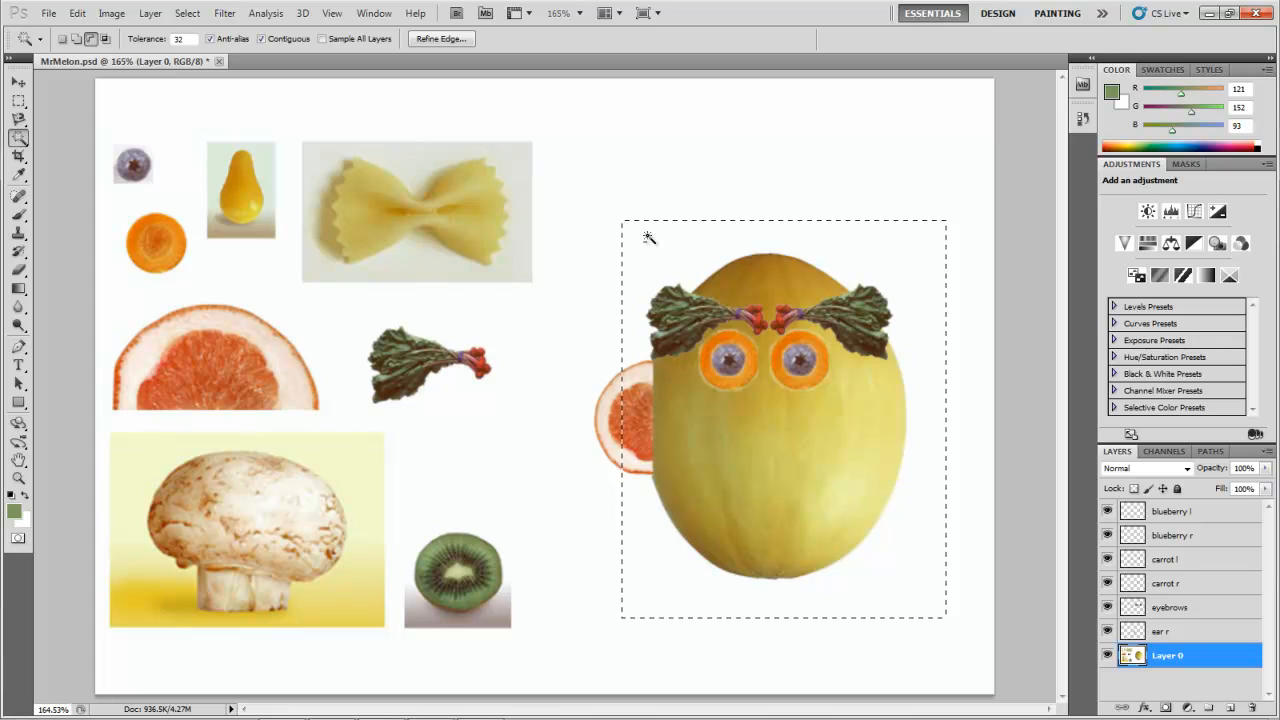
pyautogui.click(770, 420)
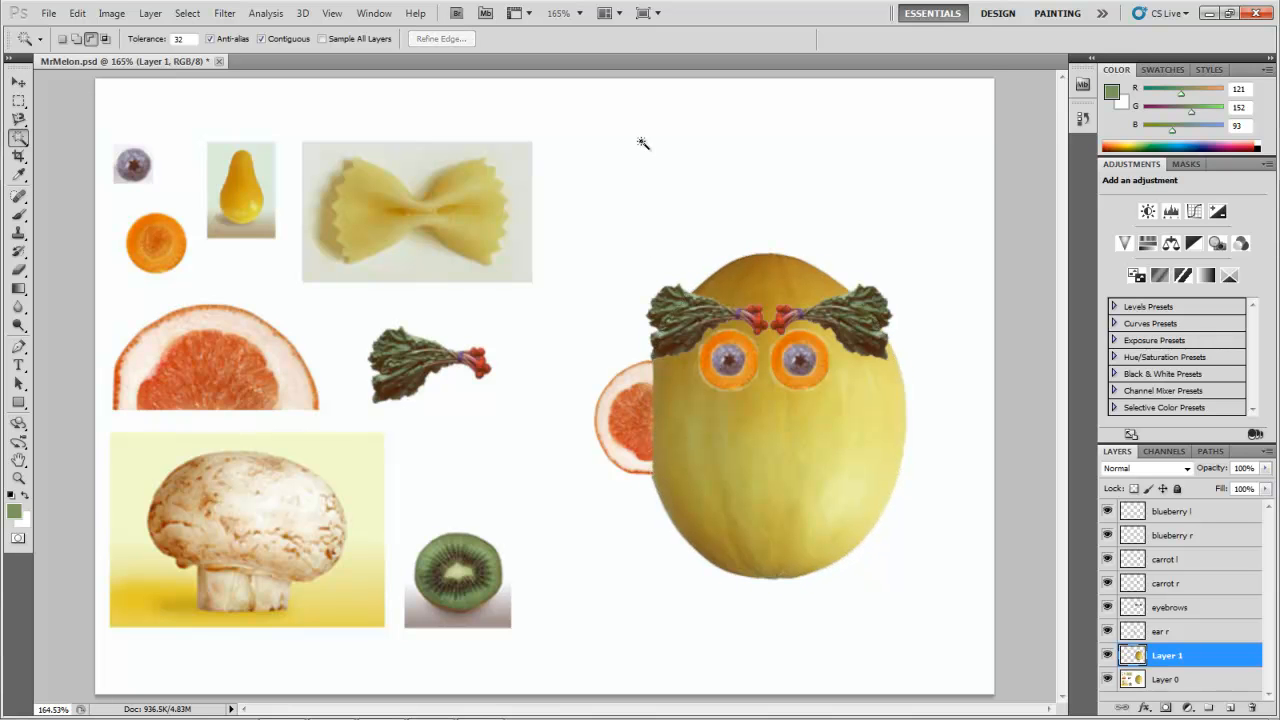
# Name the copied head layer 'head'.
pyautogui.click(1167, 655)
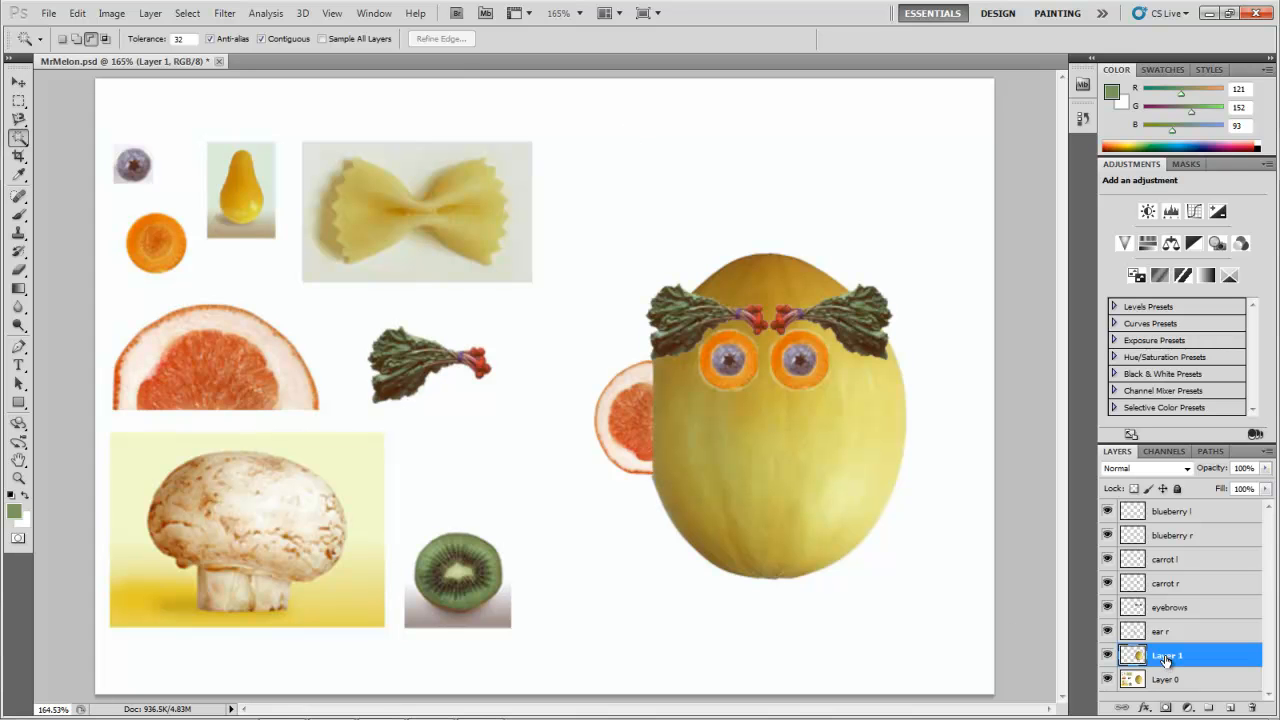
pyautogui.doubleClick(1170, 655)
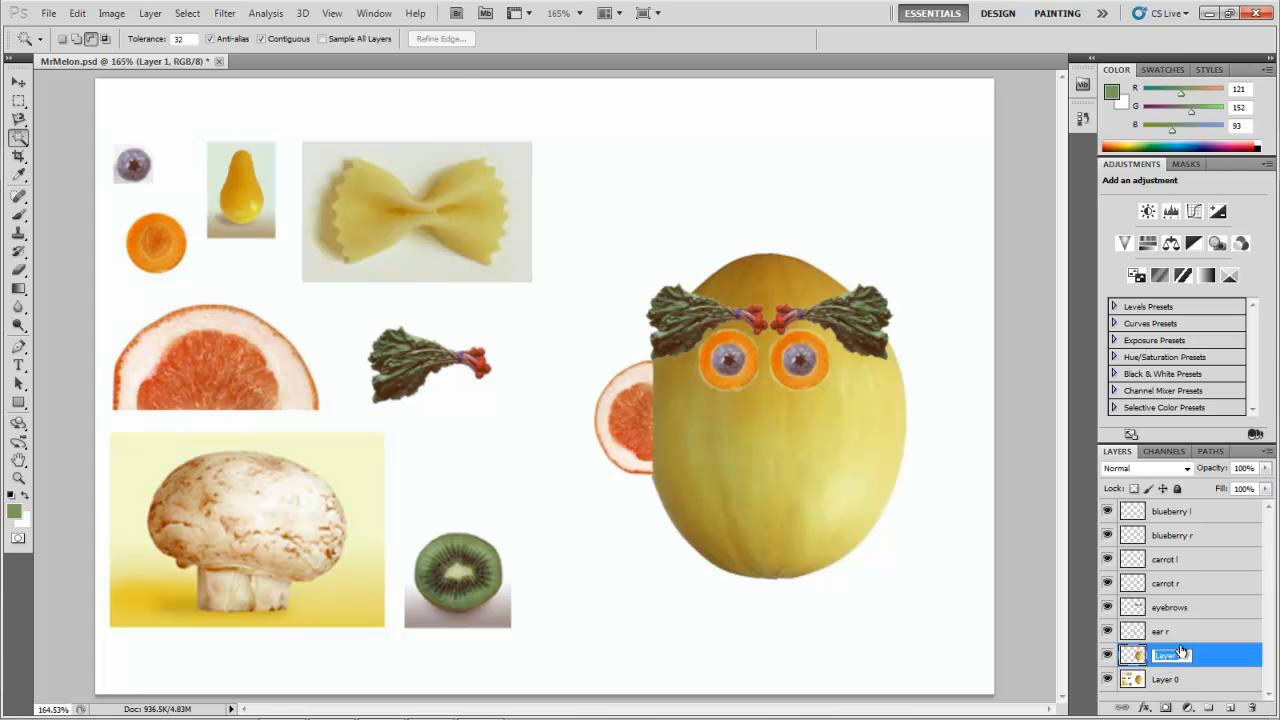
pyautogui.write('head')
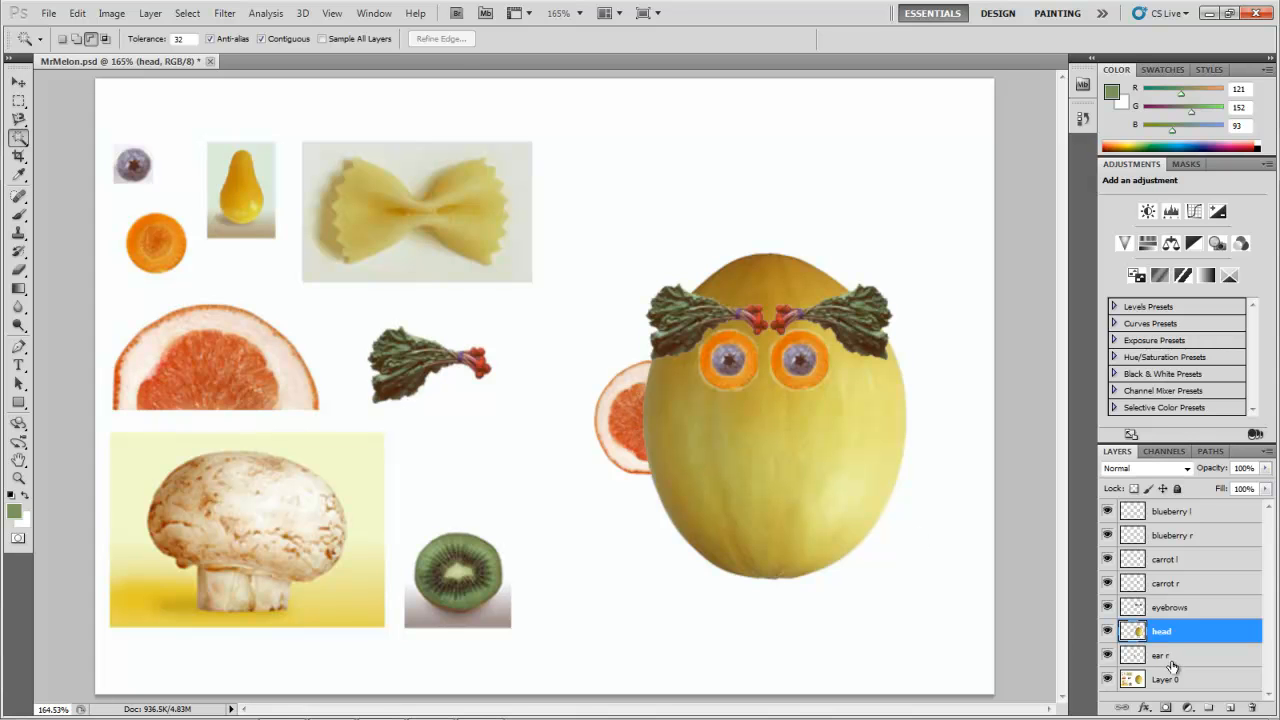
# Duplicate the ear r layer, flip the copy horizontally on the right side, and begin renaming it.
pyautogui.click(1165, 655)
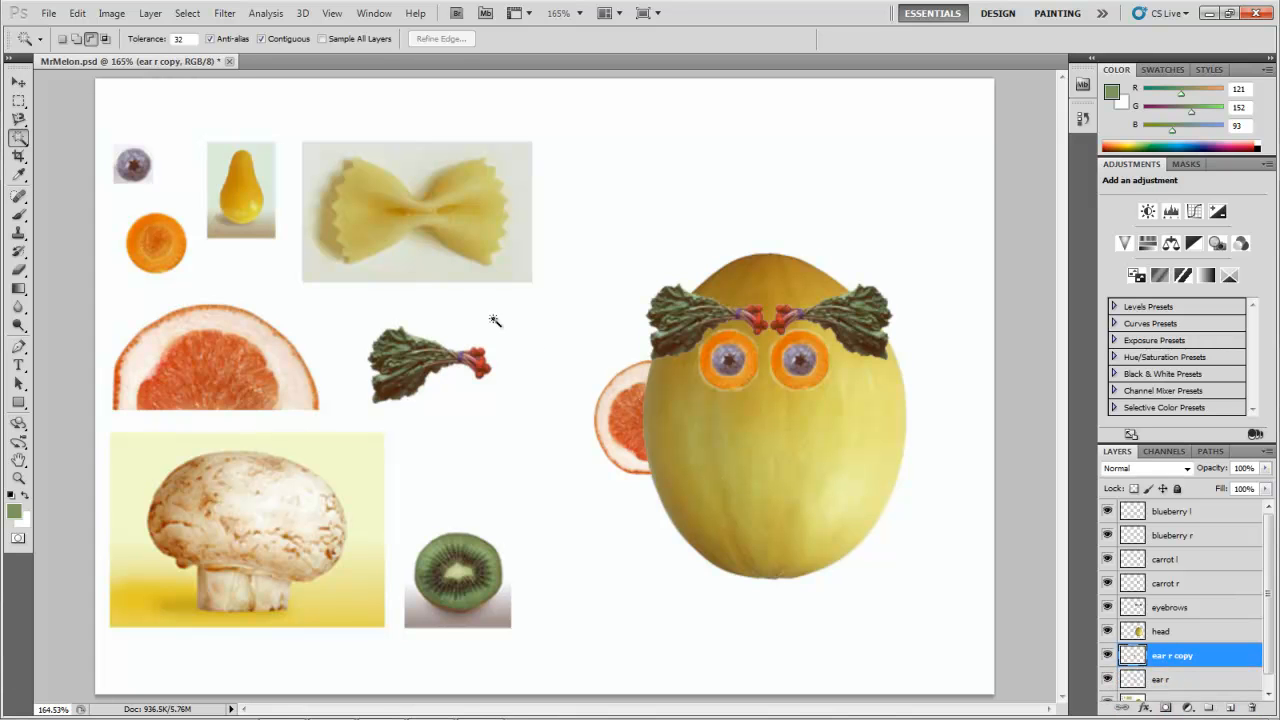
pyautogui.click(18, 83)
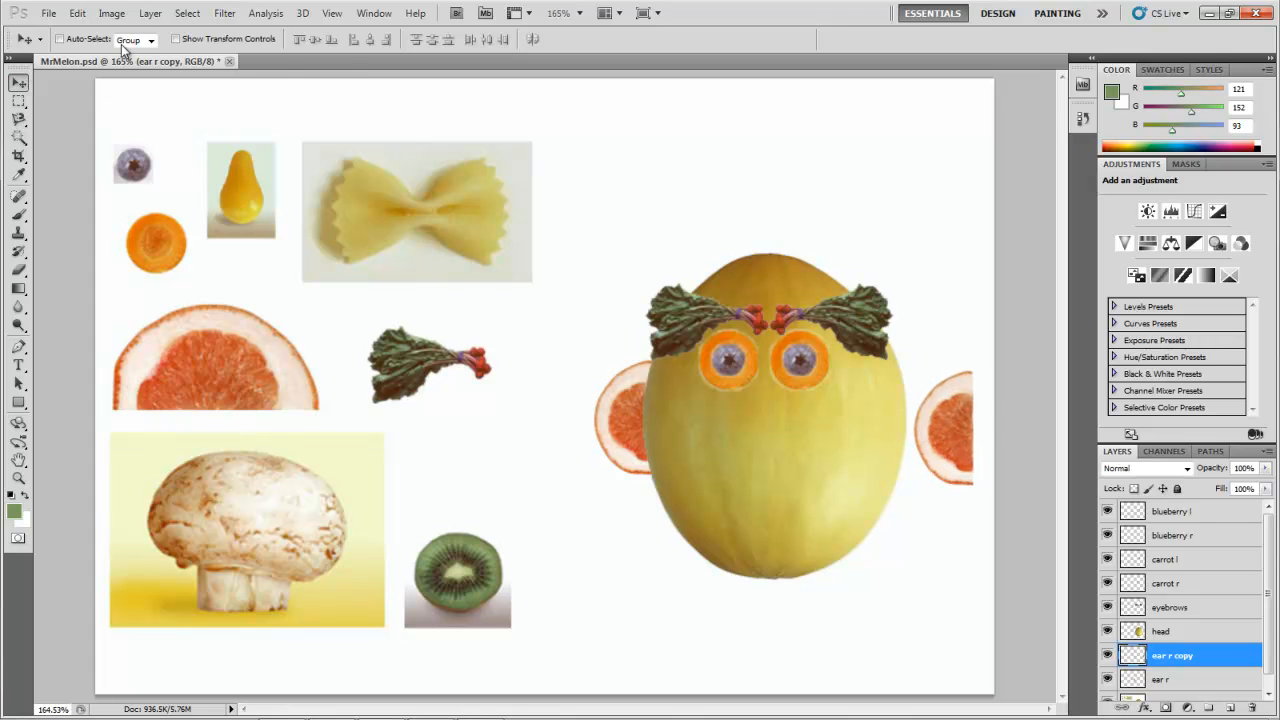
pyautogui.click(77, 13)
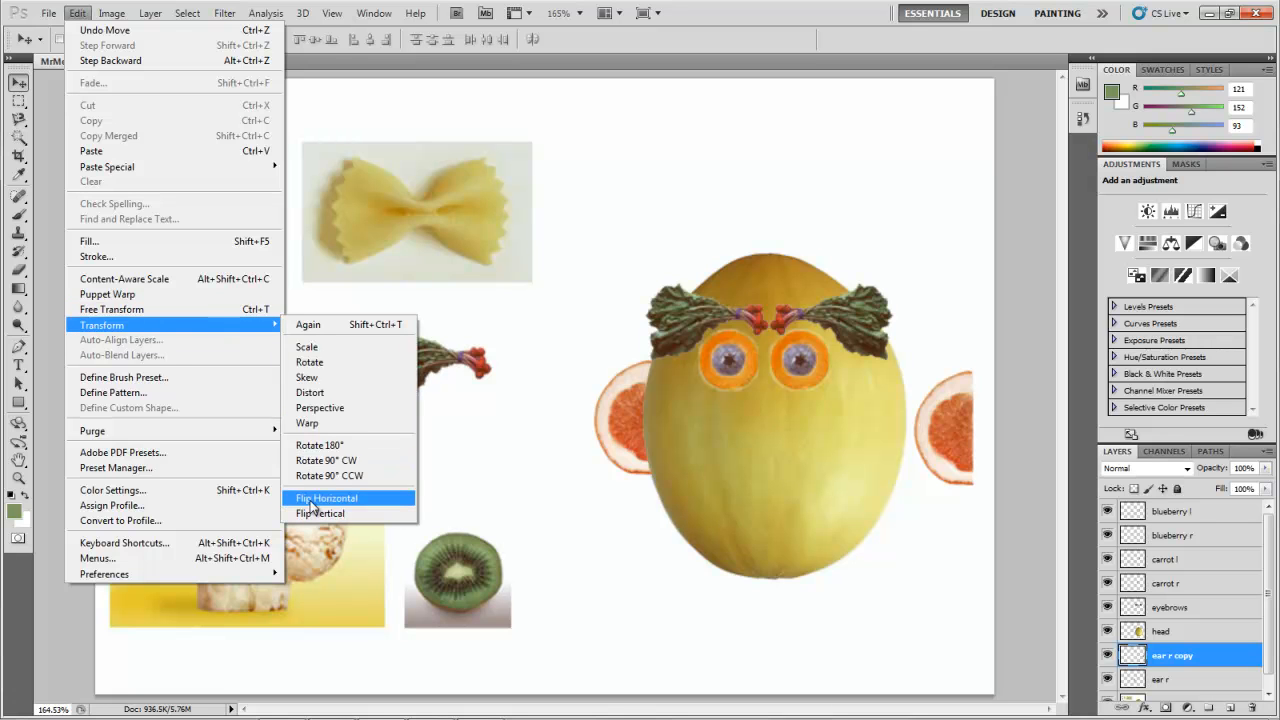
pyautogui.click(326, 498)
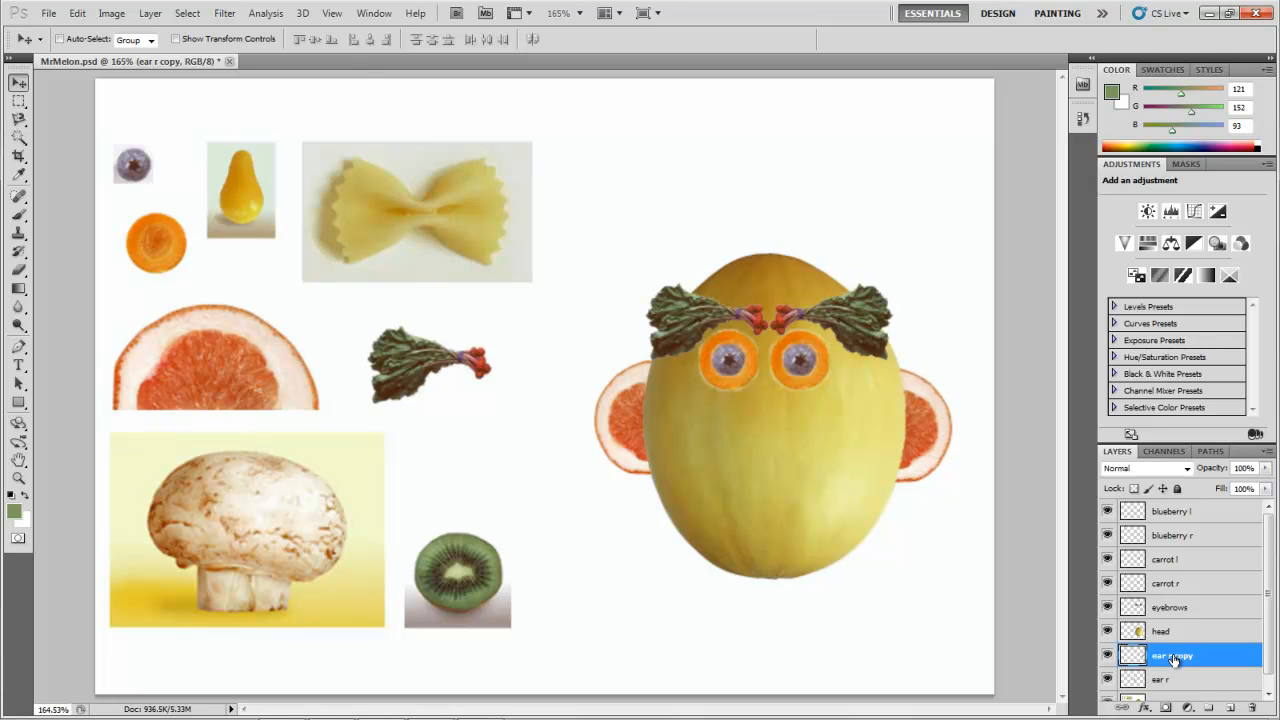
pyautogui.doubleClick(1172, 655)
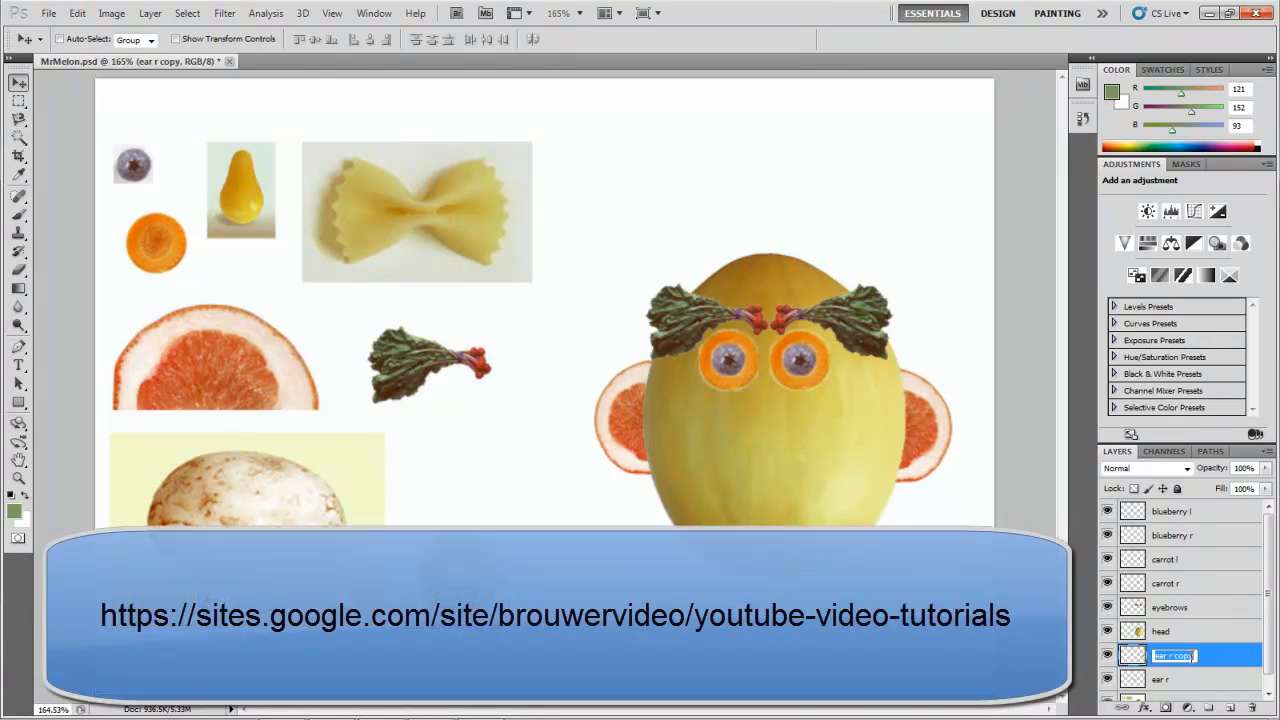